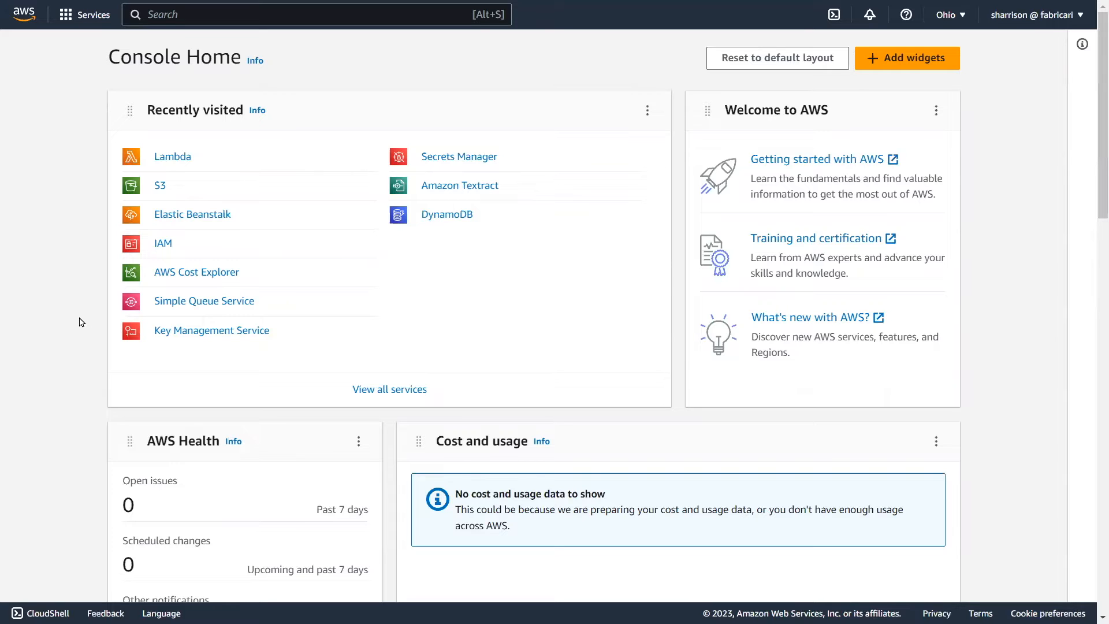
mouse_move(63, 336)
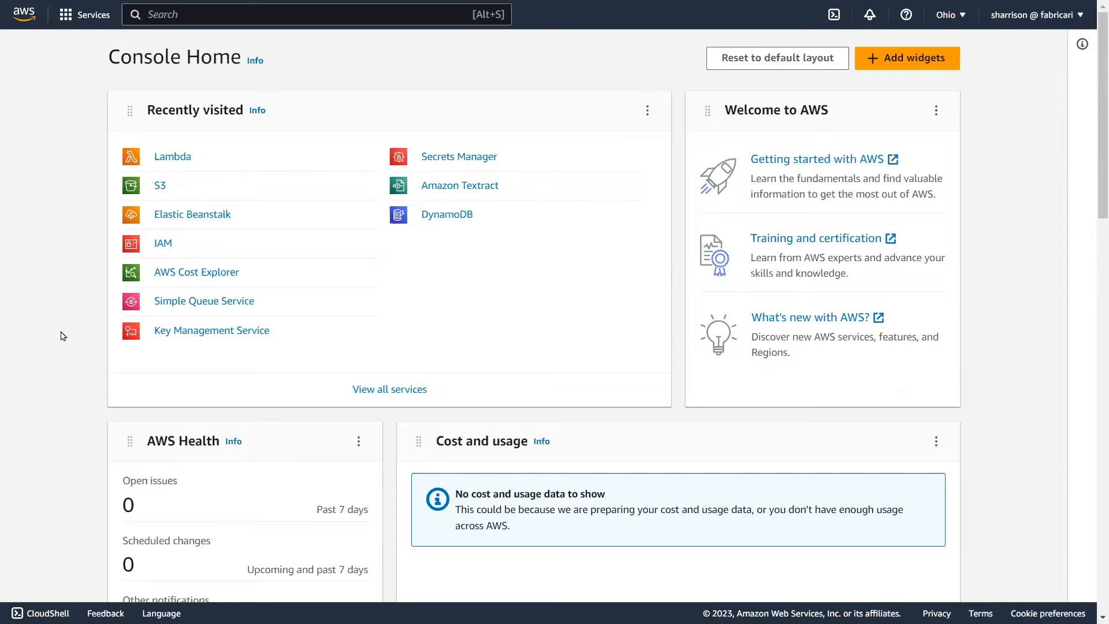
mouse_move(181, 159)
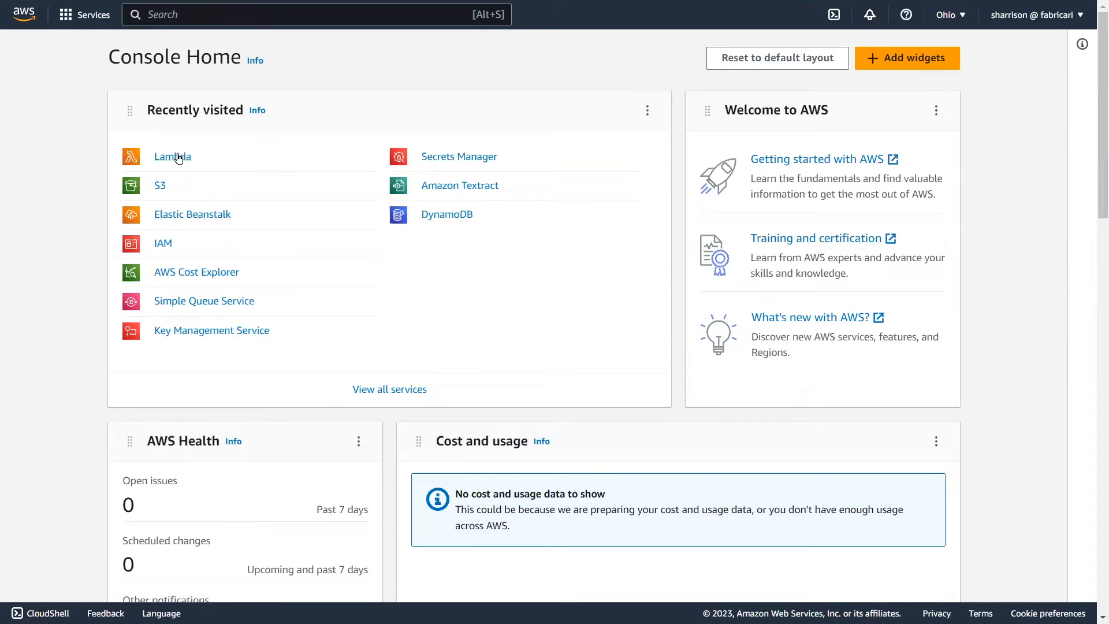
Create the Lambda function StsDemoFunction from scratch on the Python 3.10 runtime
left_click(173, 157)
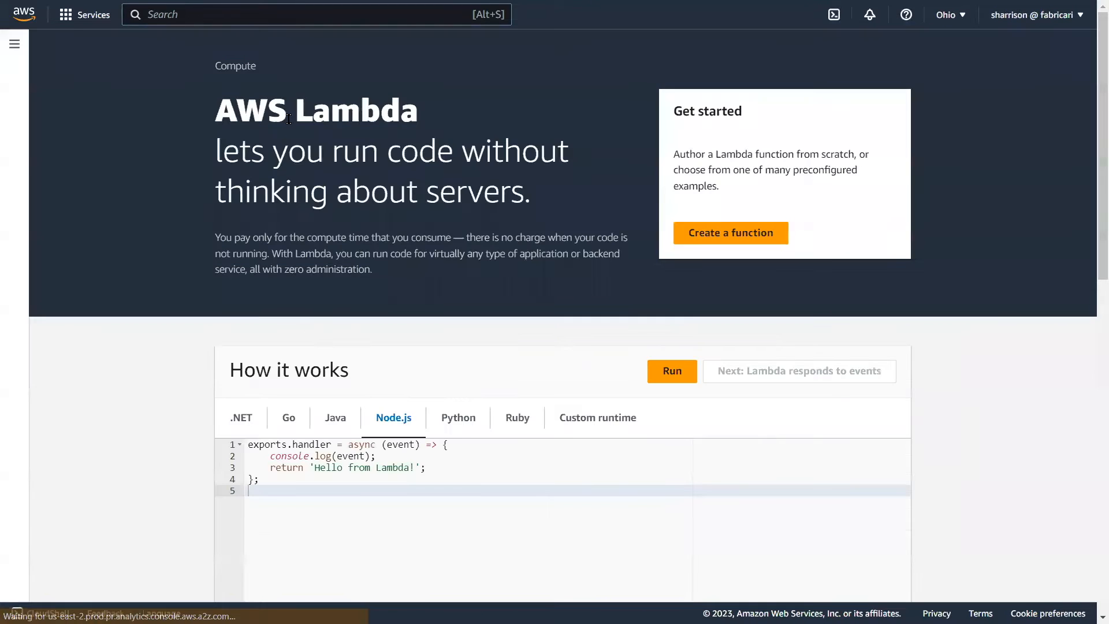
left_click(730, 233)
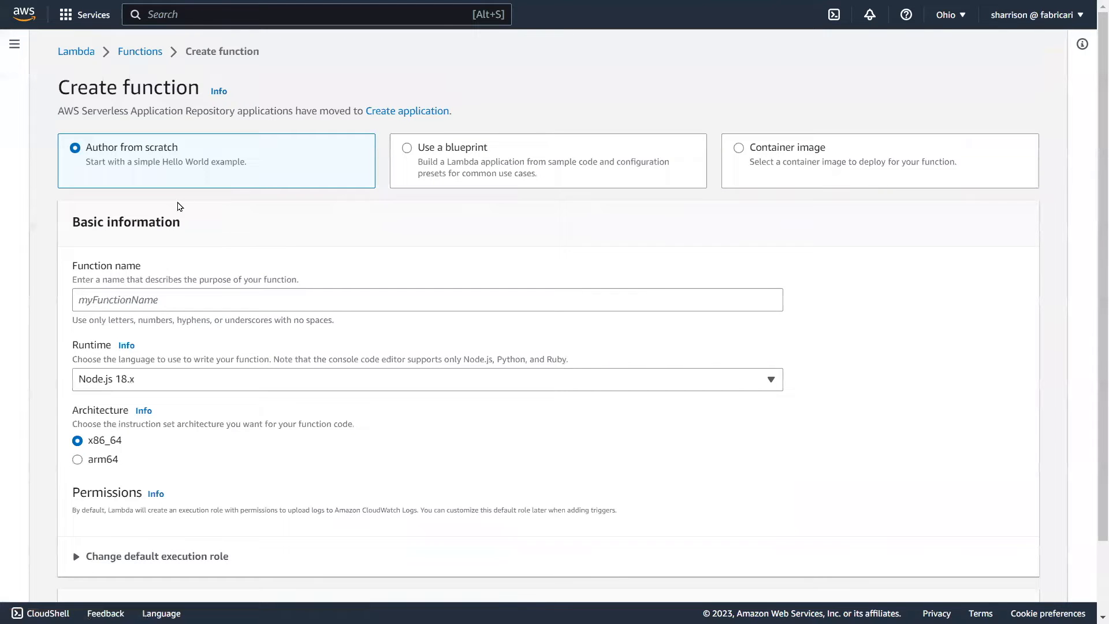
mouse_move(243, 247)
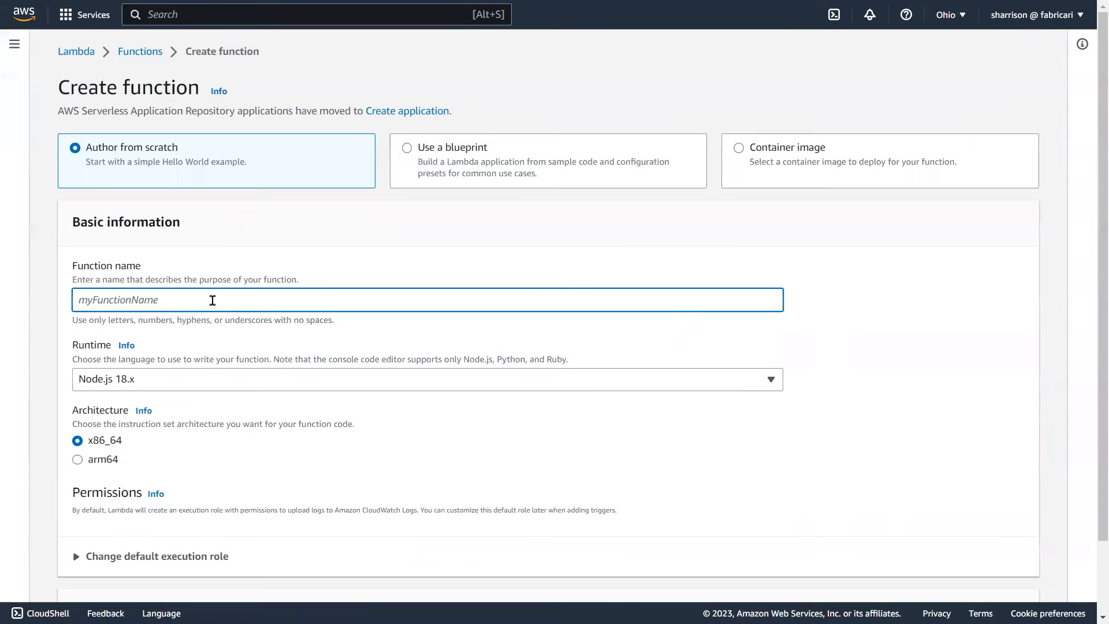
type("StsDemo")
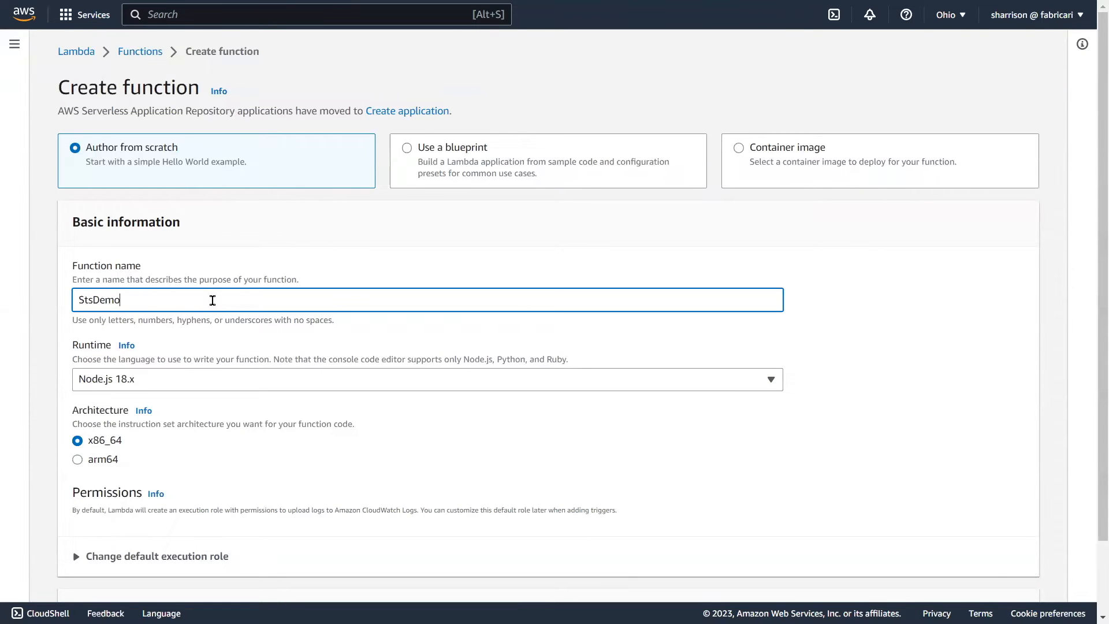
left_click(426, 376)
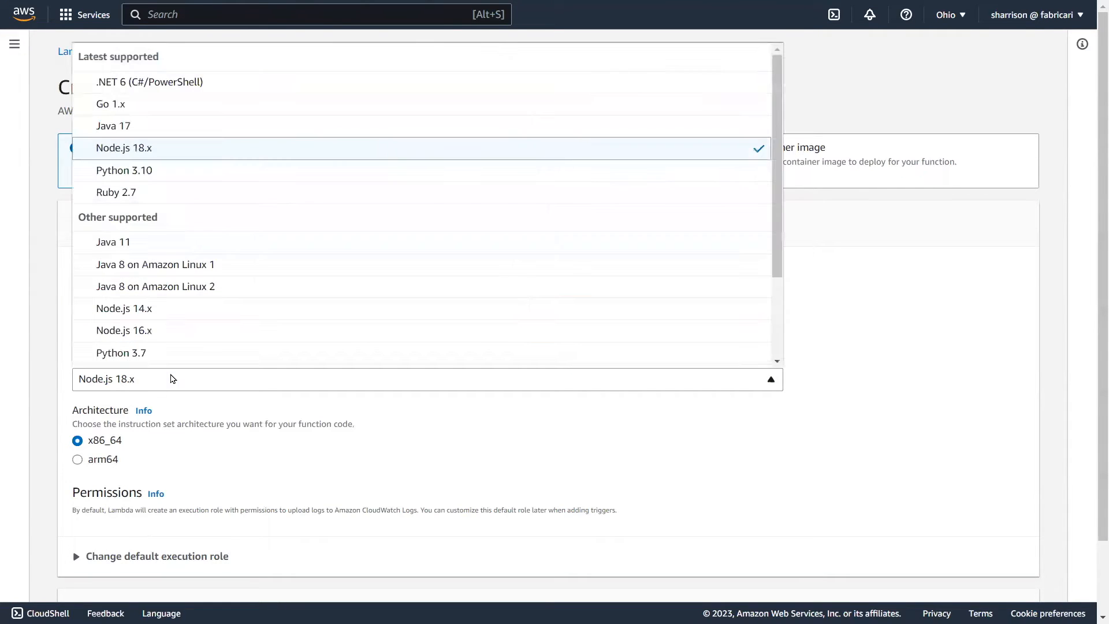
left_click(123, 170)
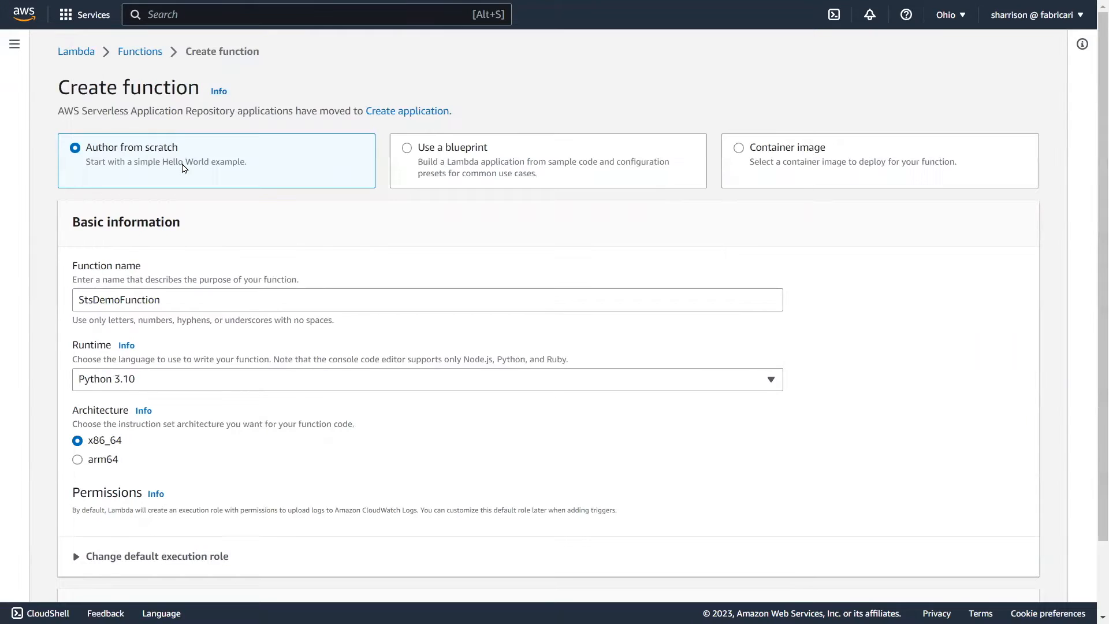
mouse_move(313, 208)
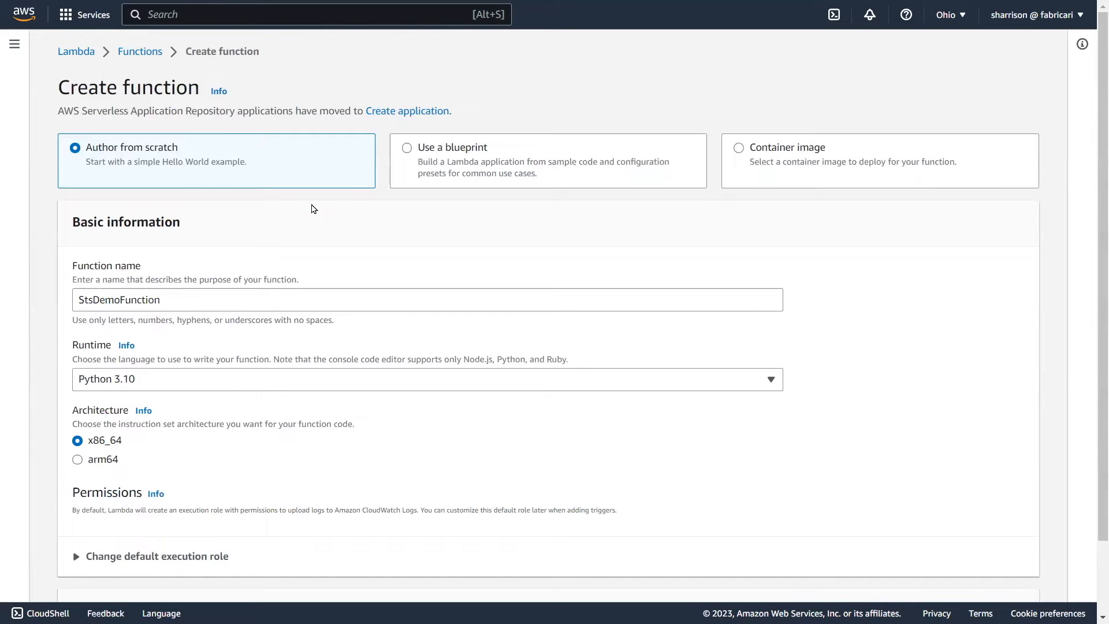
scroll("down", 3)
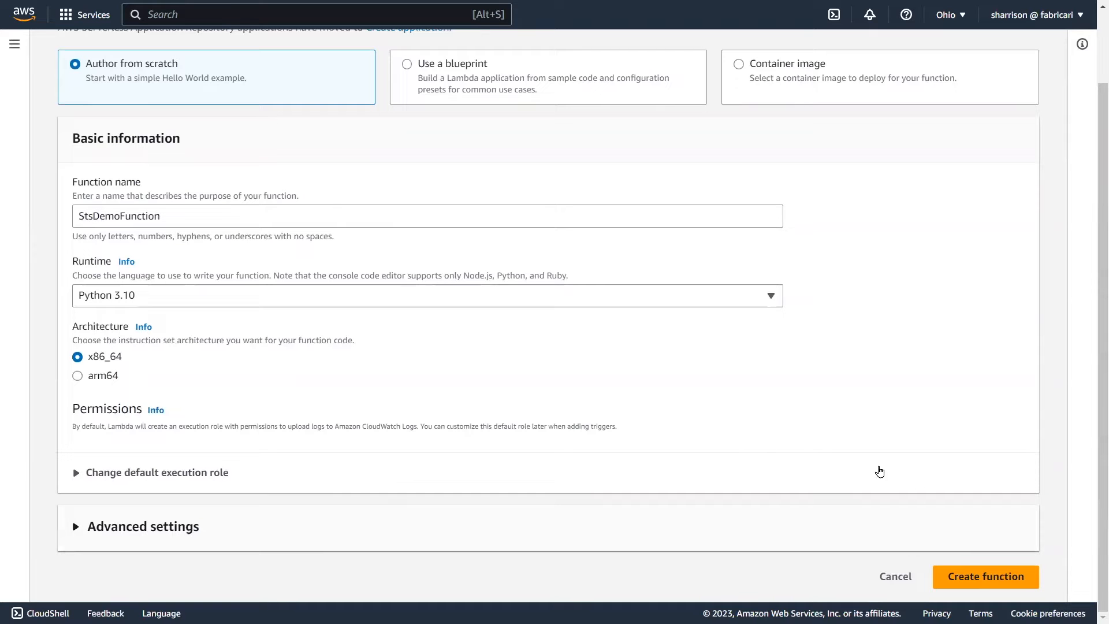
left_click(986, 576)
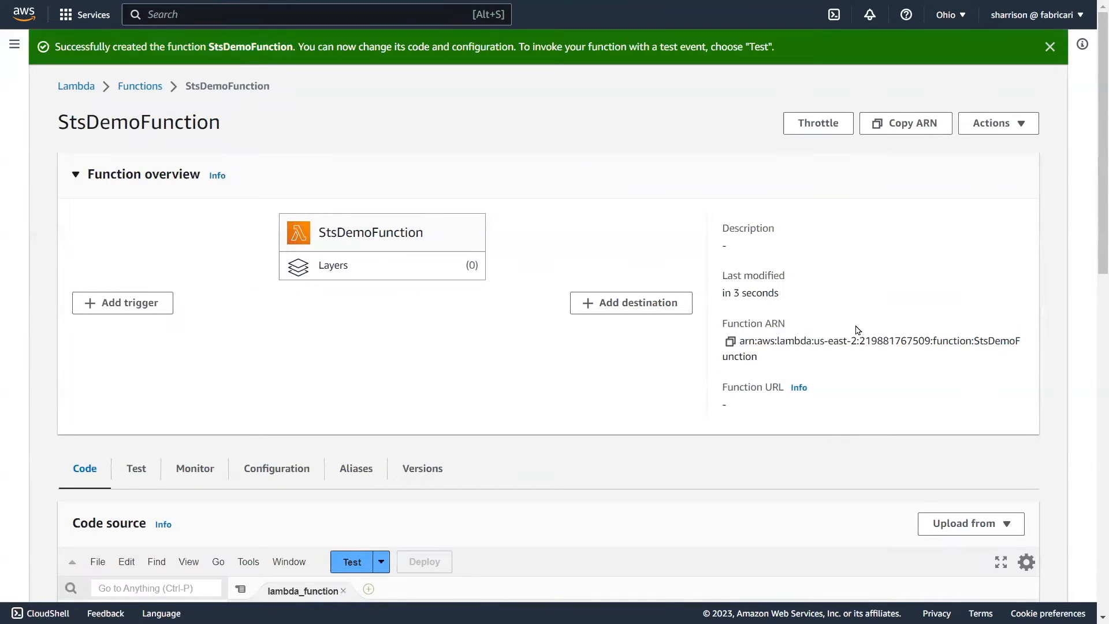
left_click(906, 124)
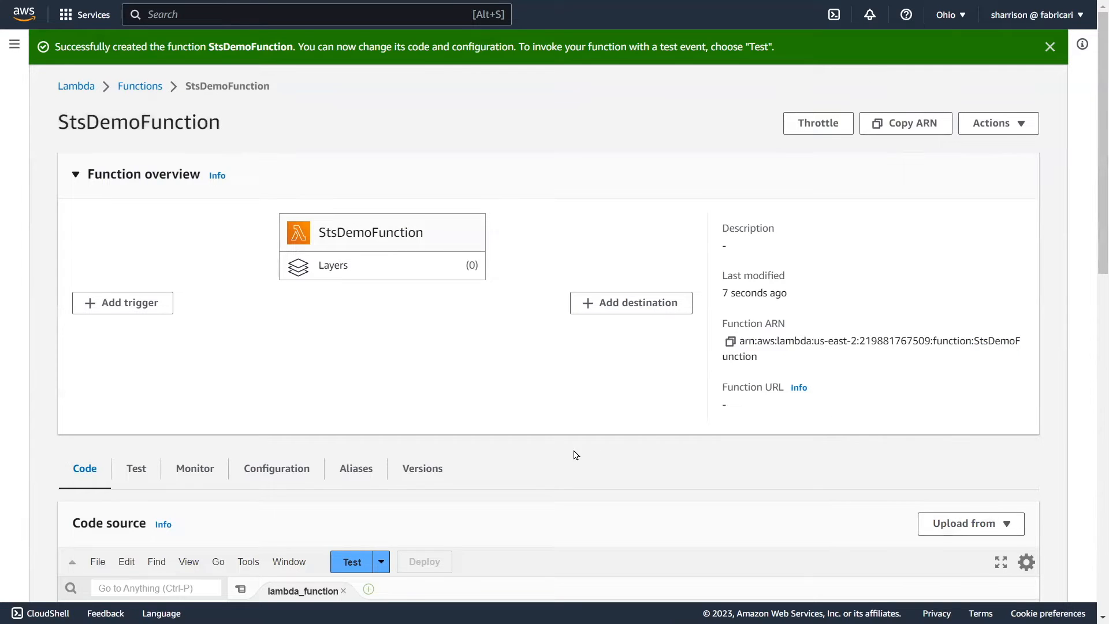
scroll("down", 3)
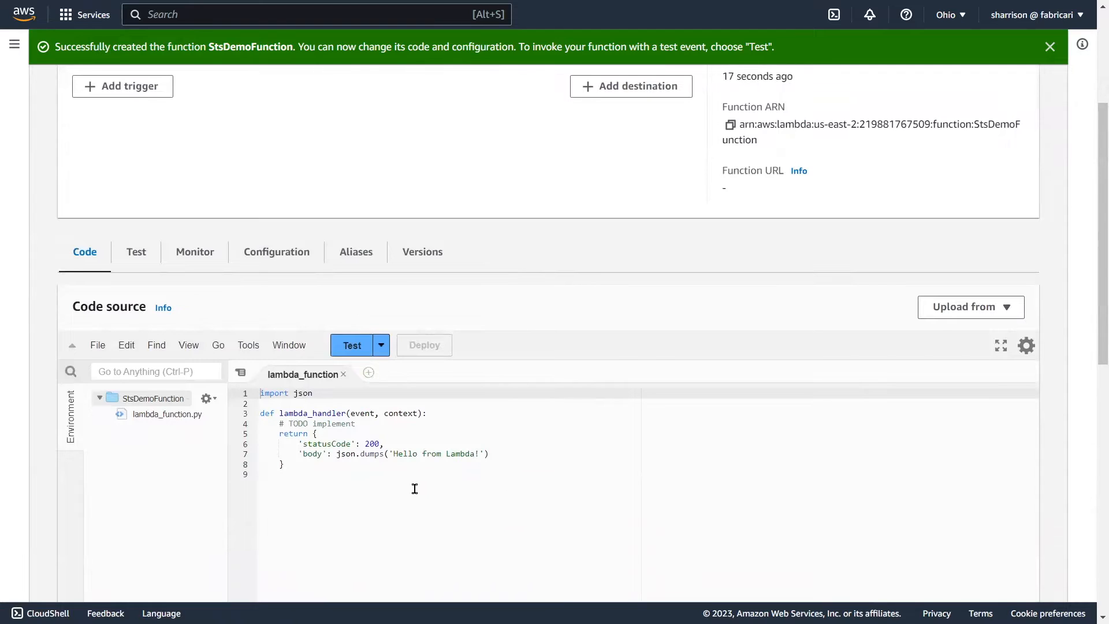
mouse_move(415, 484)
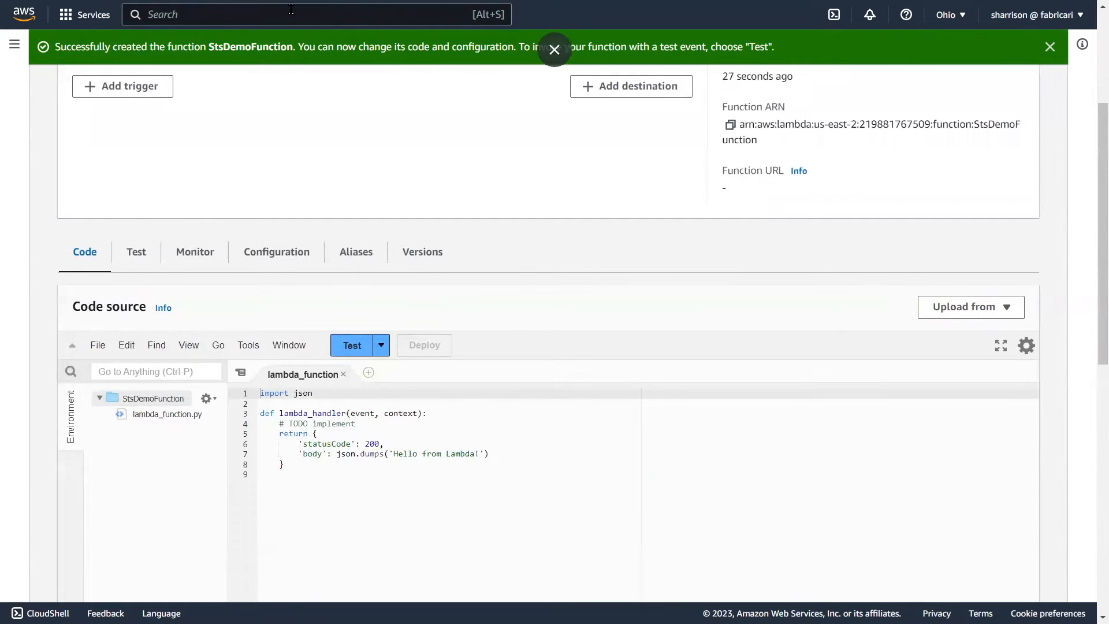
Search the console for 'iam' and open the IAM Policies list
type("iam")
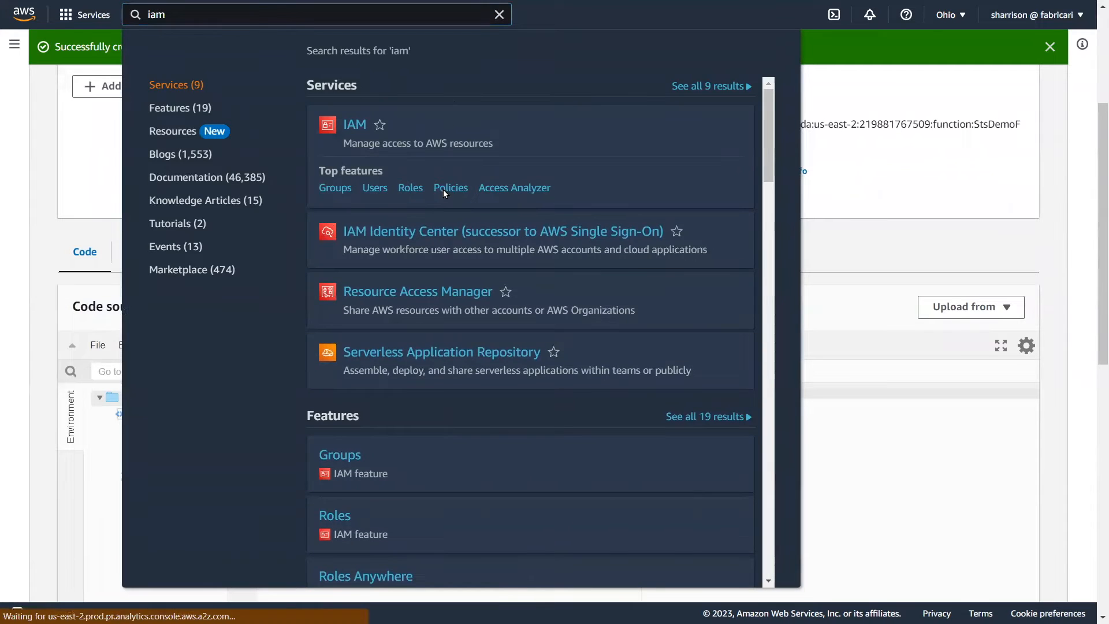
left_click(451, 187)
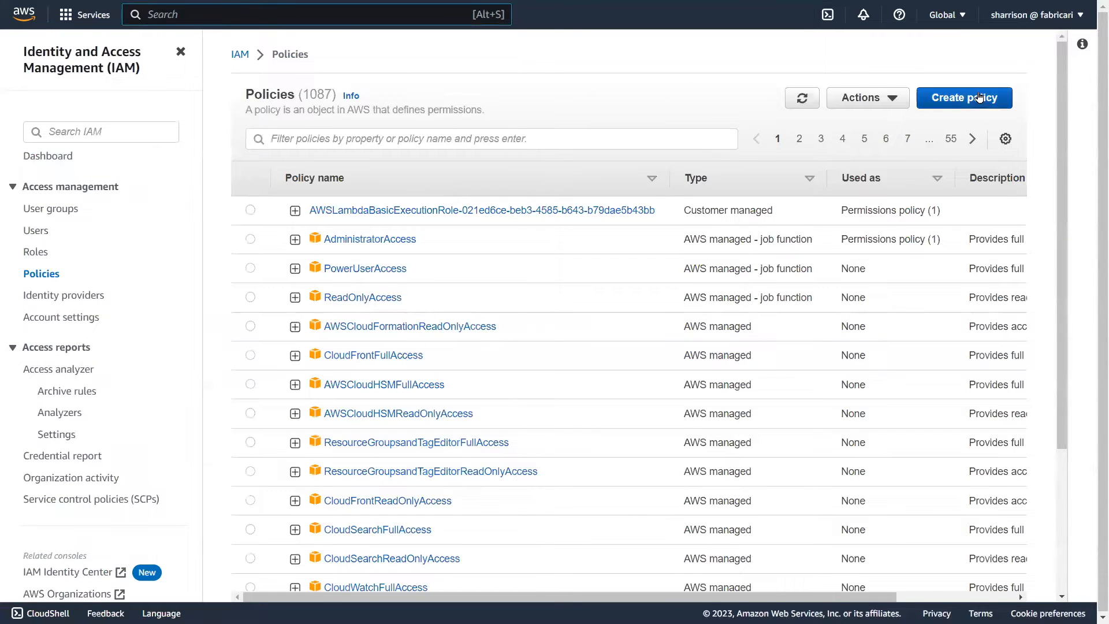
Draft a policy allowing only Lambda InvokeFunction on the StsDemoFunction ARN
left_click(964, 98)
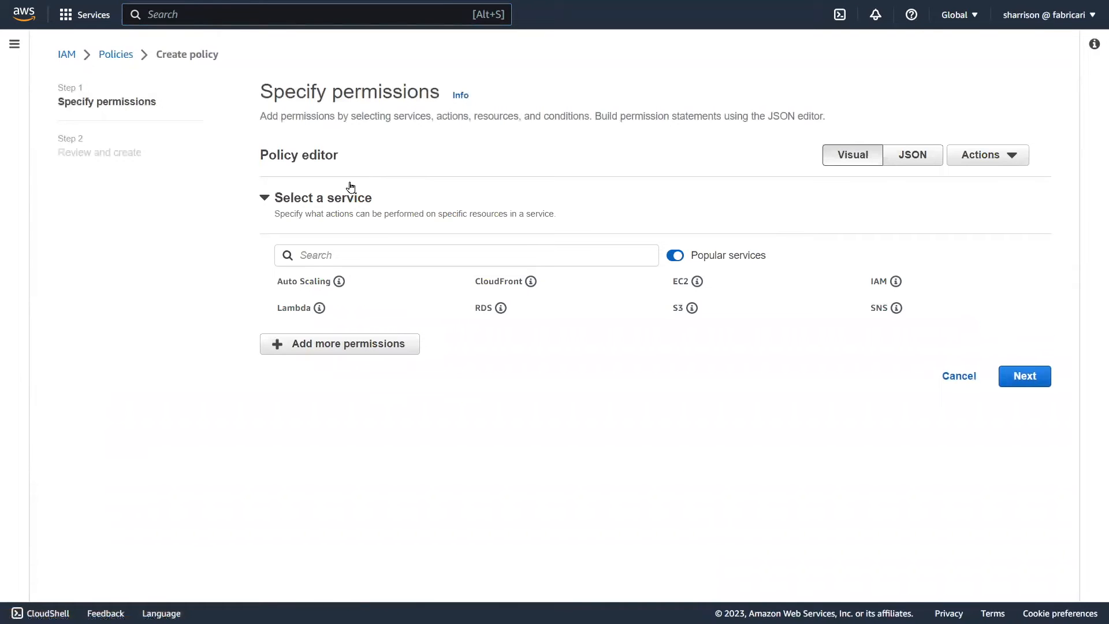
mouse_move(294, 309)
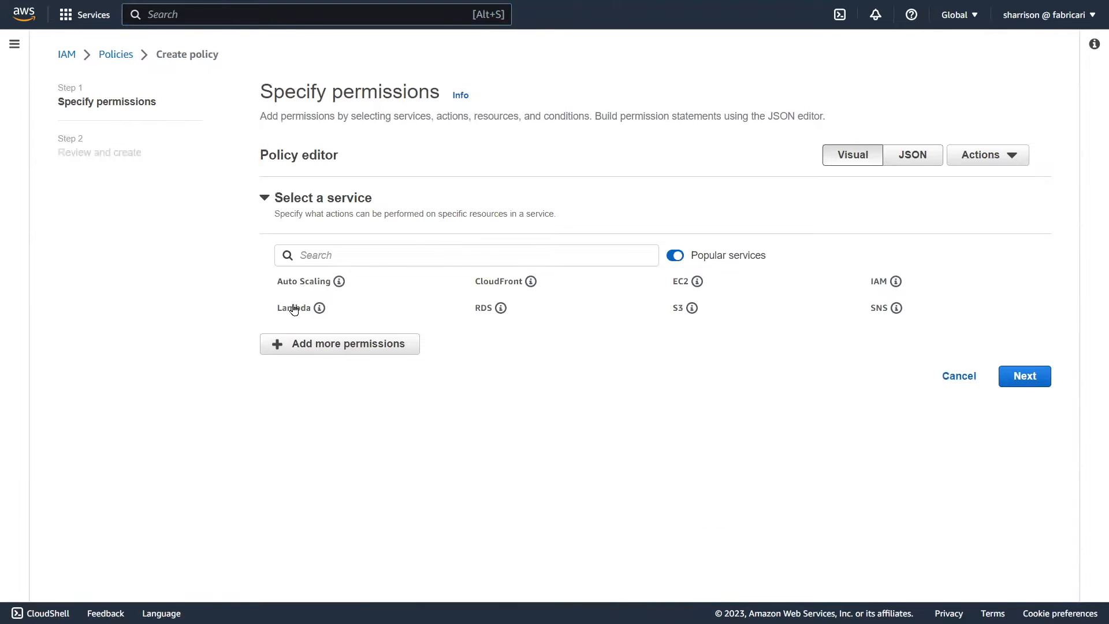
left_click(293, 308)
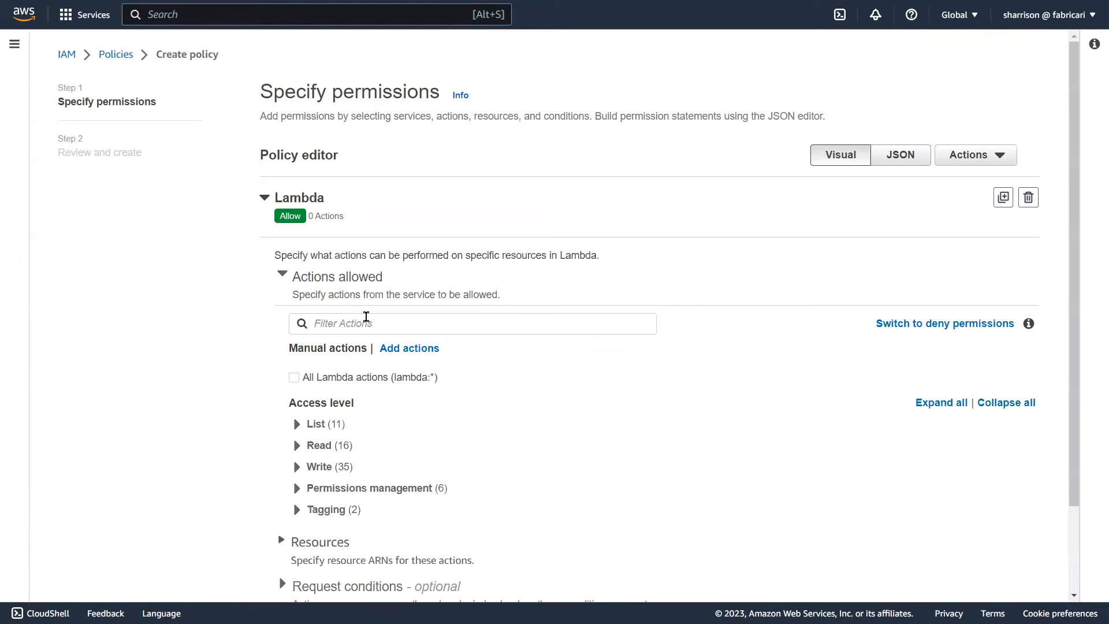
type("invoke")
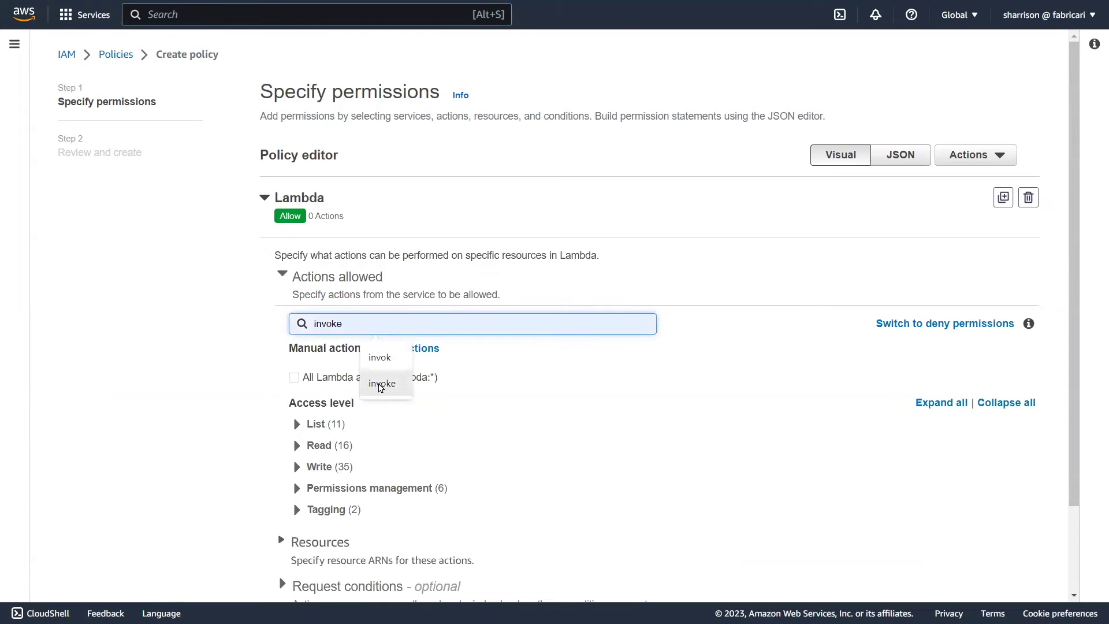
left_click(382, 383)
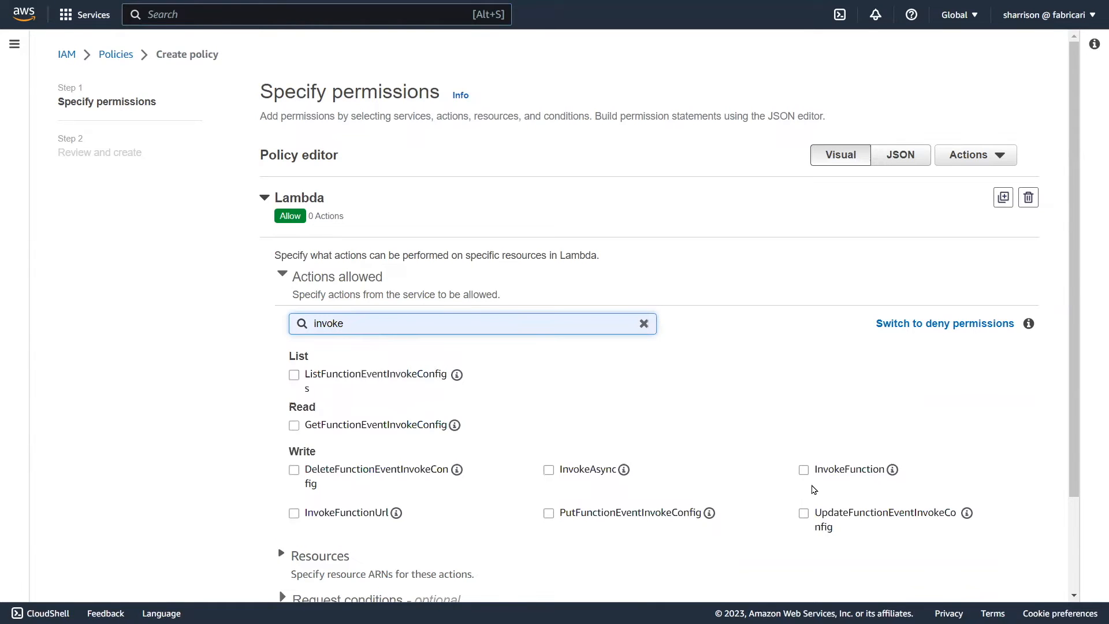
left_click(804, 470)
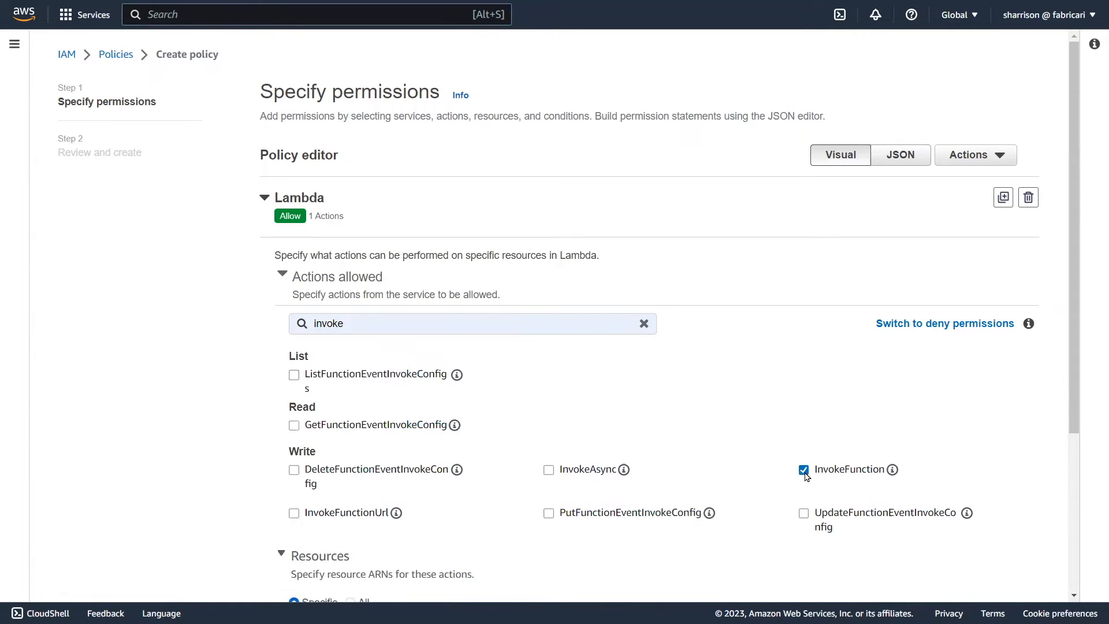
scroll("down", 3)
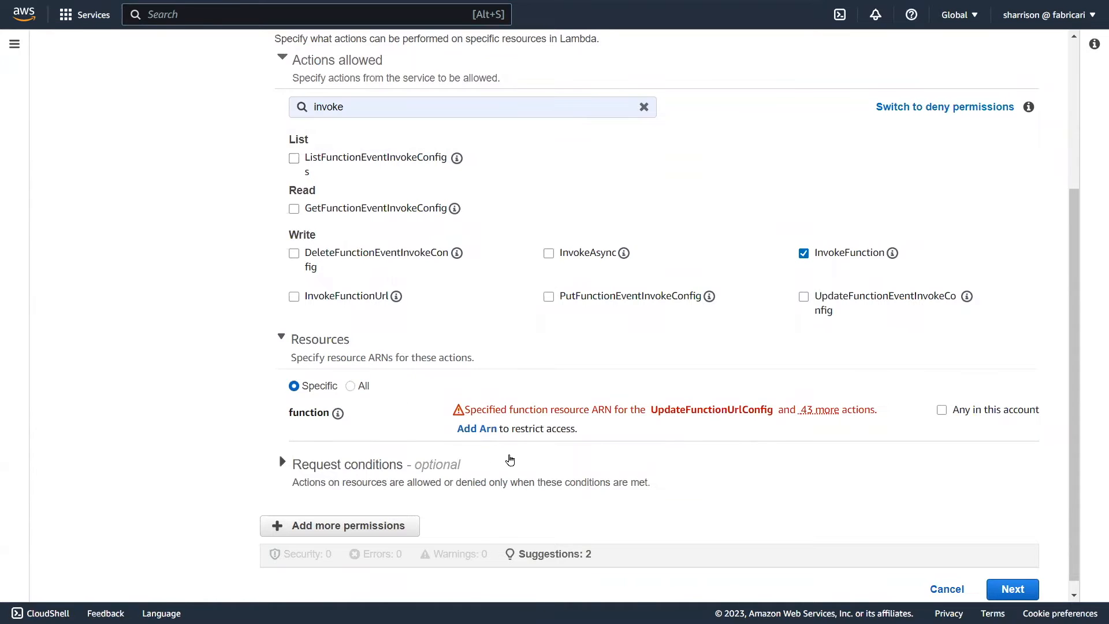
left_click(477, 428)
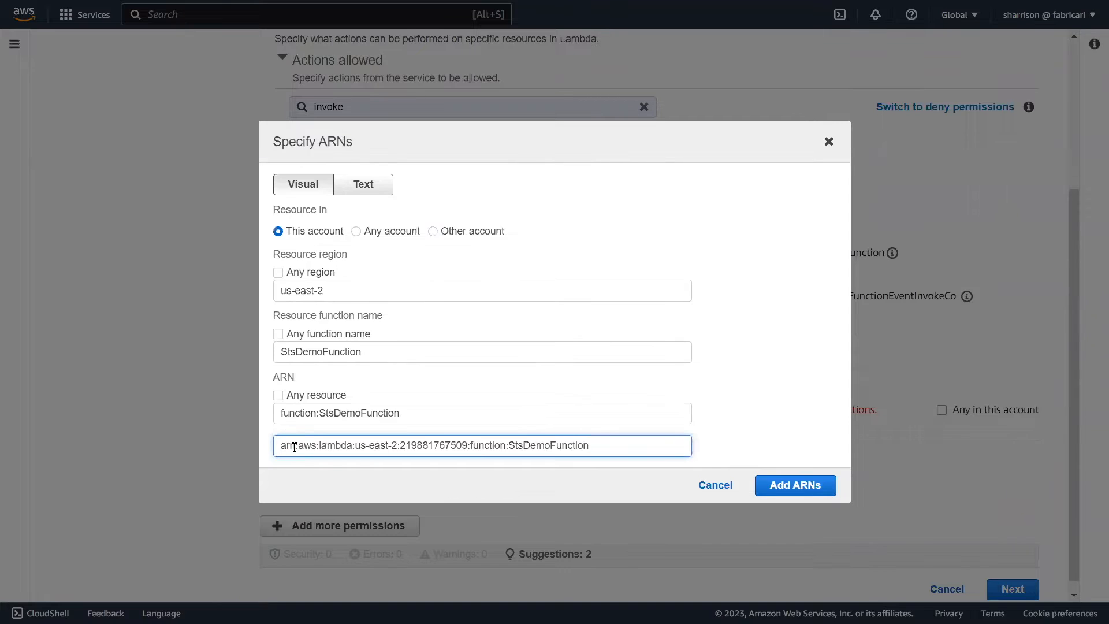
left_click(796, 485)
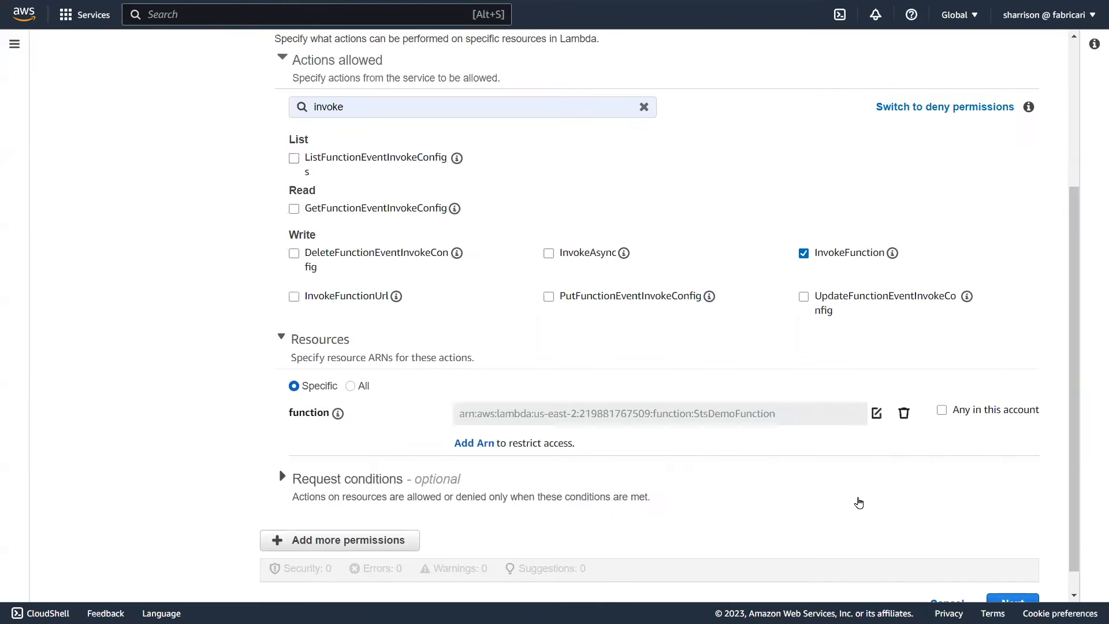
left_click(1012, 601)
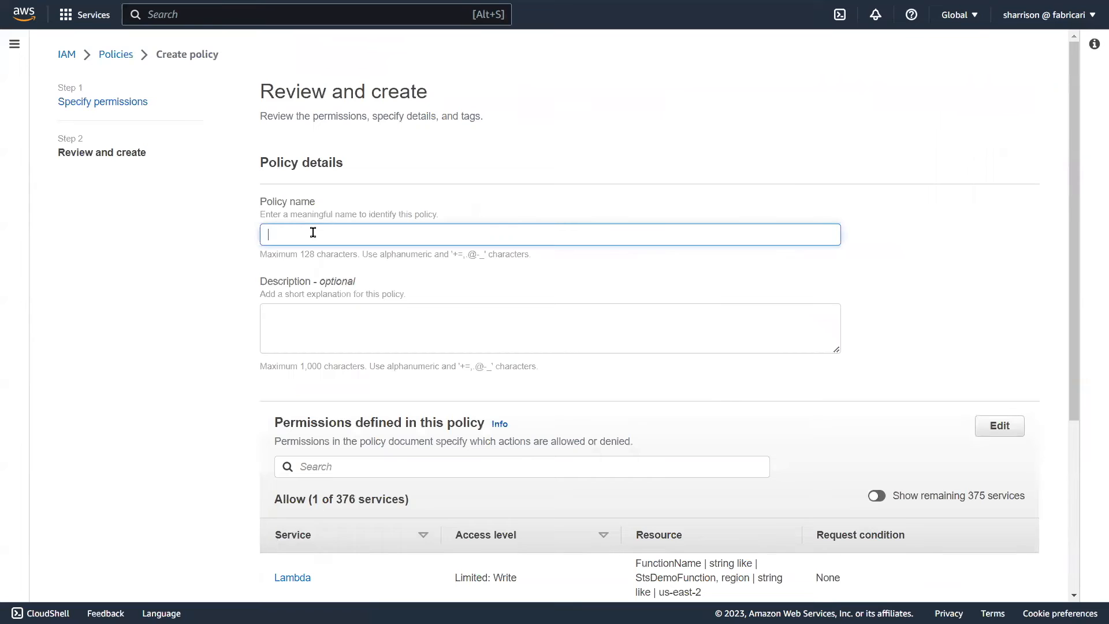
Name the policy StsDemoInvokeFunctionPolicy and create it
type("StsDemoInvokeFunctionPolicy")
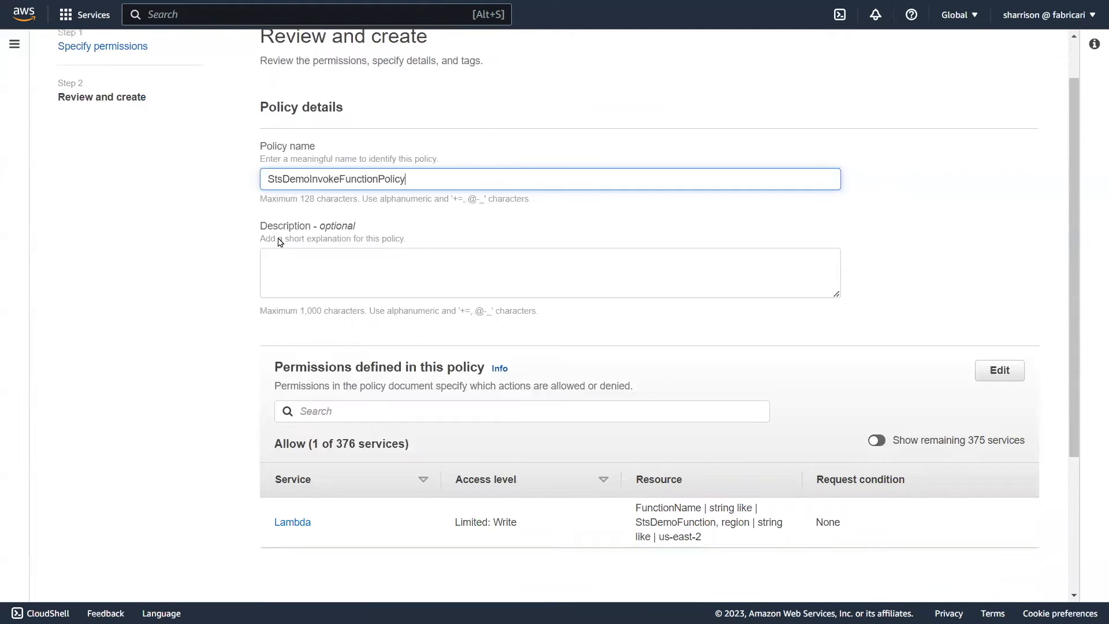
scroll("down", 3)
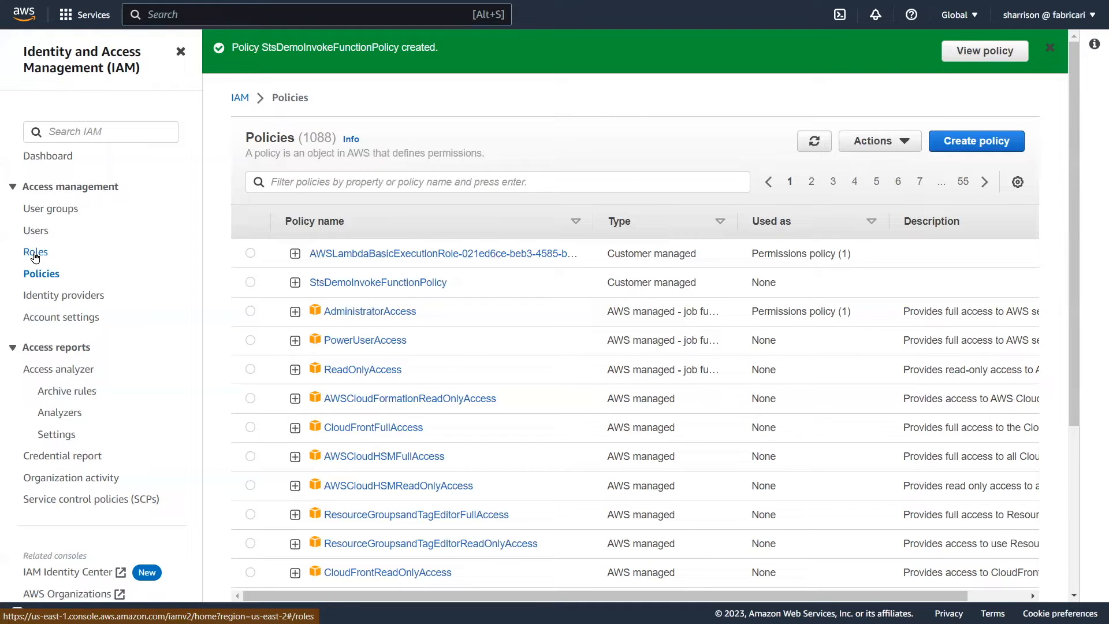
Start a new role trusting this AWS account, with Require external ID ticked
left_click(35, 252)
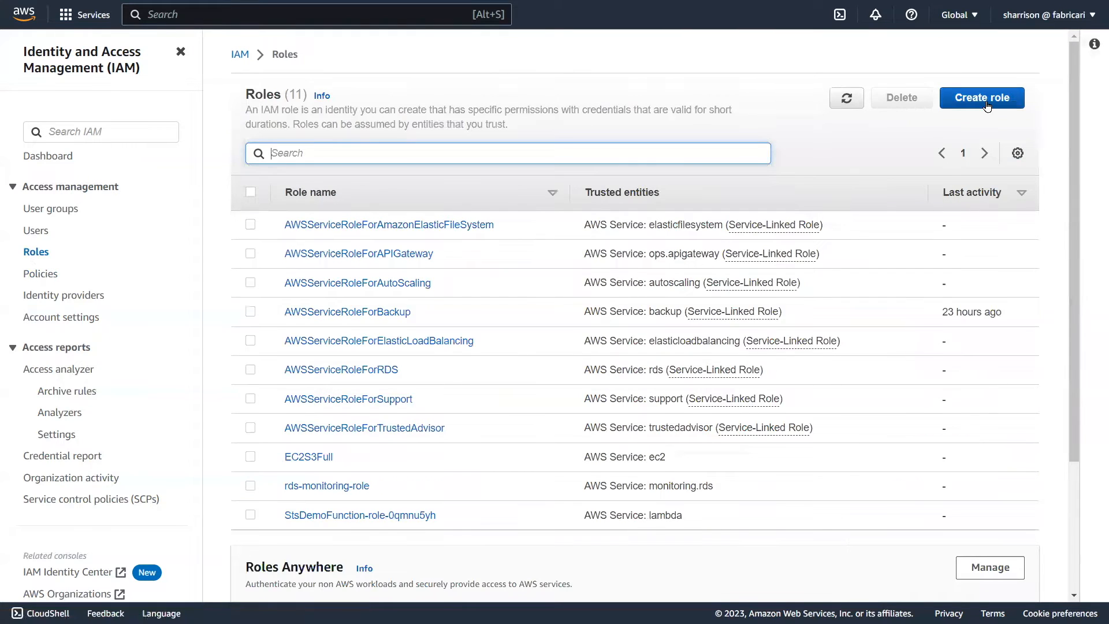
left_click(982, 98)
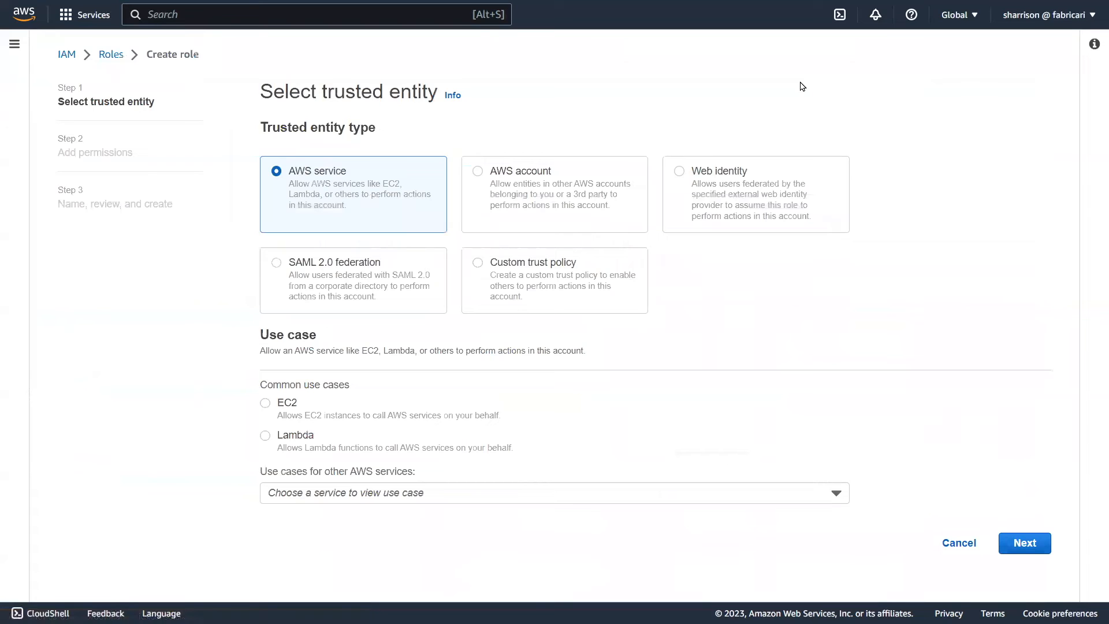
mouse_move(608, 155)
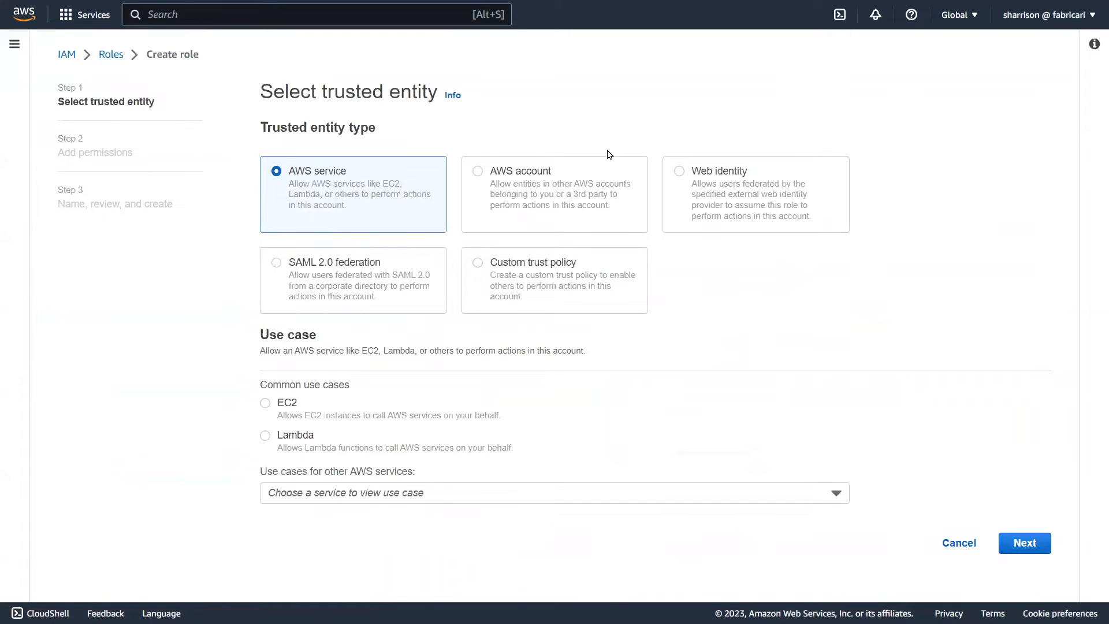
left_click(553, 194)
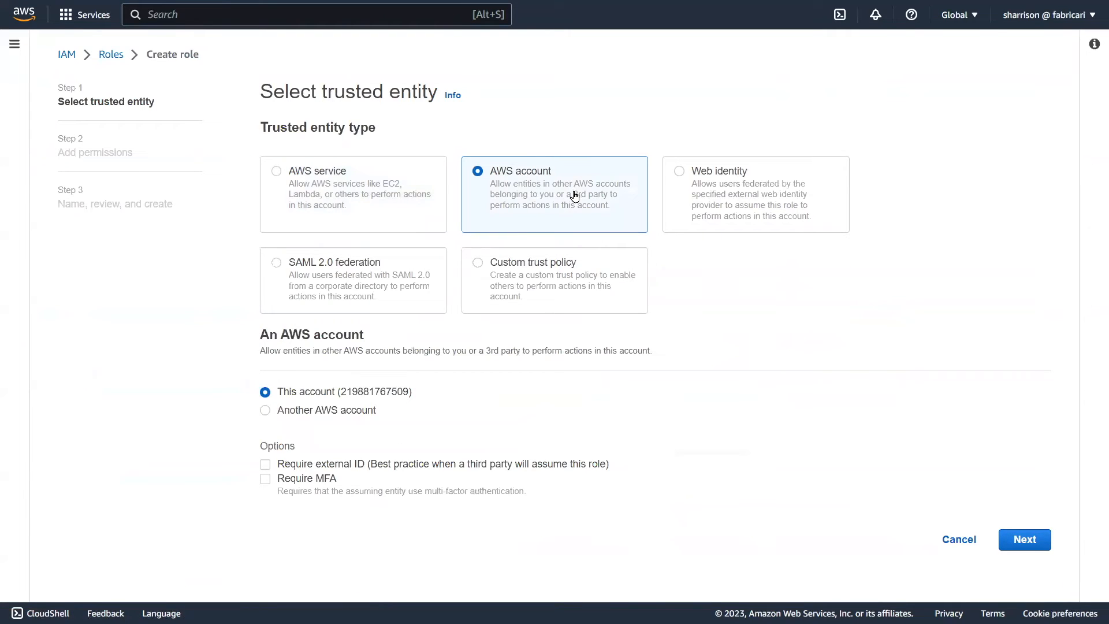
left_click(265, 464)
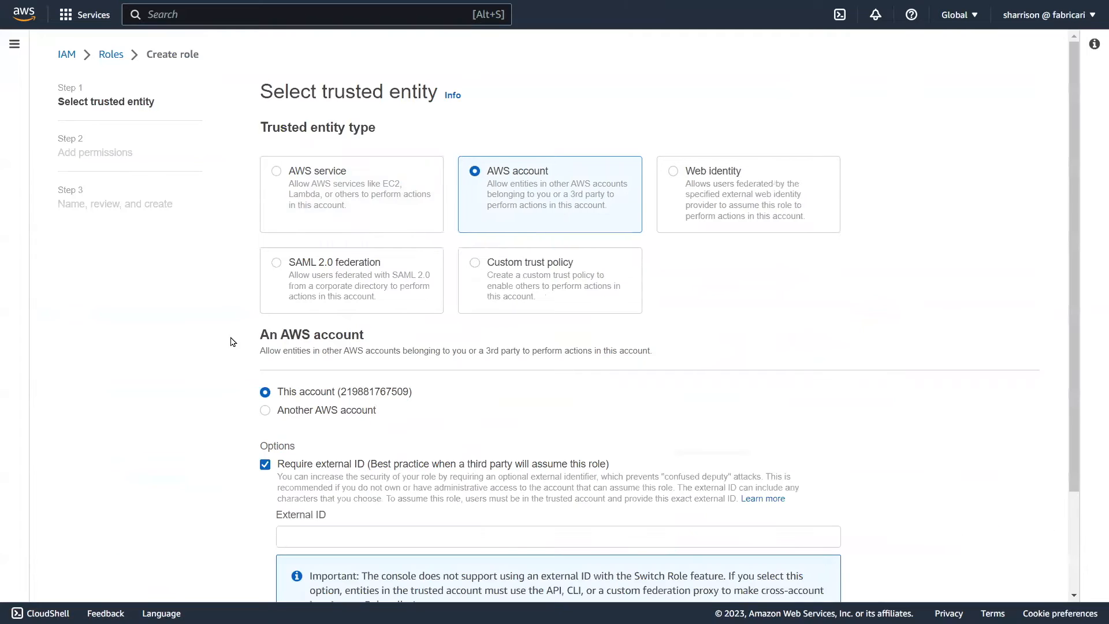
mouse_move(230, 331)
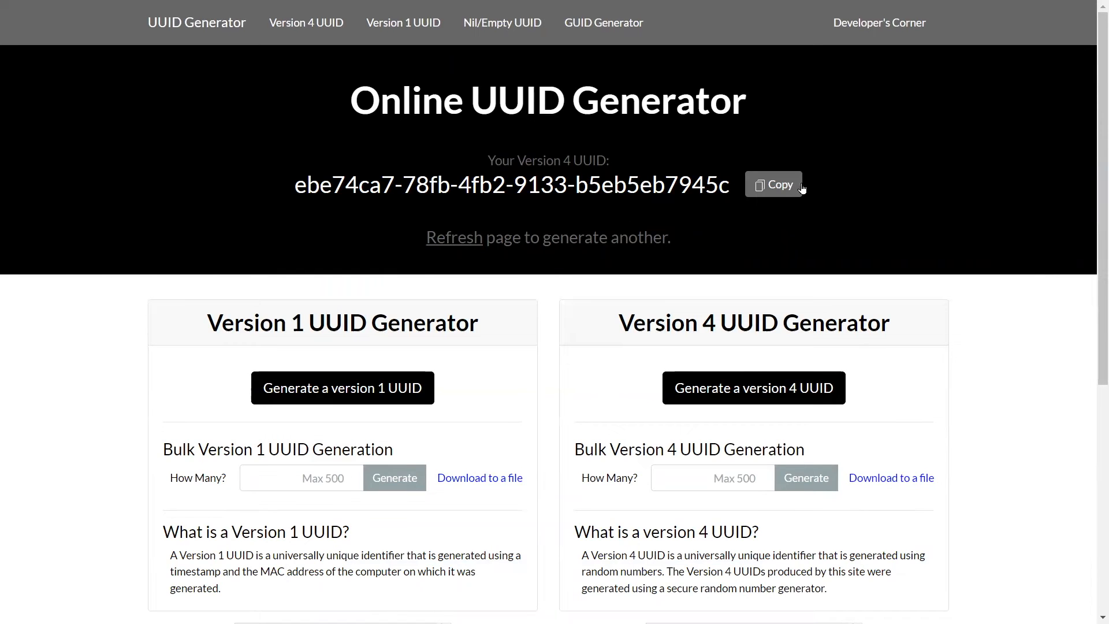
Copy the Version 4 UUID from the Online UUID Generator
left_click(774, 184)
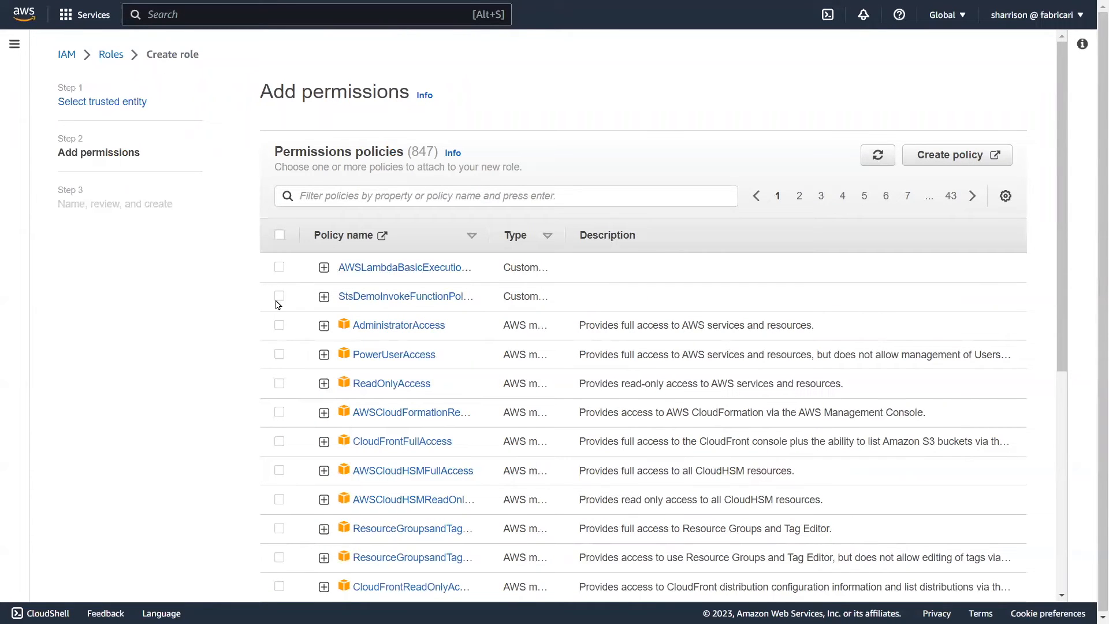
Attach StsDemoInvokeFunctionPolicy and create the role named StsDemoInvokeFunctionRole
left_click(279, 296)
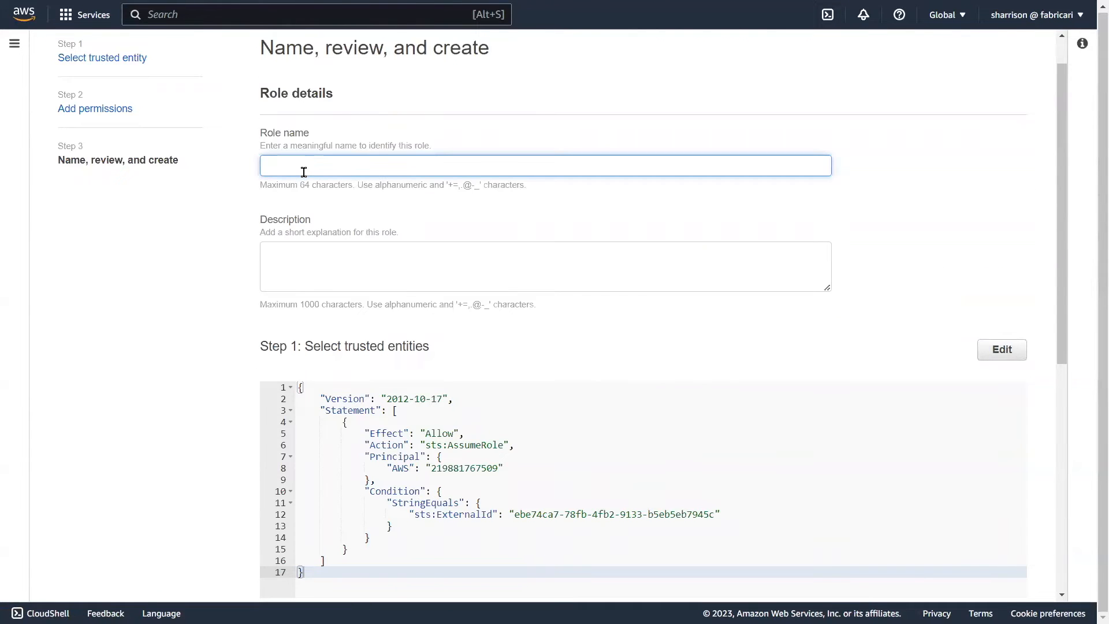
type("StsDemoInvoke")
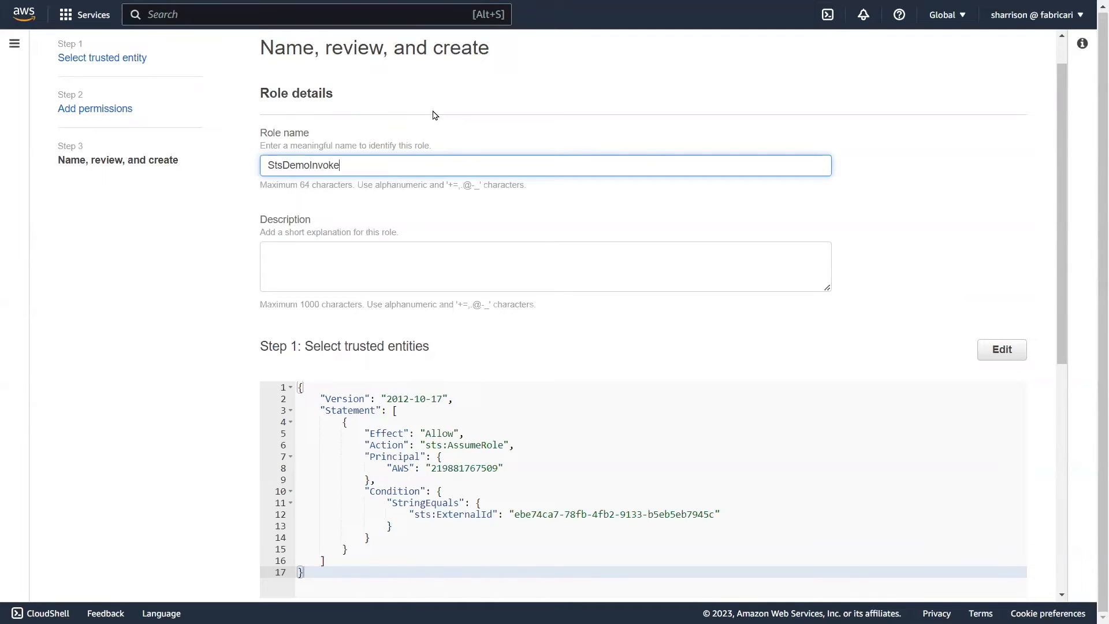
type("FunctionRole")
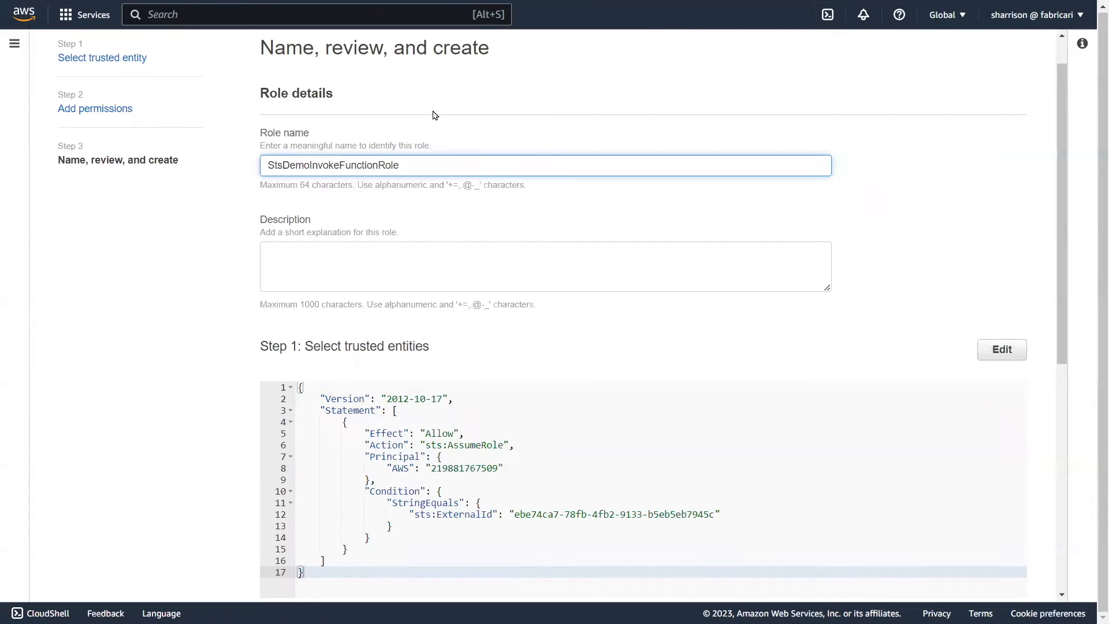
scroll("down", 3)
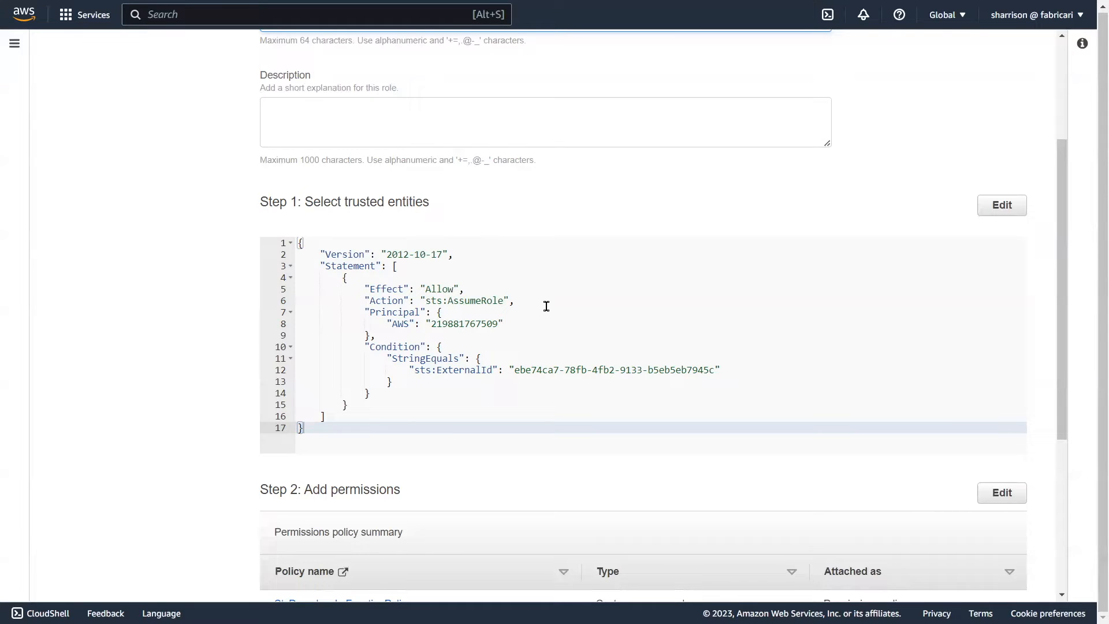
mouse_move(683, 254)
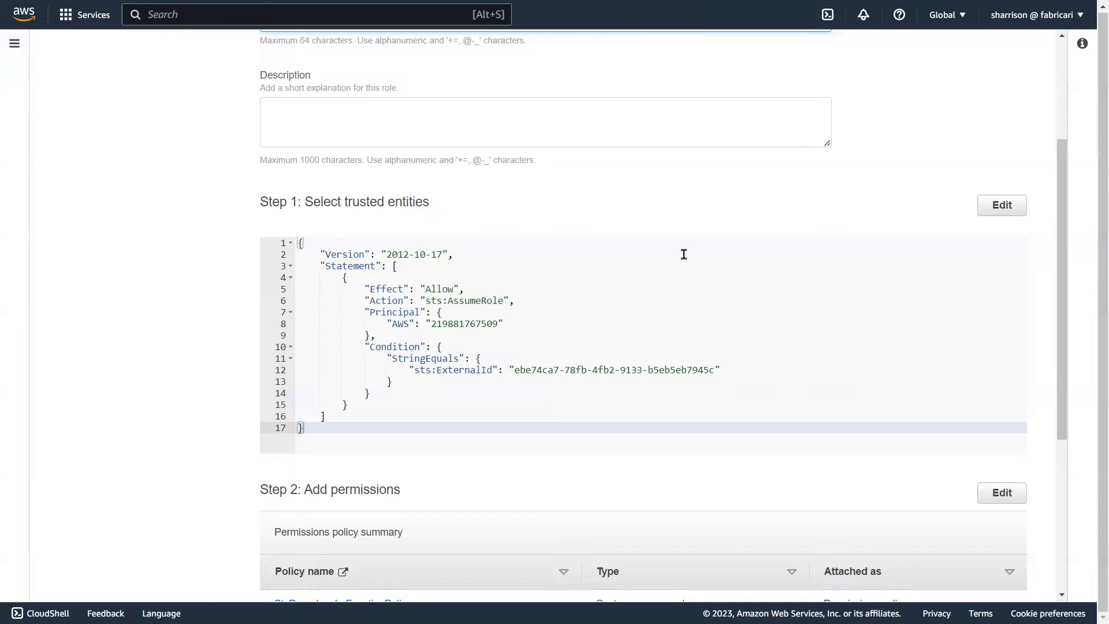
scroll("down", 3)
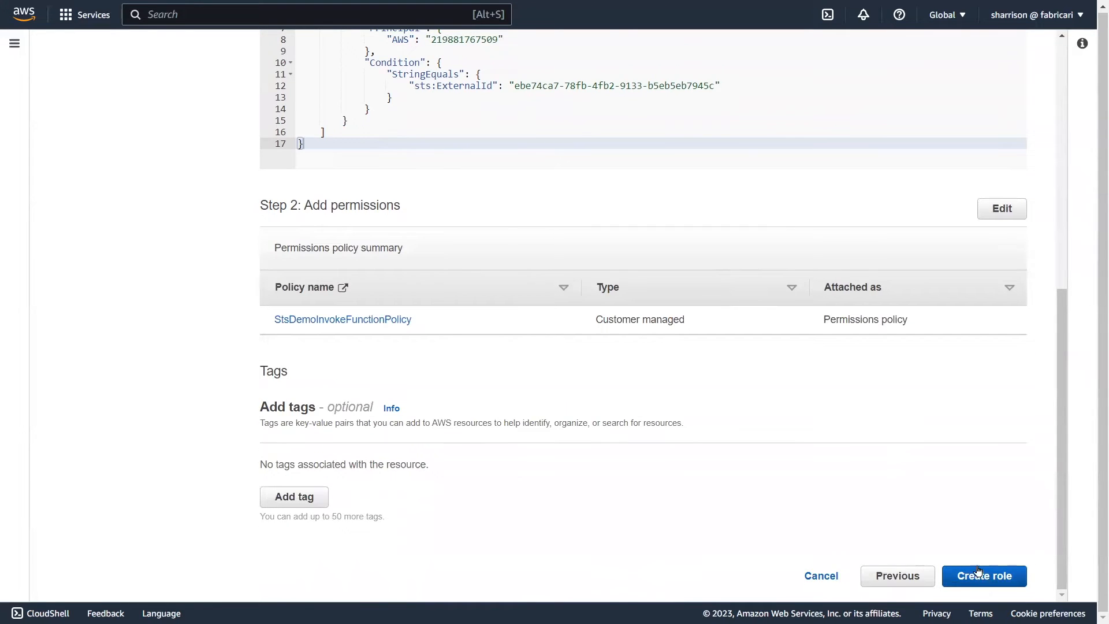
left_click(984, 576)
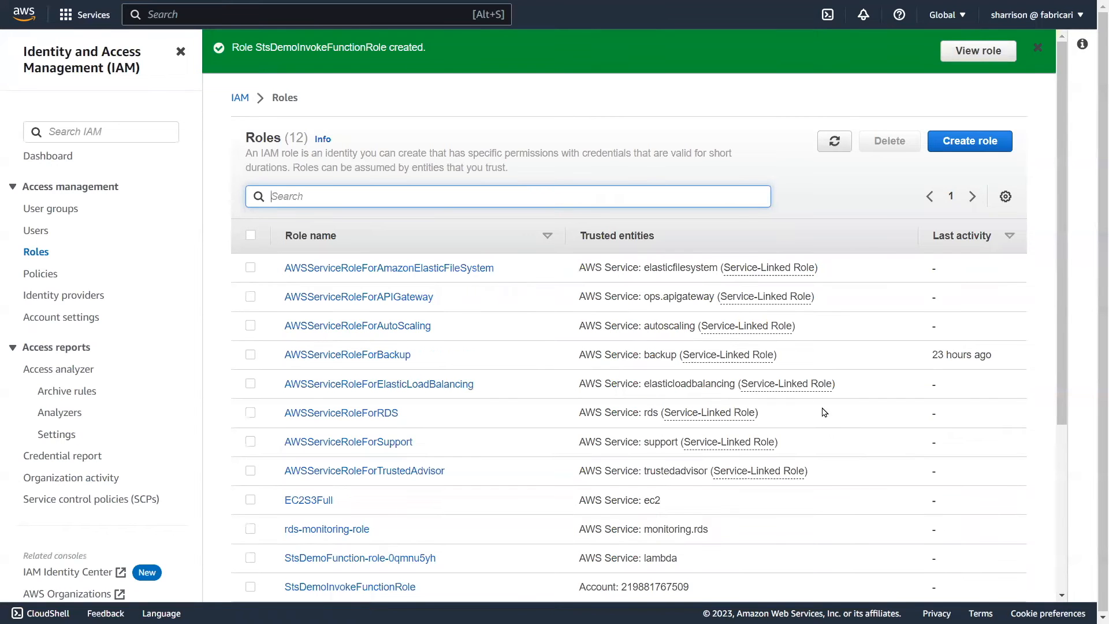
View StsDemoInvokeFunctionRole's details, then return to the IAM Policies list
left_click(350, 587)
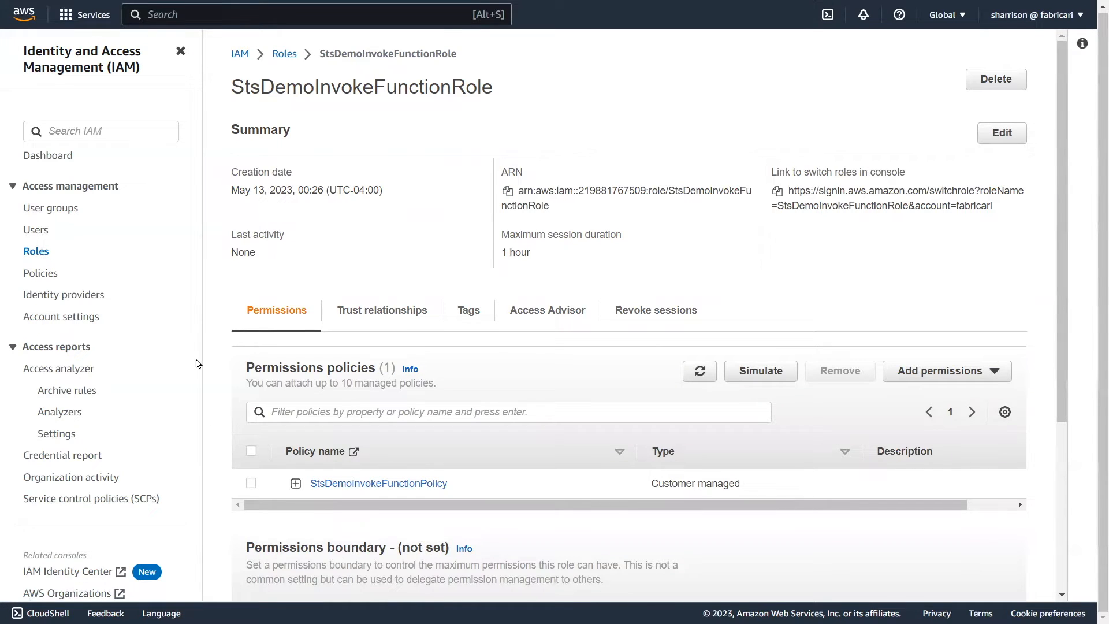
left_click(40, 273)
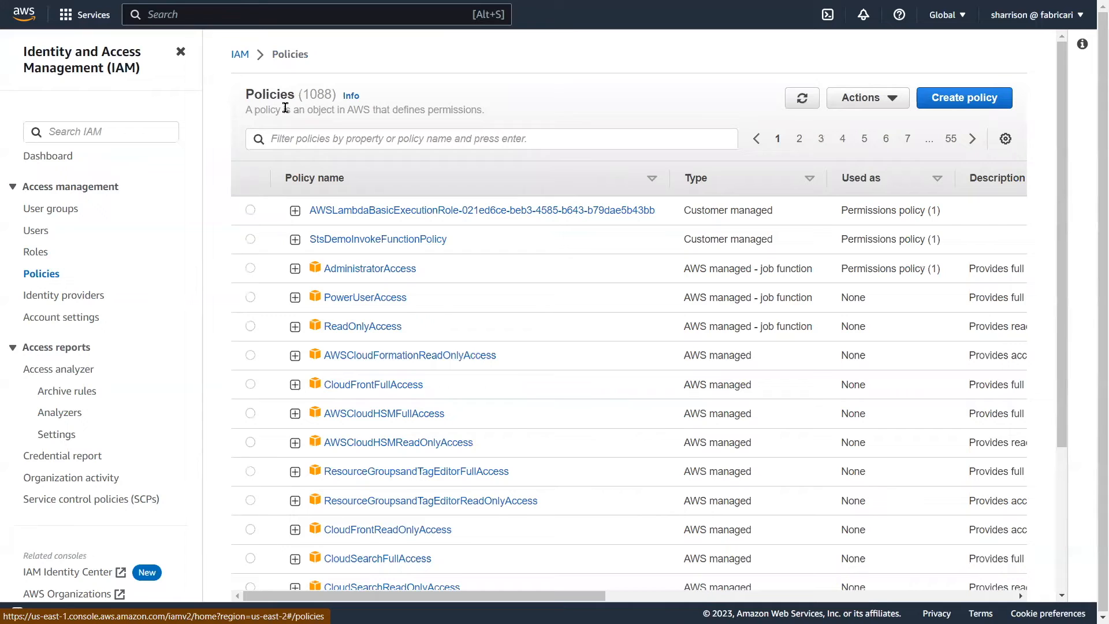
Start a new policy for the STS service allowing the AssumeRole action
left_click(964, 97)
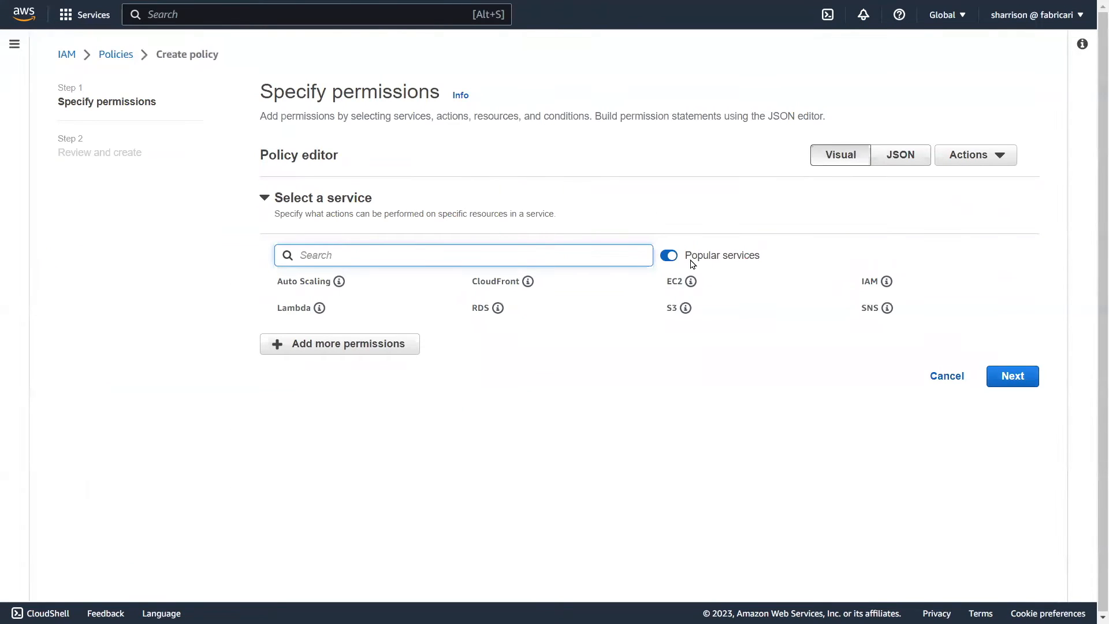
type("sts")
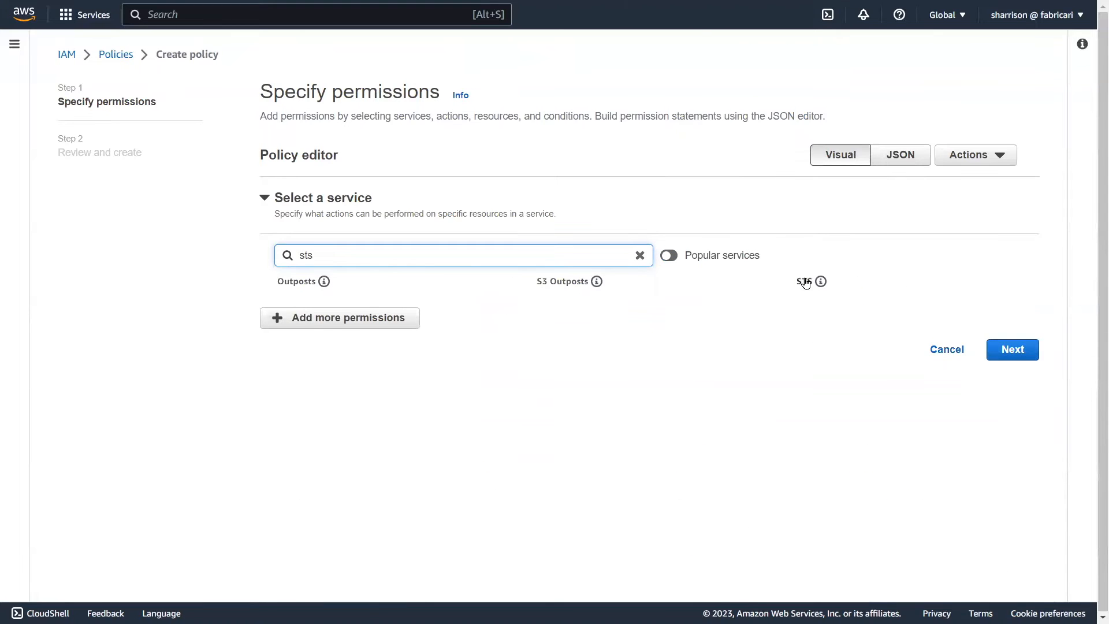
left_click(804, 282)
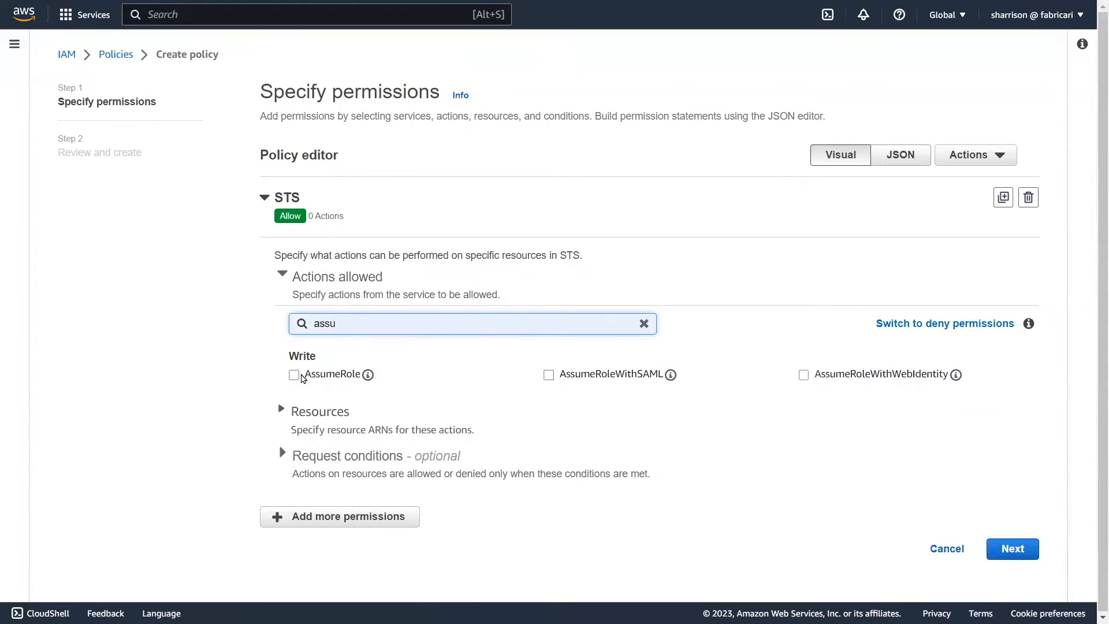
left_click(294, 375)
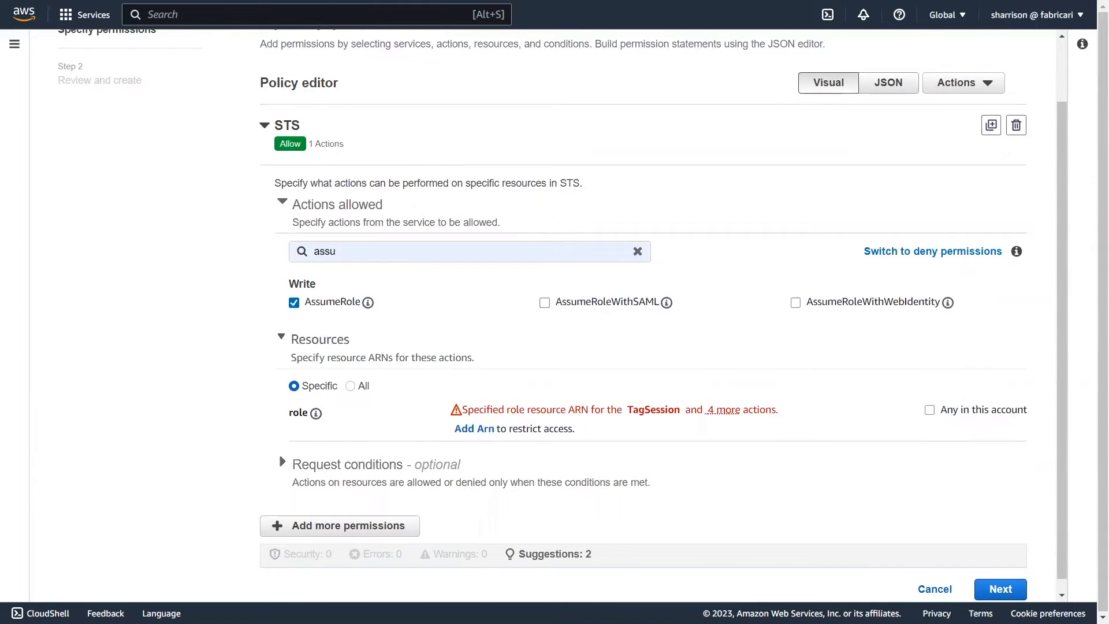
mouse_move(495, 448)
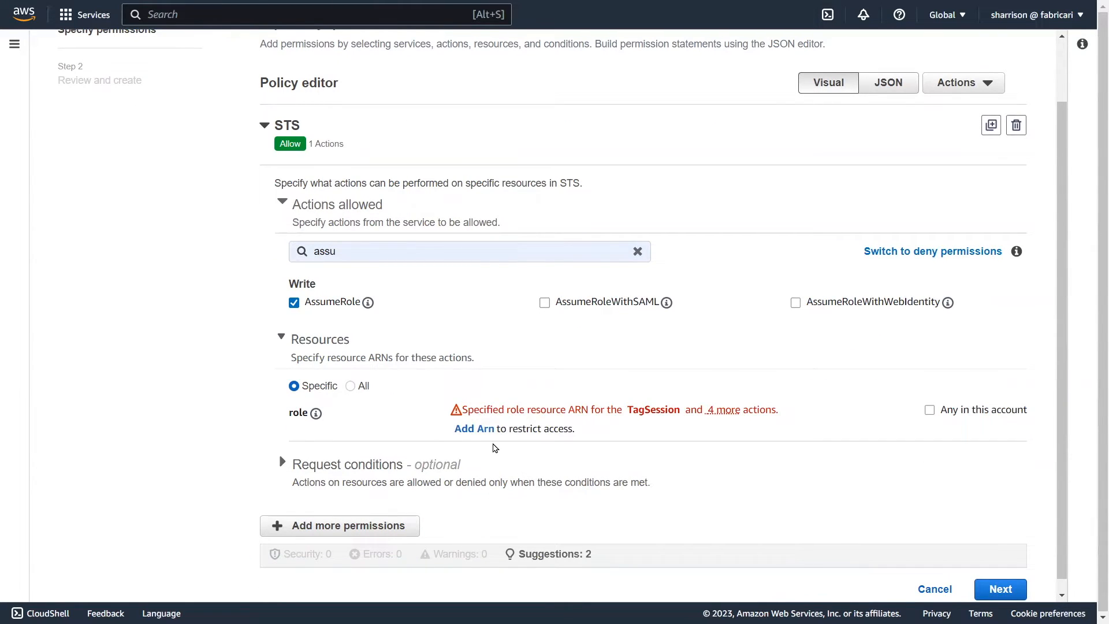
Restrict it to the StsDemoInvokeFunctionRole ARN and create StsDemoAssumeRolePolicy
left_click(474, 429)
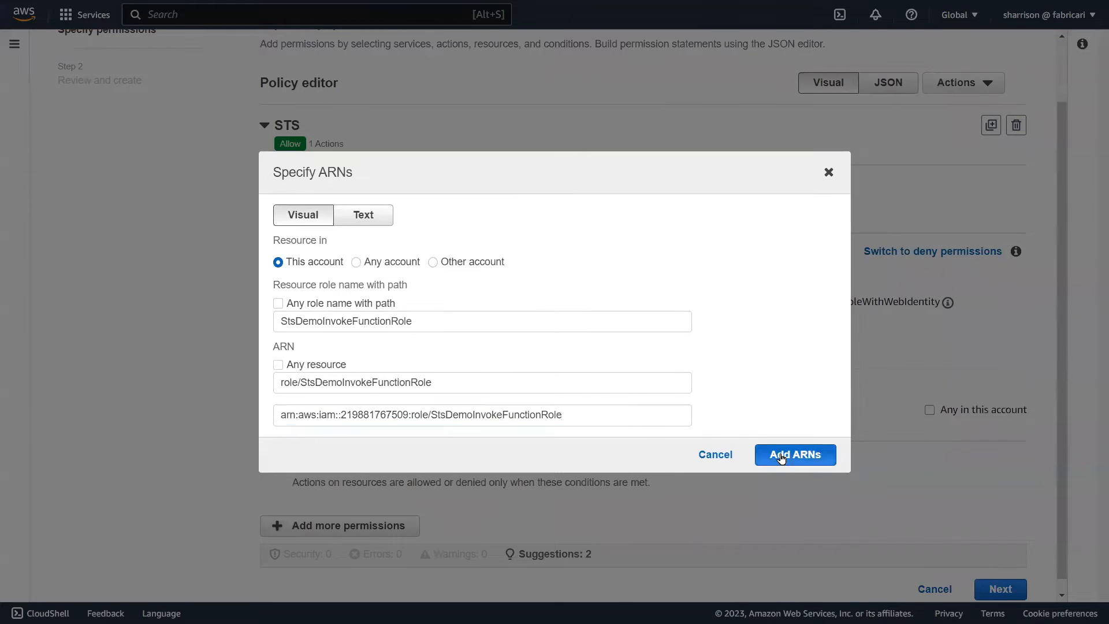
left_click(795, 454)
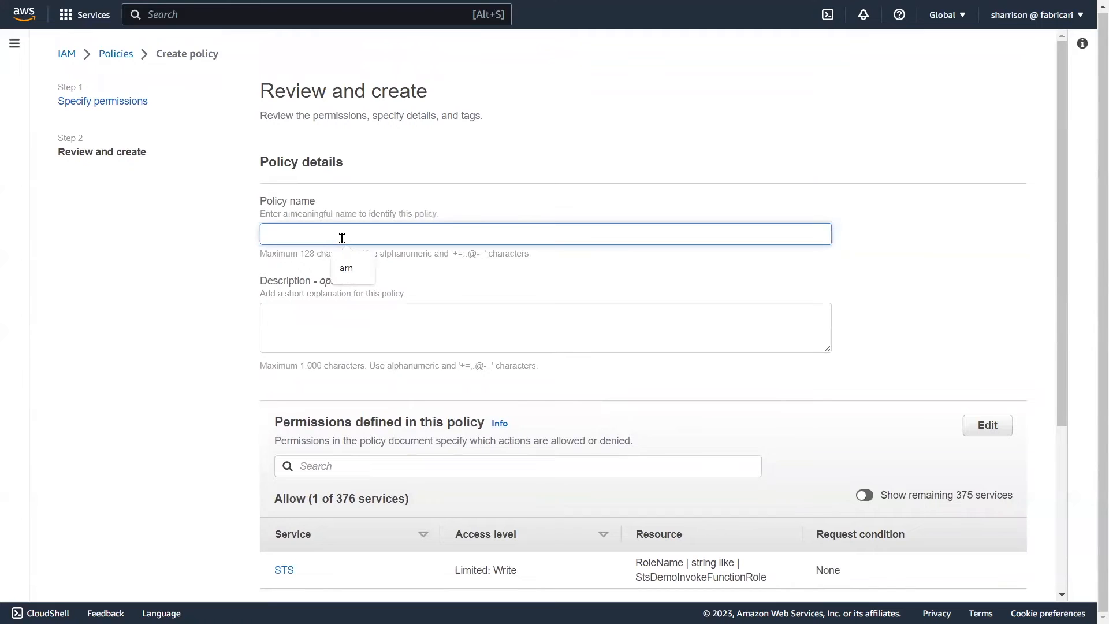
type("StsDemoAssumeRolePolicy")
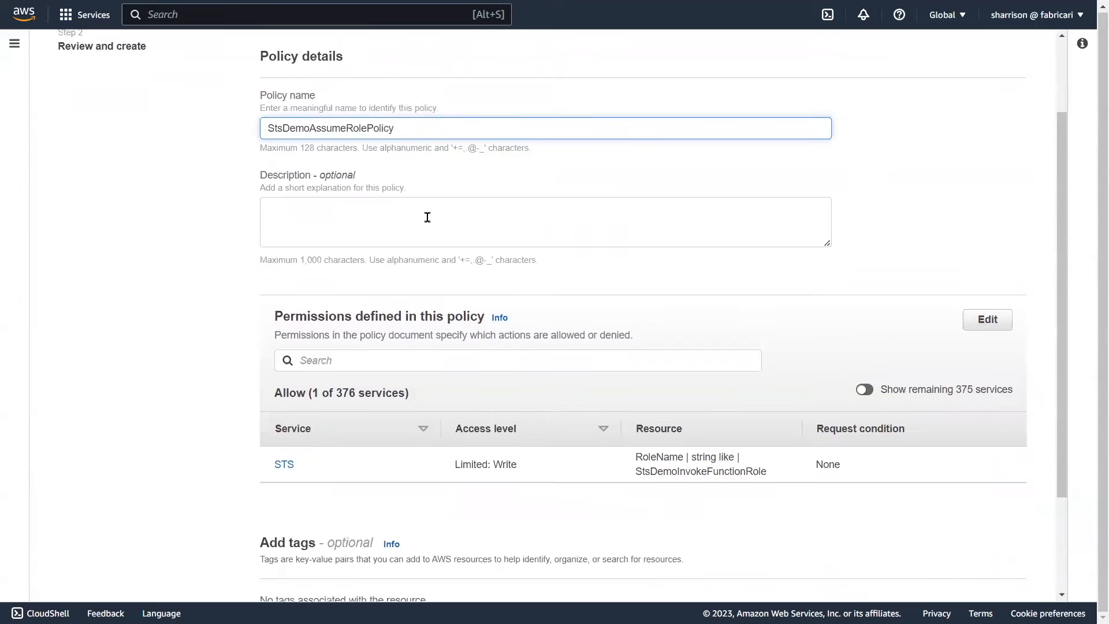
scroll("down", 3)
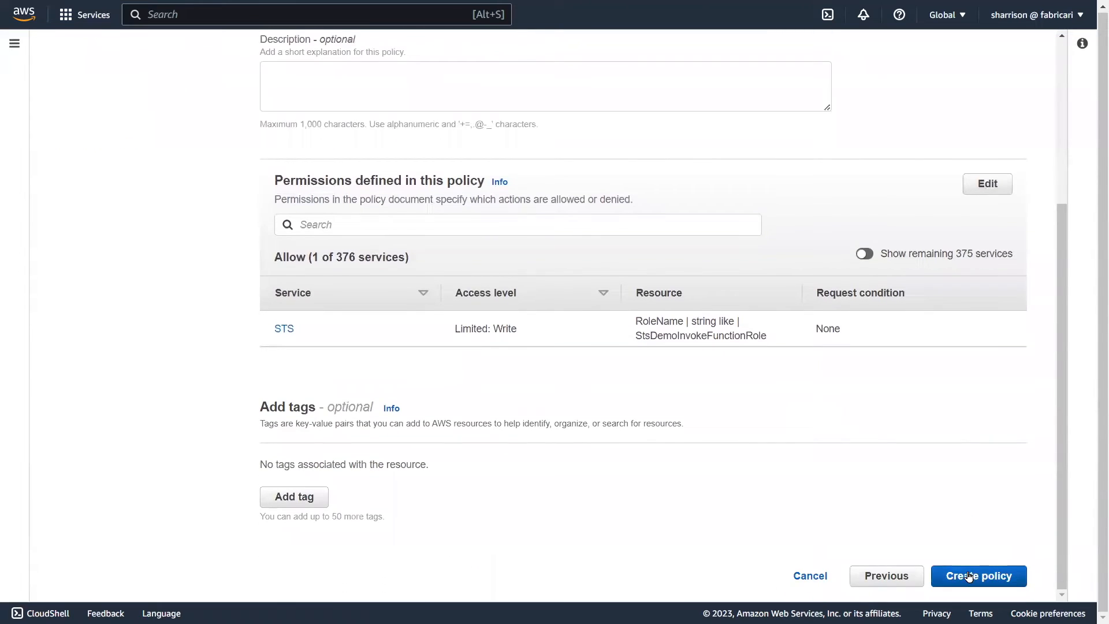
left_click(979, 575)
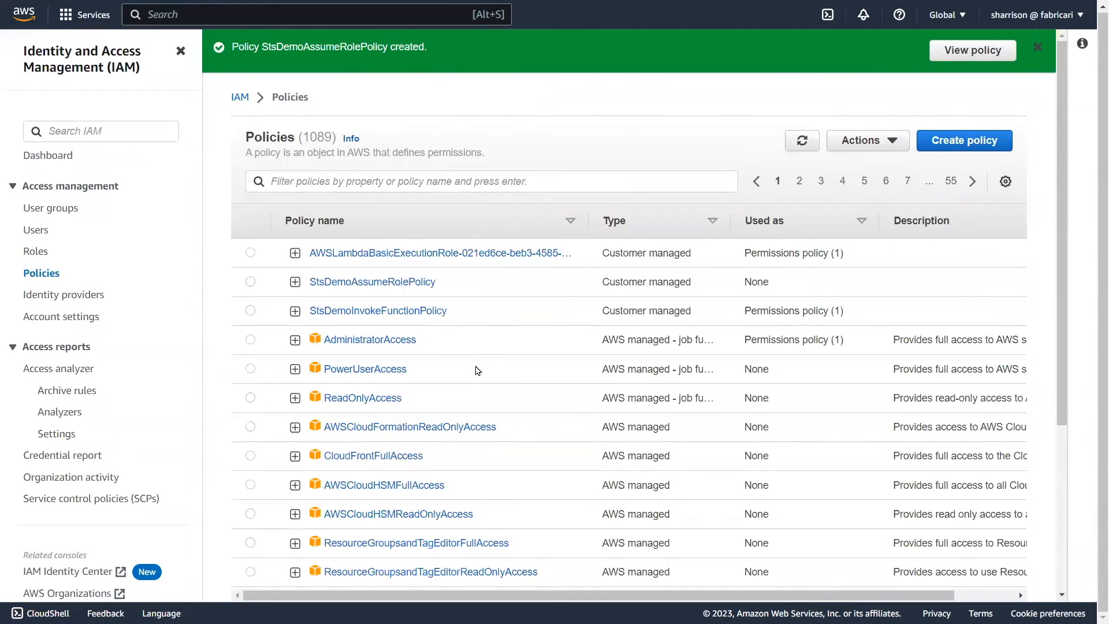
mouse_move(34, 236)
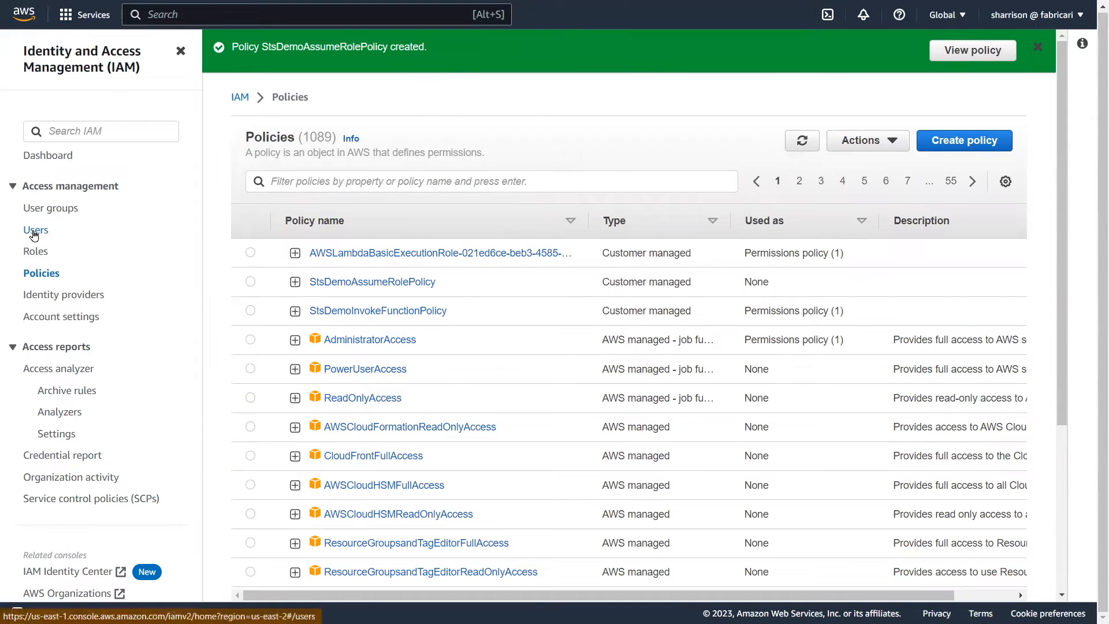
Start a new IAM user named StsDemo
left_click(35, 230)
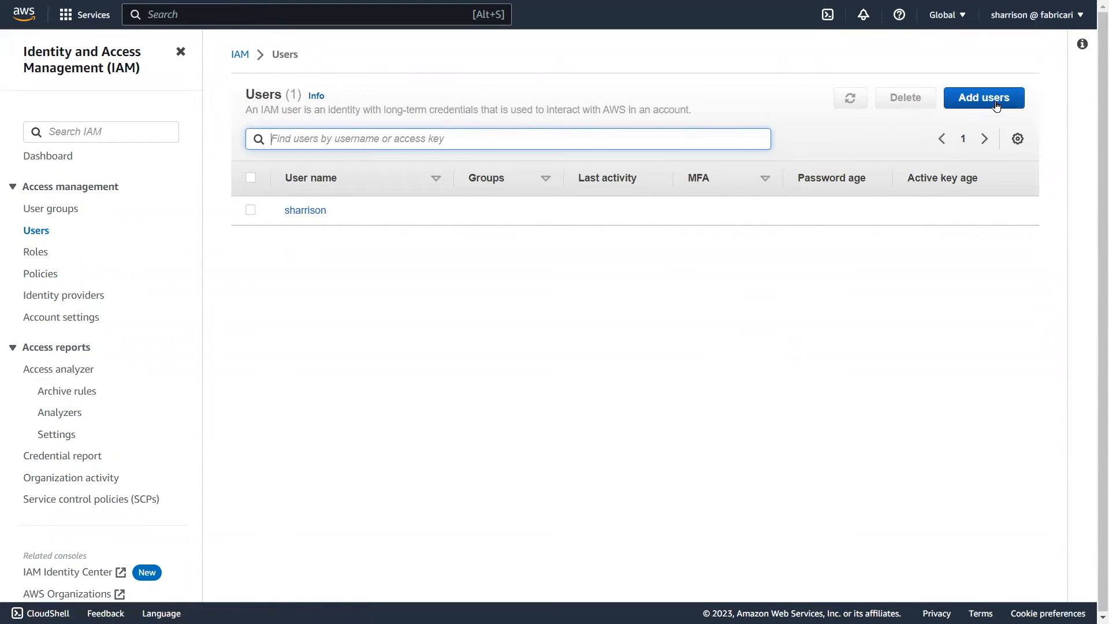
left_click(984, 98)
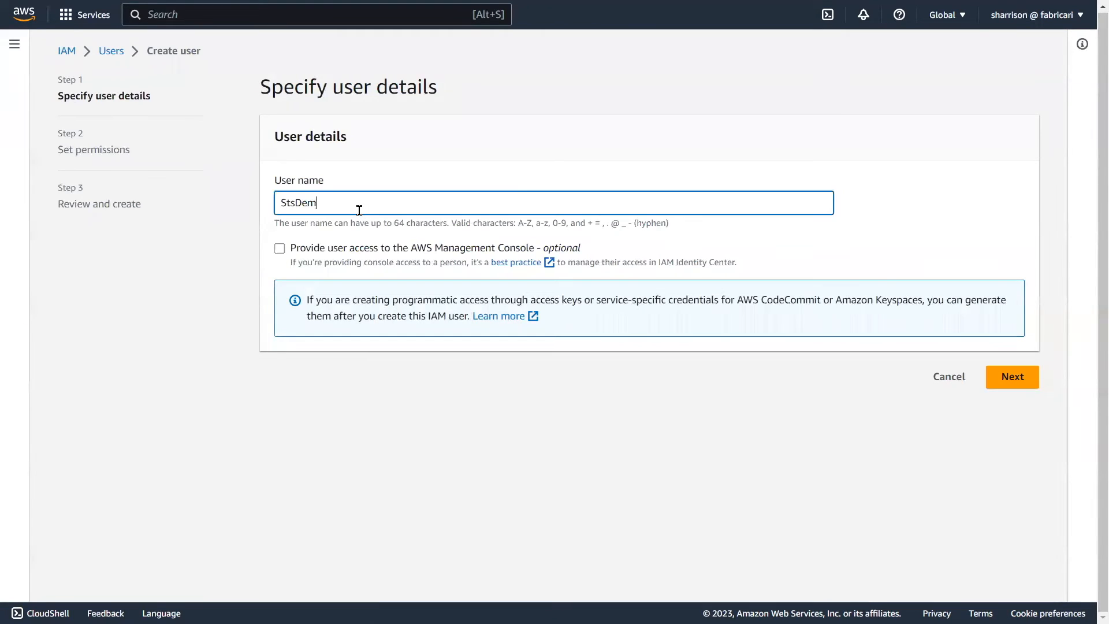
type("o")
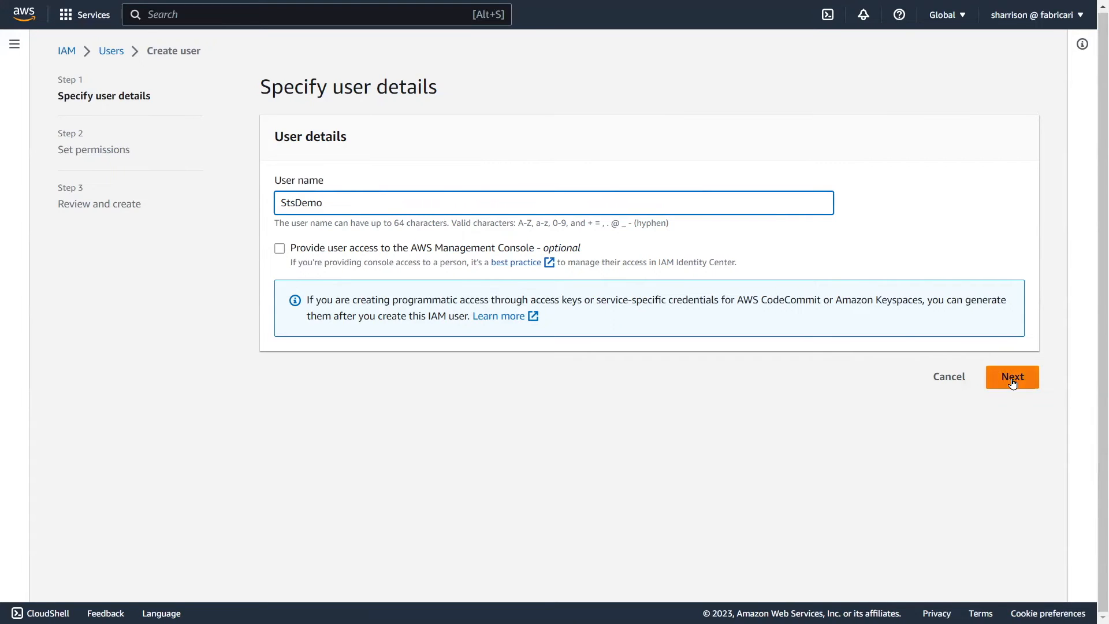
left_click(1013, 377)
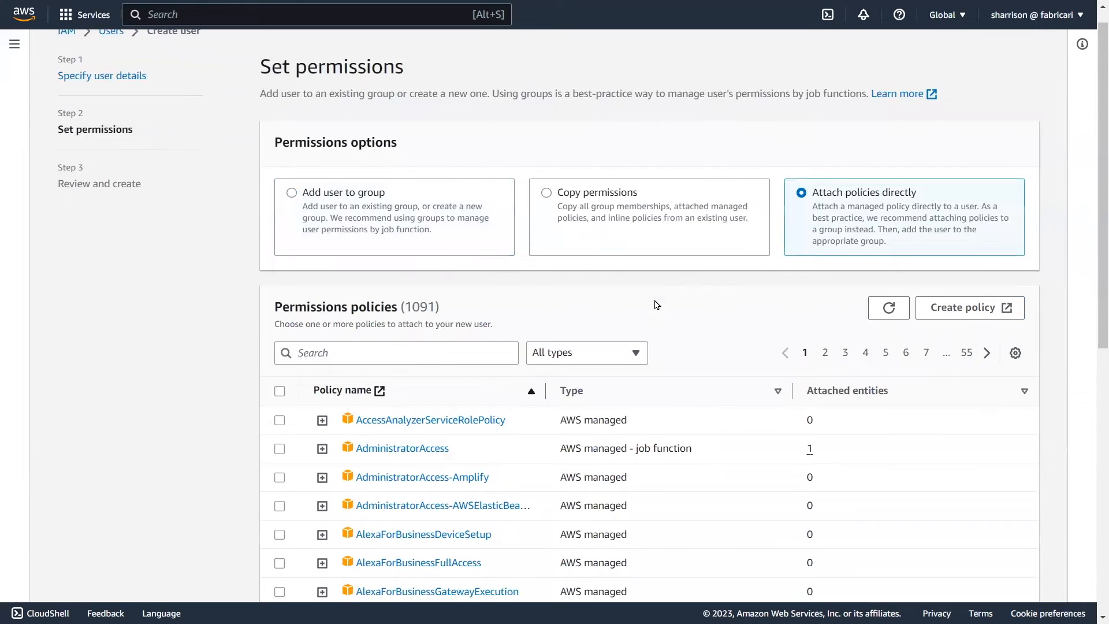
Attach StsDemoAssumeRolePolicy directly and create the StsDemo user
scroll("down", 3)
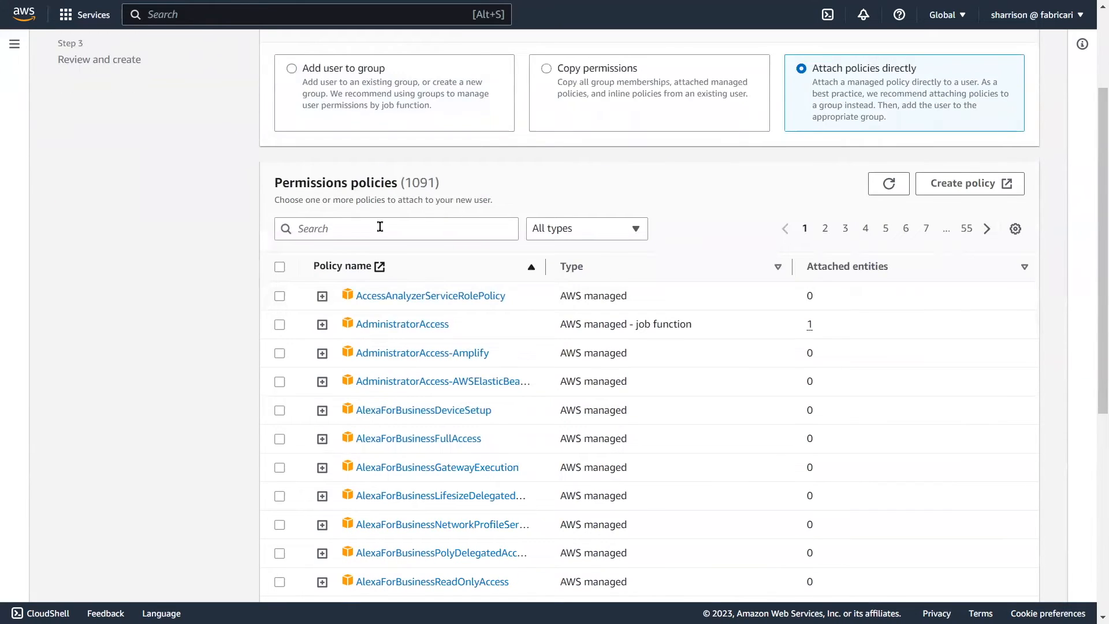
type("stsd")
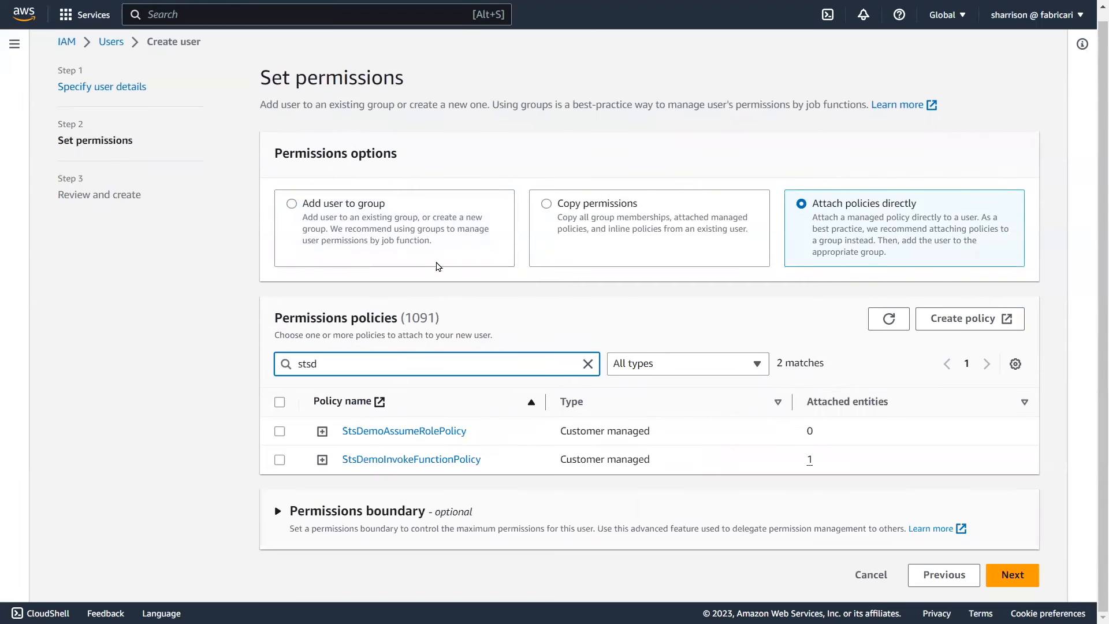
mouse_move(409, 431)
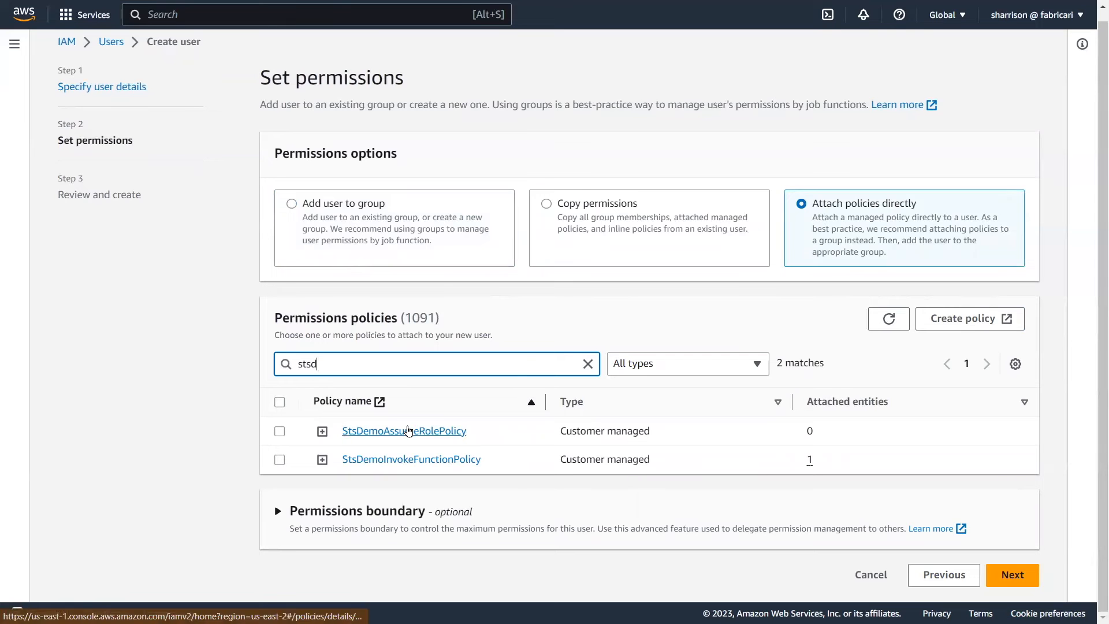
left_click(280, 431)
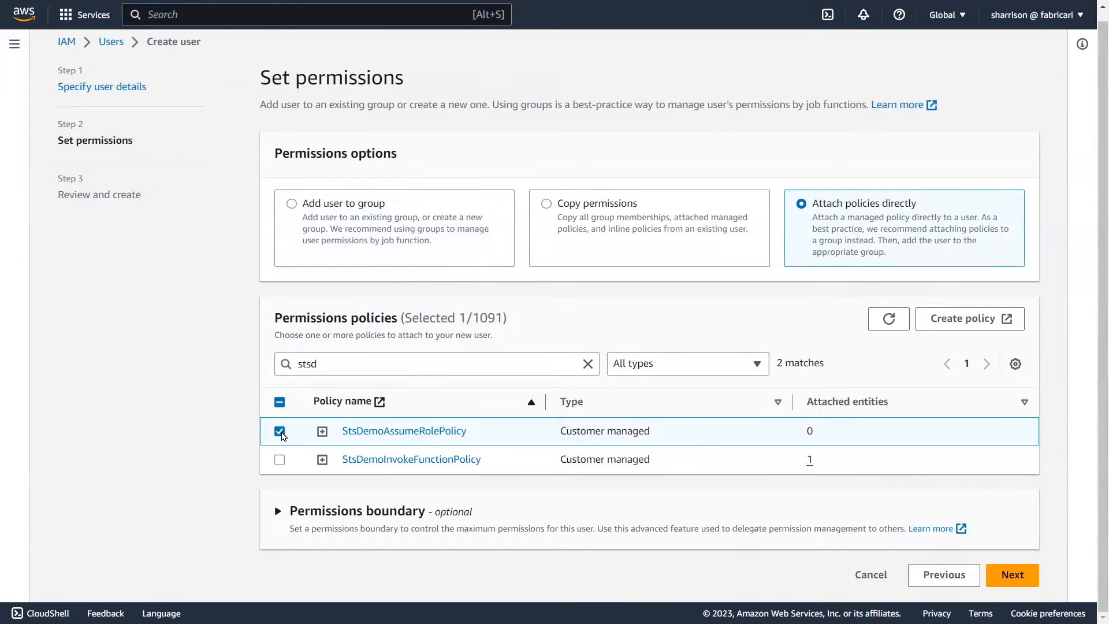
left_click(1013, 575)
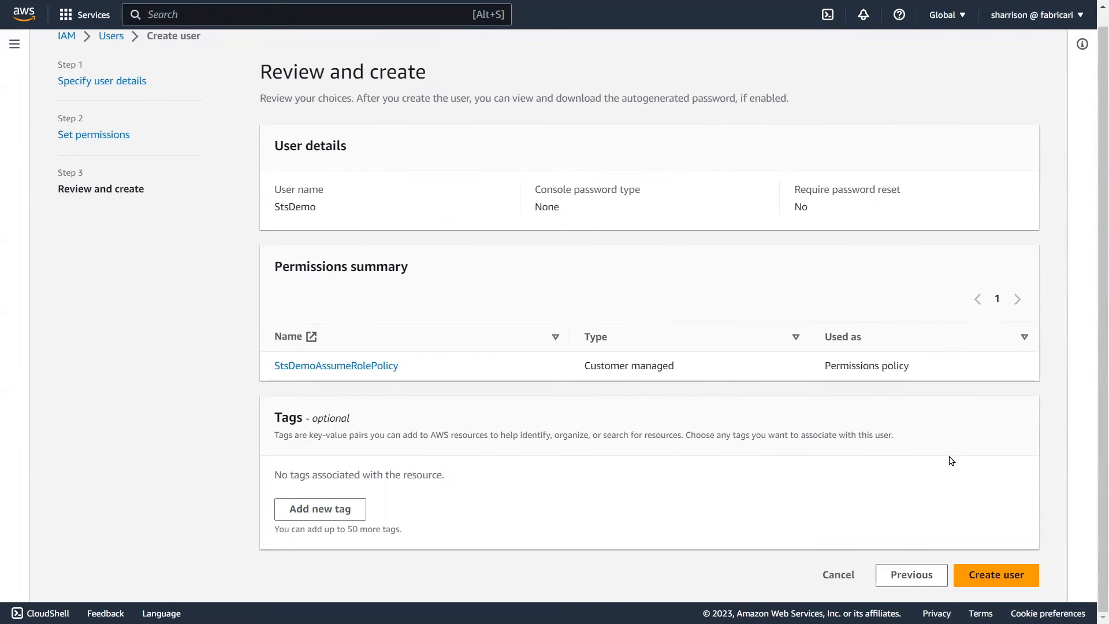
mouse_move(984, 534)
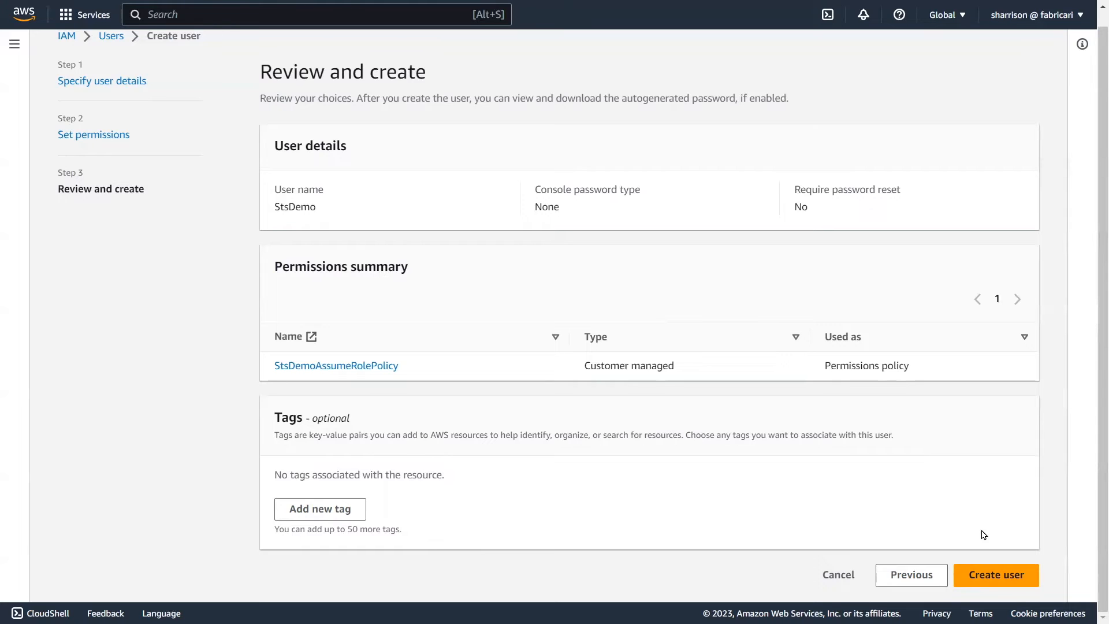
left_click(997, 575)
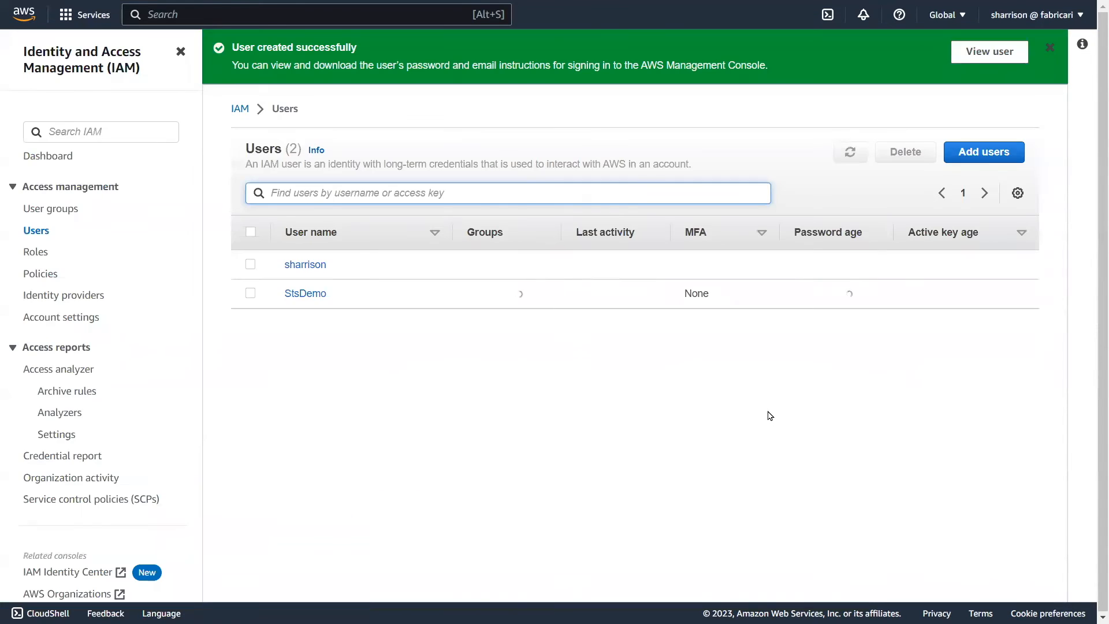
Open StsDemo's Security credentials and scroll through them
left_click(305, 293)
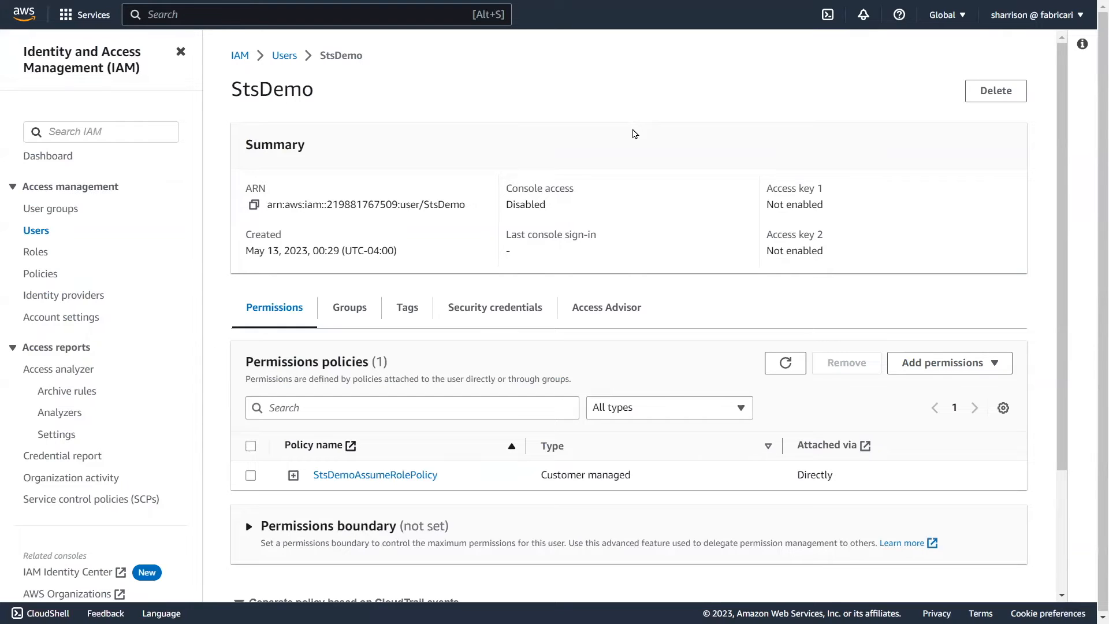
left_click(495, 307)
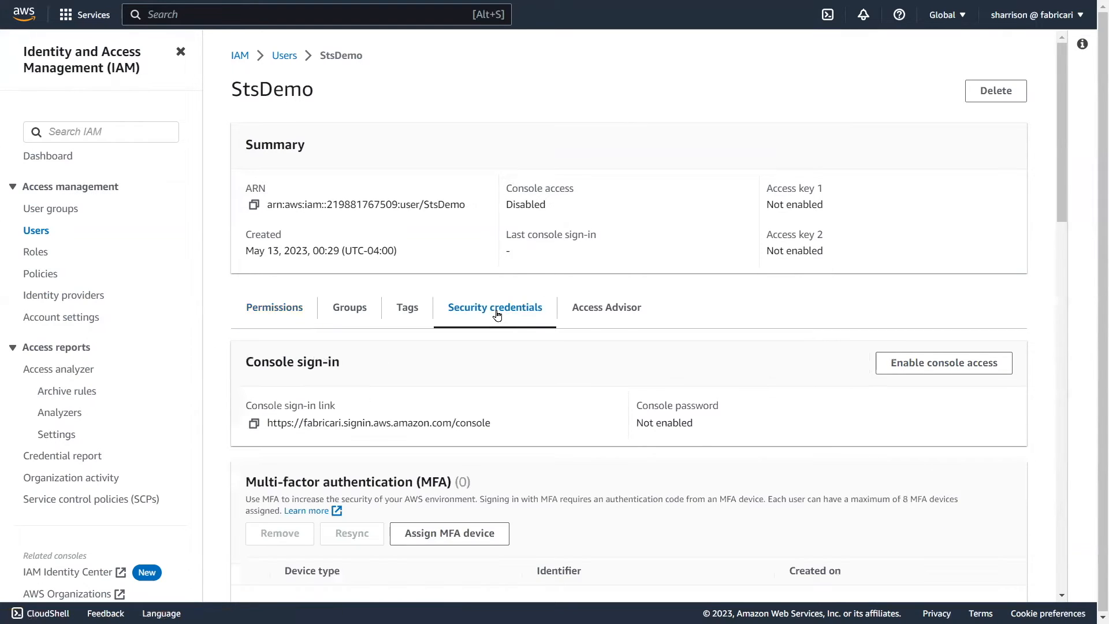
mouse_move(534, 353)
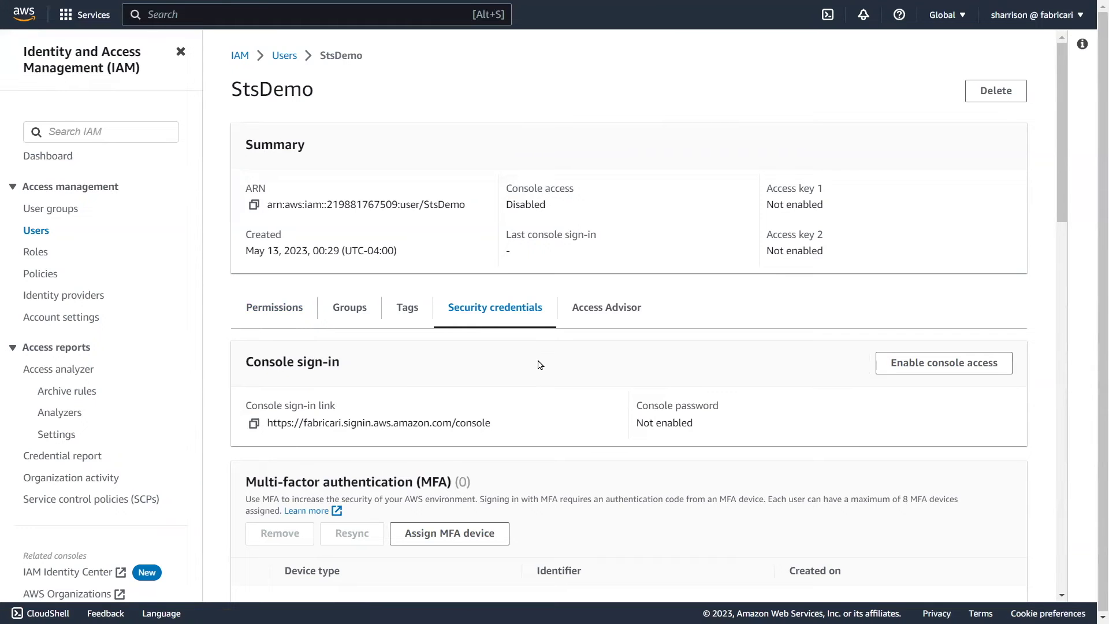
scroll("down", 3)
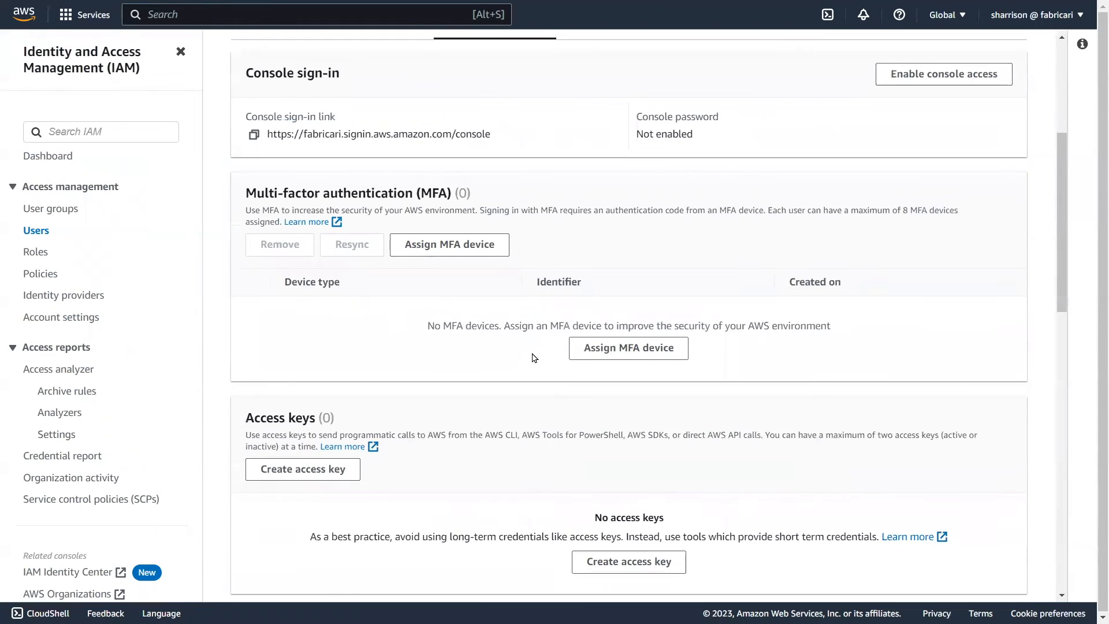
scroll("down", 3)
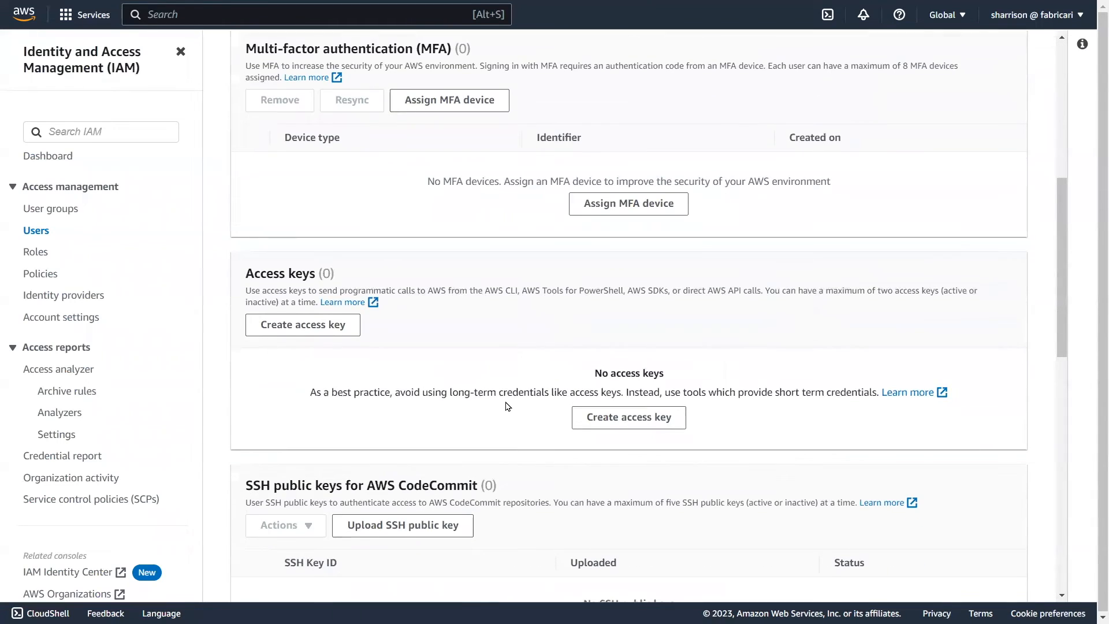
Create an access key for StsDemo for an application running outside AWS, with no description
left_click(303, 325)
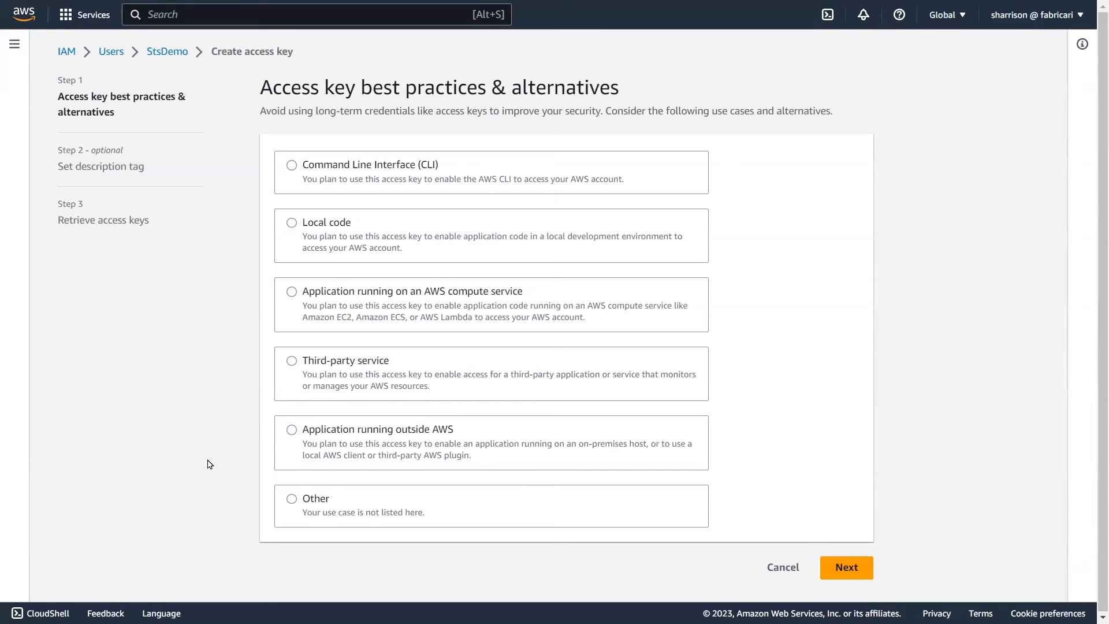
mouse_move(386, 436)
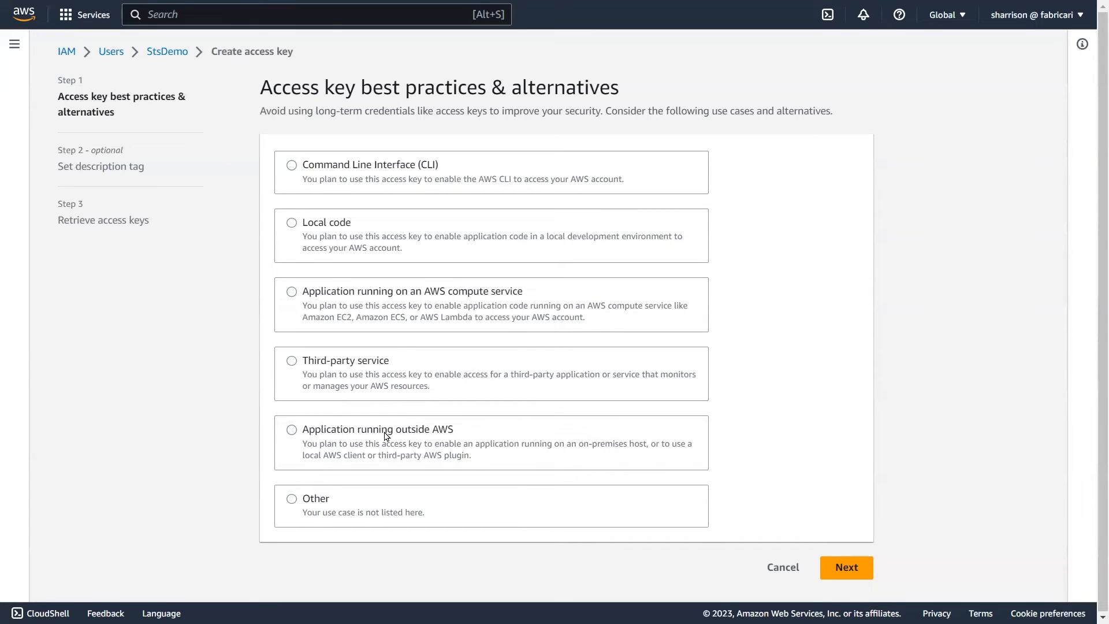
left_click(293, 429)
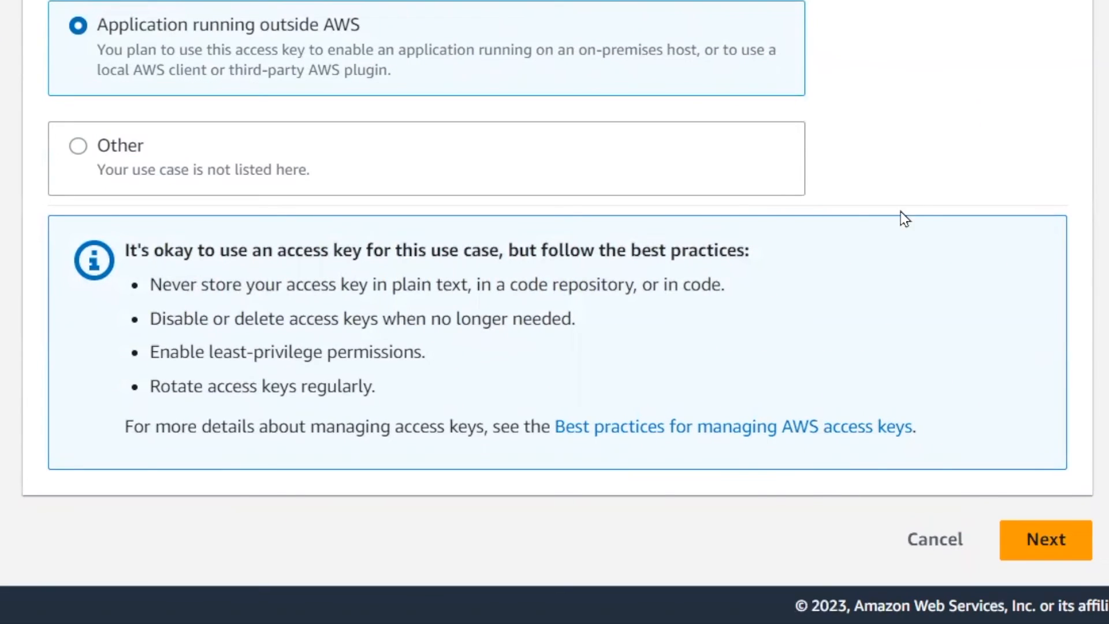
mouse_move(309, 348)
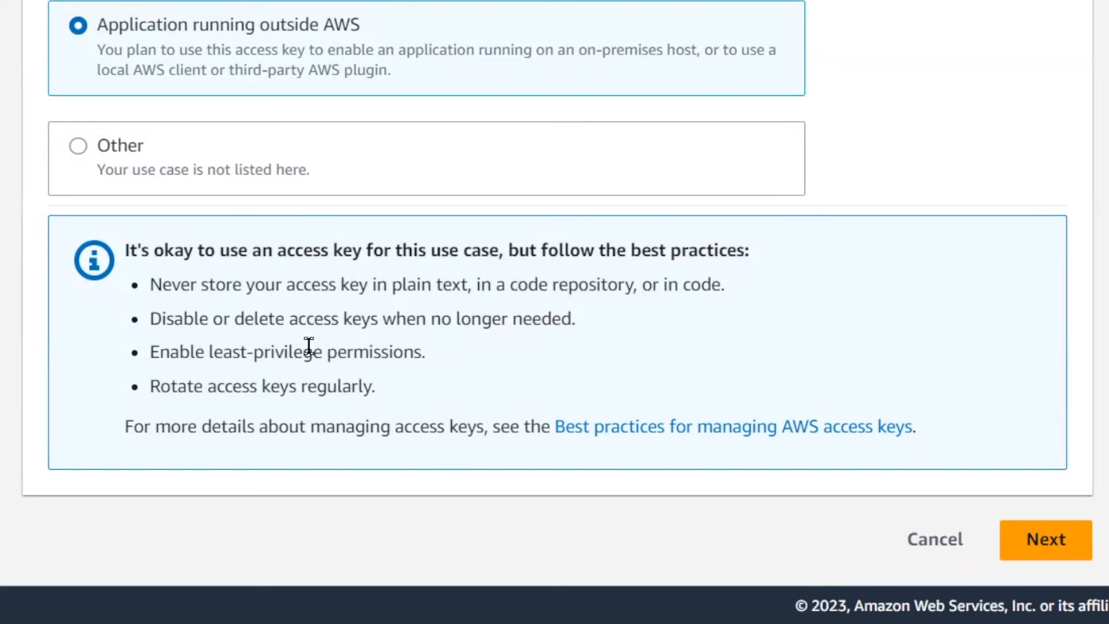
mouse_move(176, 423)
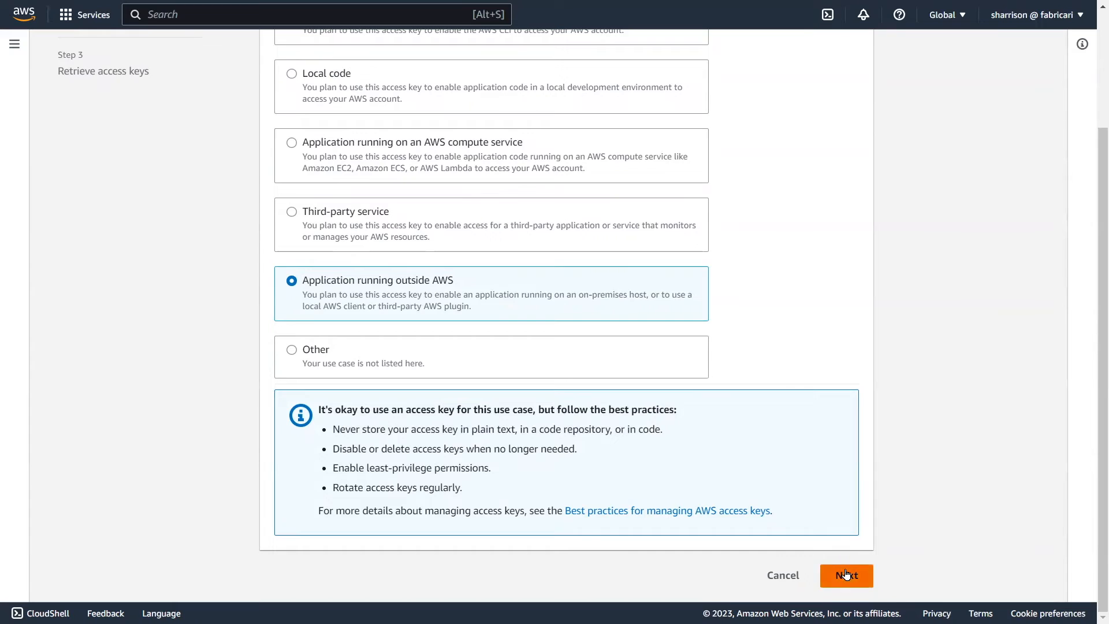
left_click(847, 575)
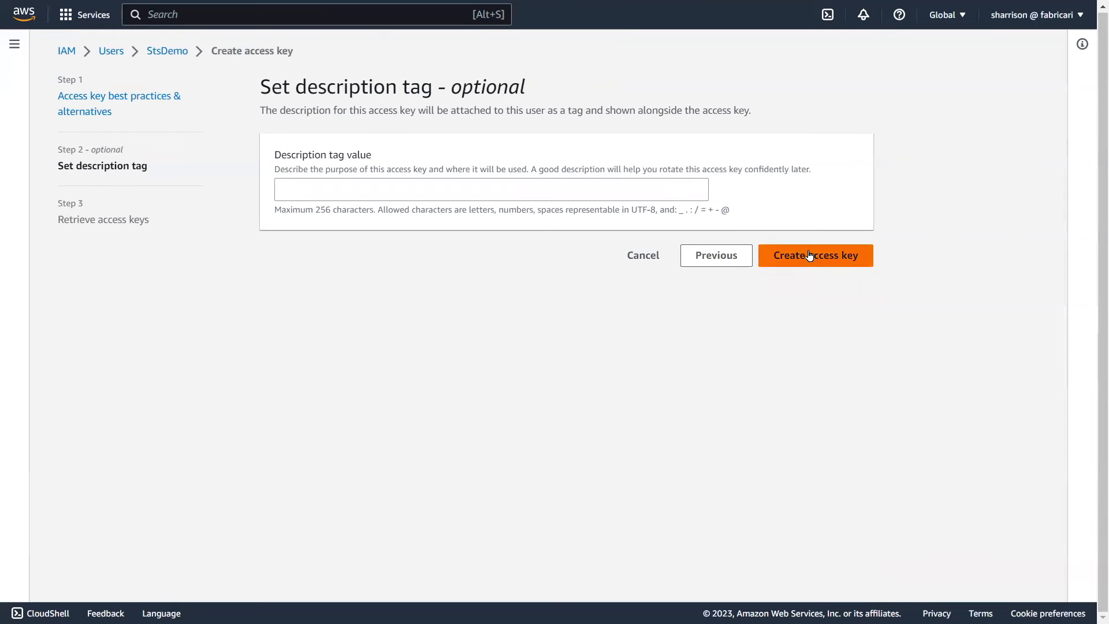
left_click(815, 255)
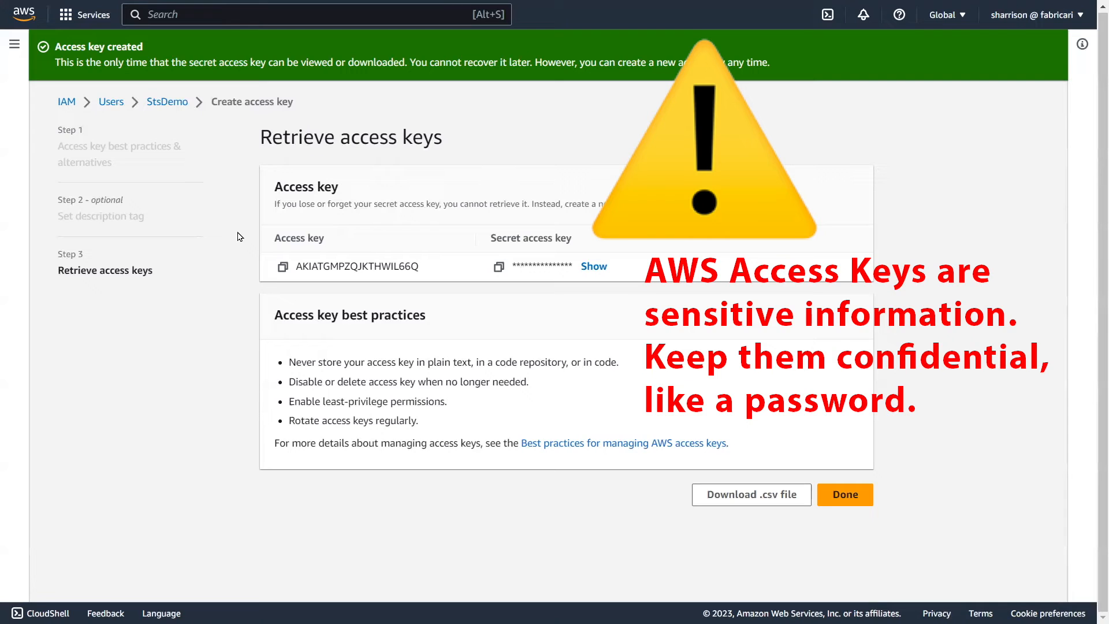
Copy StsDemo's access key ID and secret access key, then confirm finishing
left_click(283, 267)
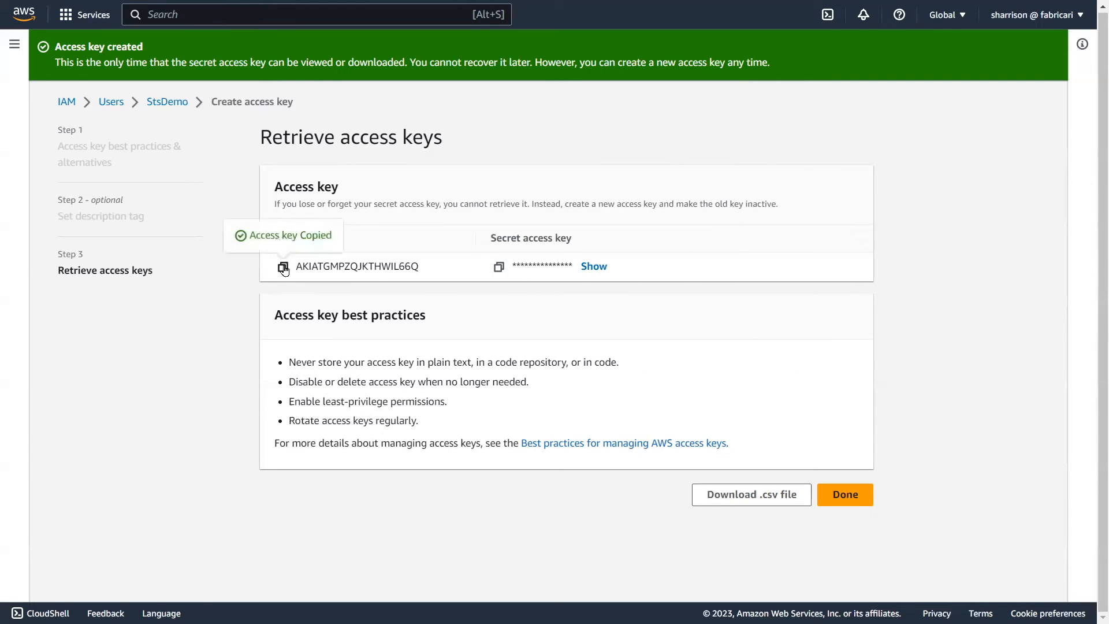
mouse_move(539, 385)
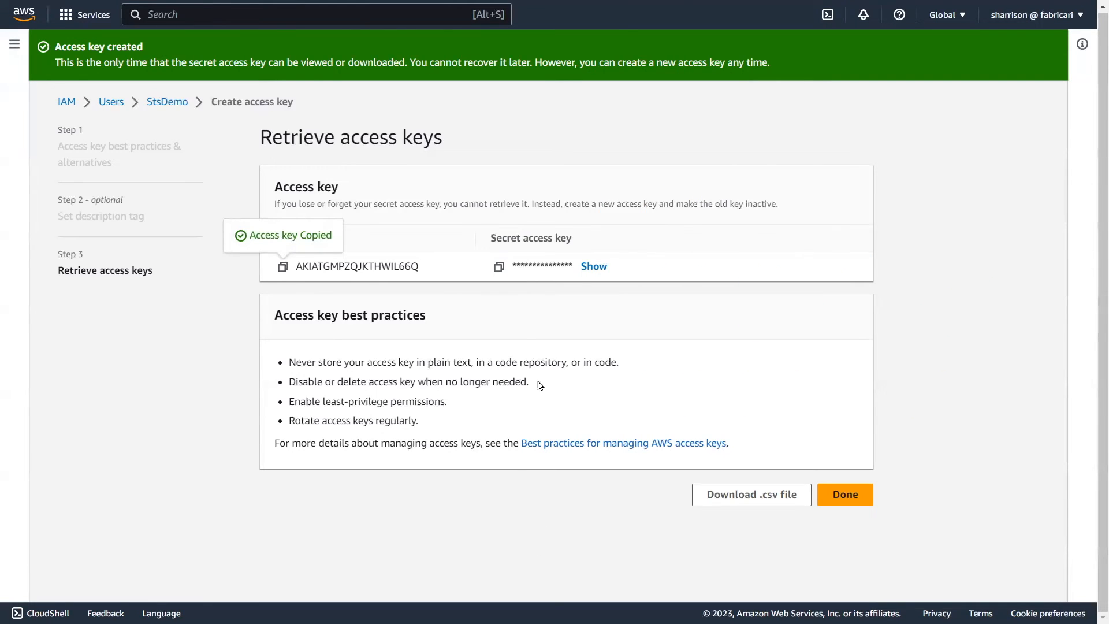
left_click(498, 266)
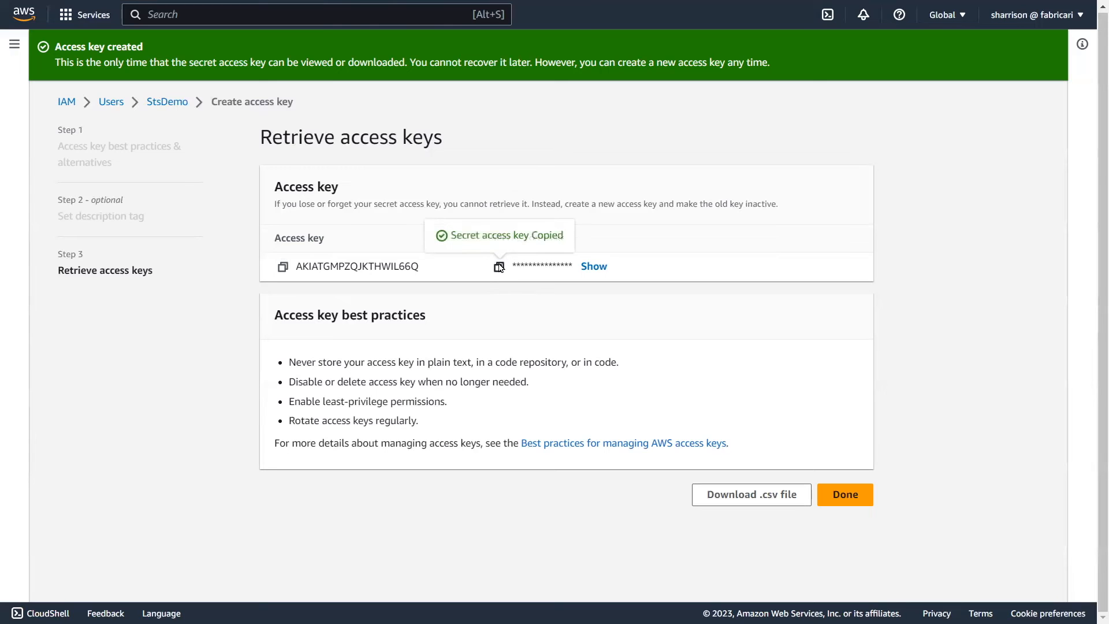
left_click(846, 494)
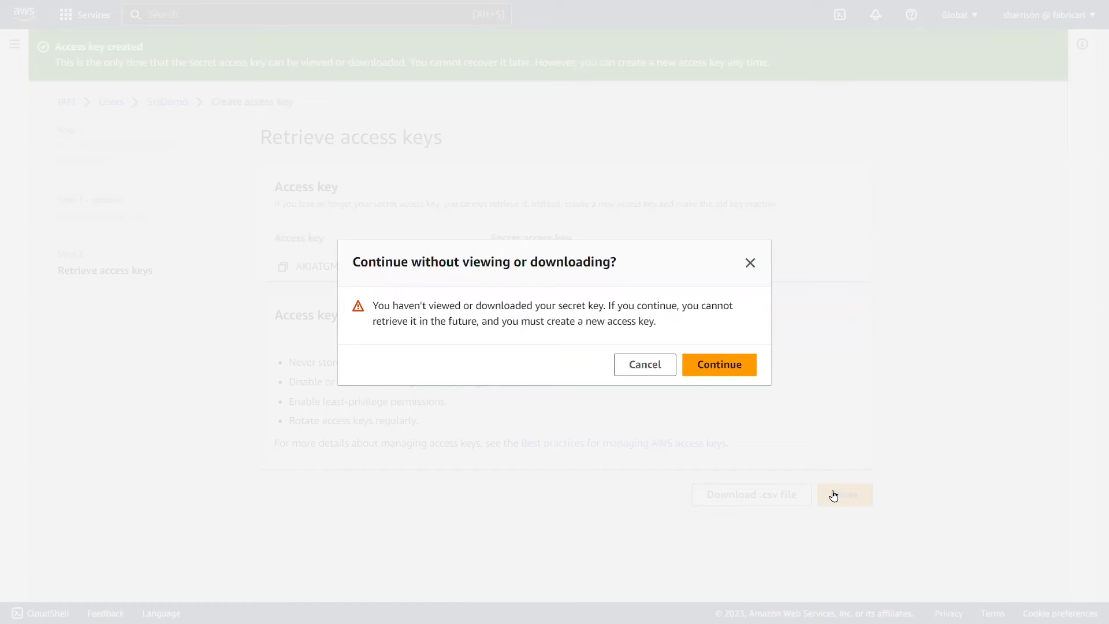
left_click(719, 365)
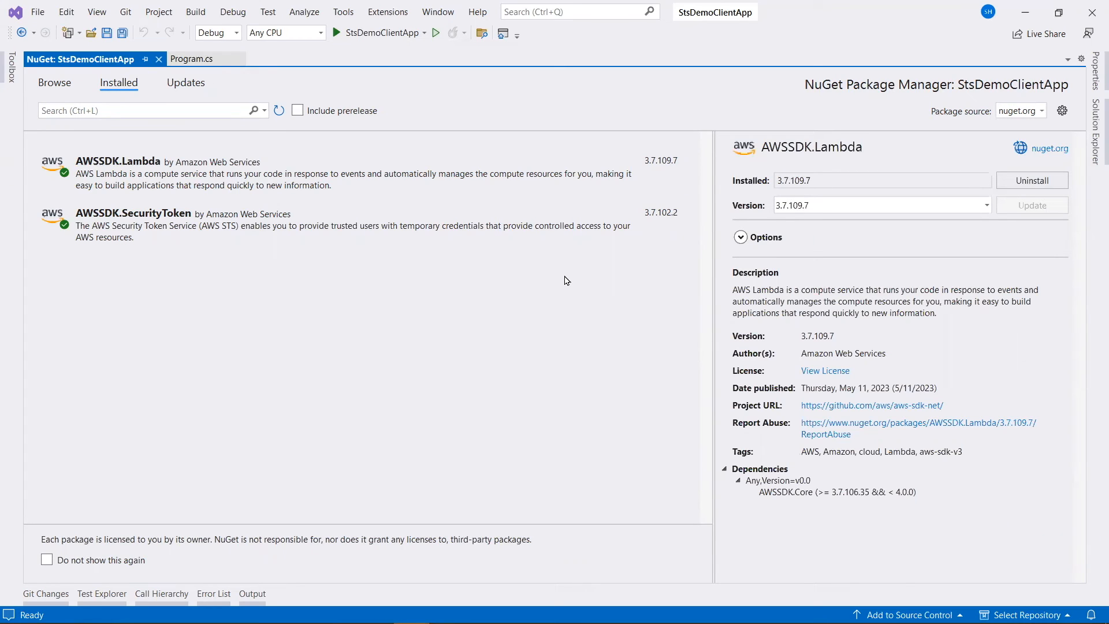
mouse_move(558, 279)
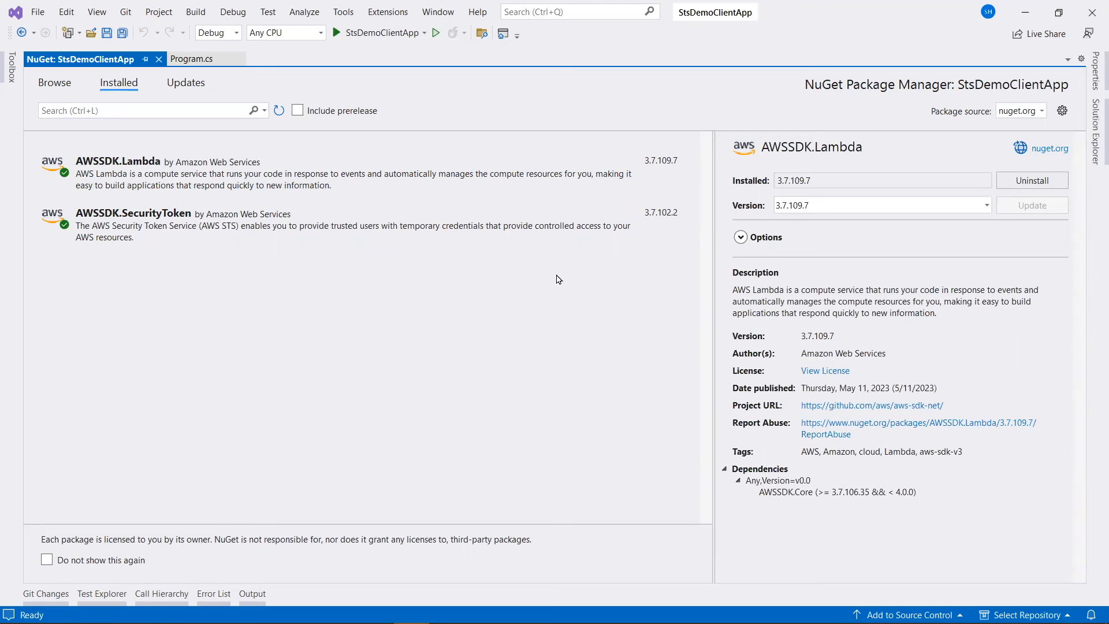
Switch to the Program.cs code
left_click(202, 59)
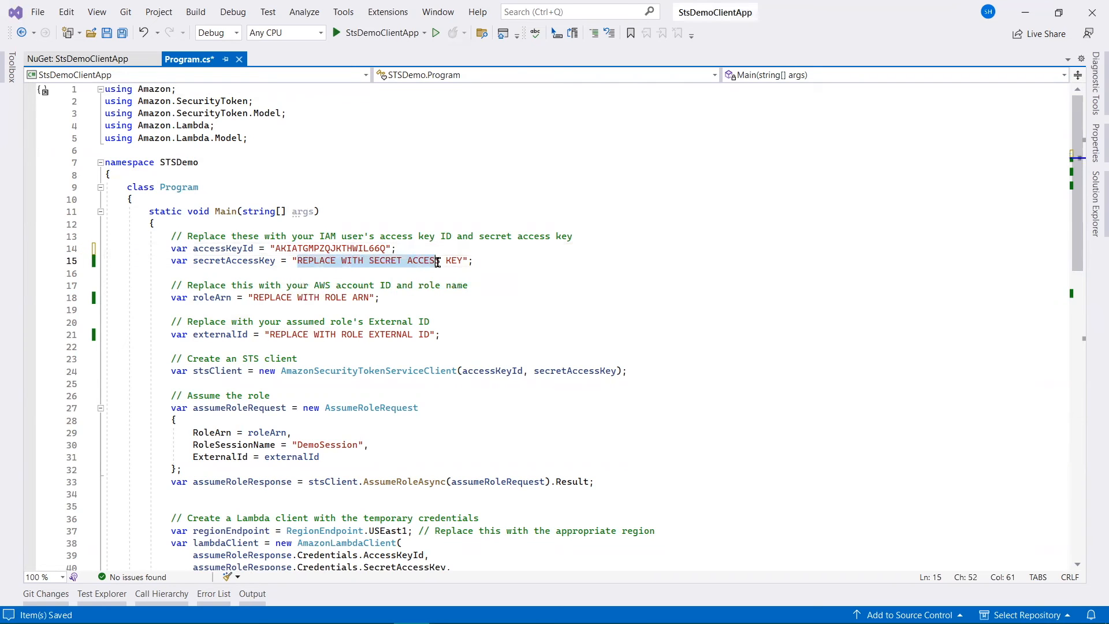
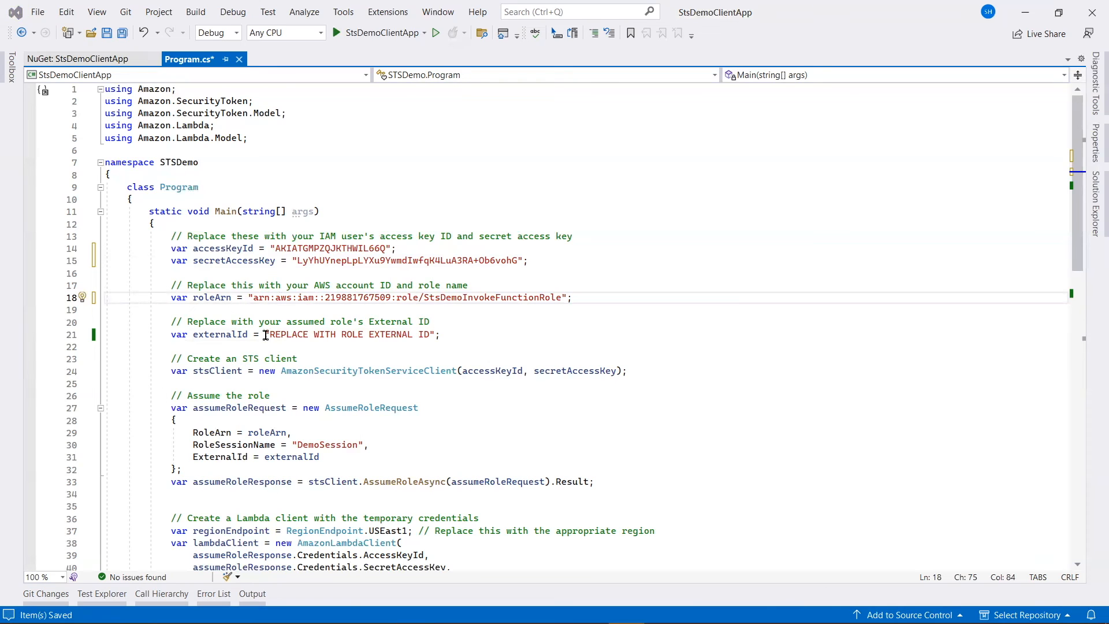
Paste the secret access key and select the external ID placeholder for replacement
left_click_drag(271, 334, 432, 334)
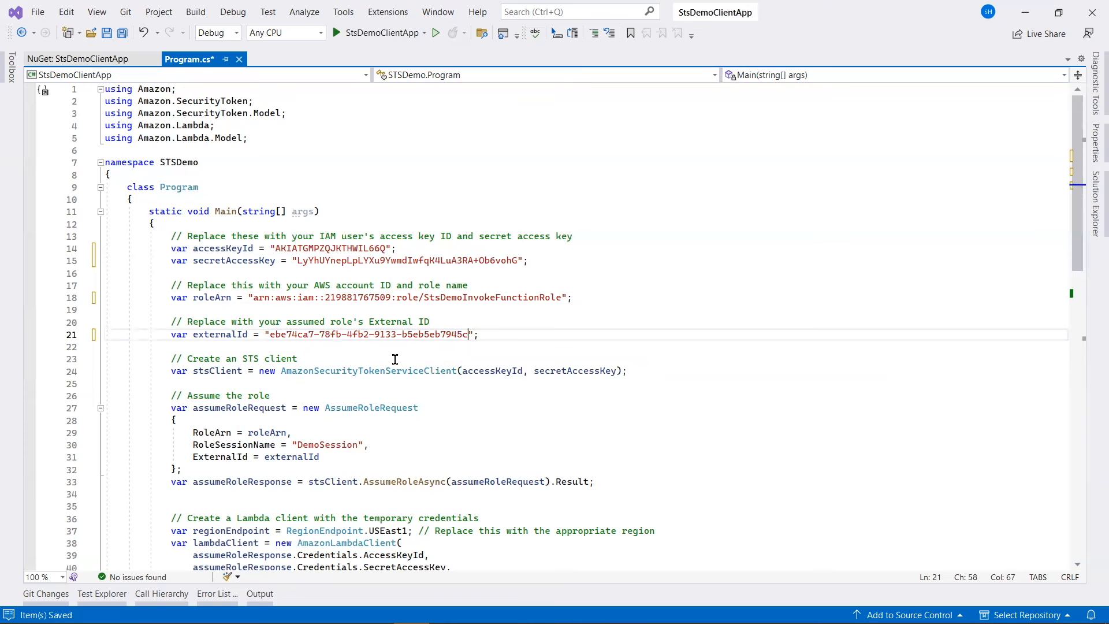
scroll("down", 3)
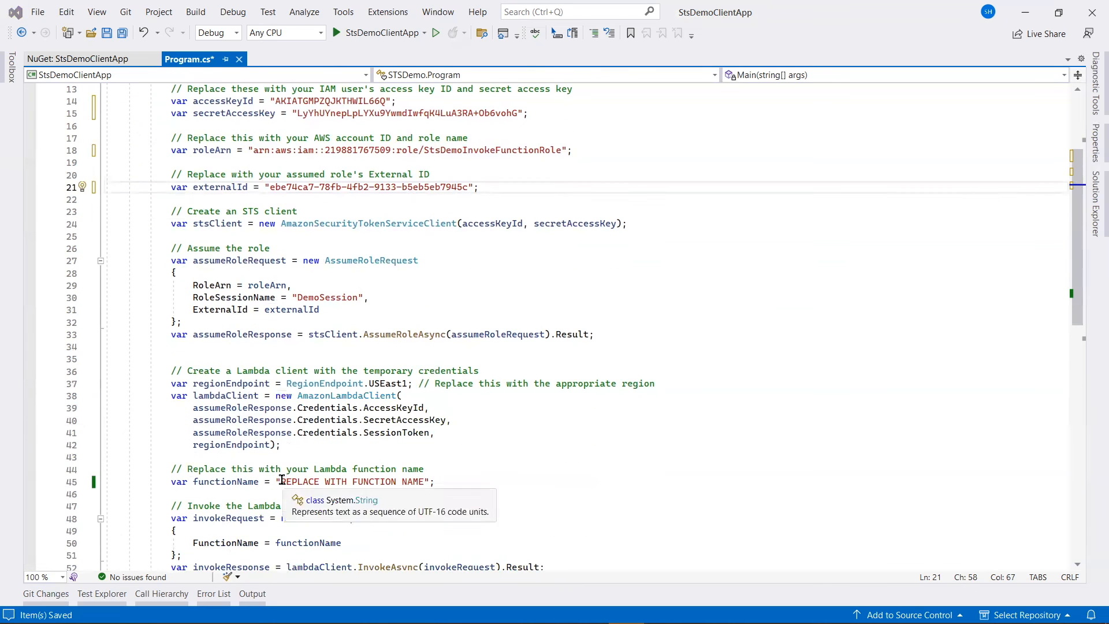
Replace the function name with StsDemoFunction and change RegionEndpoint to USEast2
double_click(352, 481)
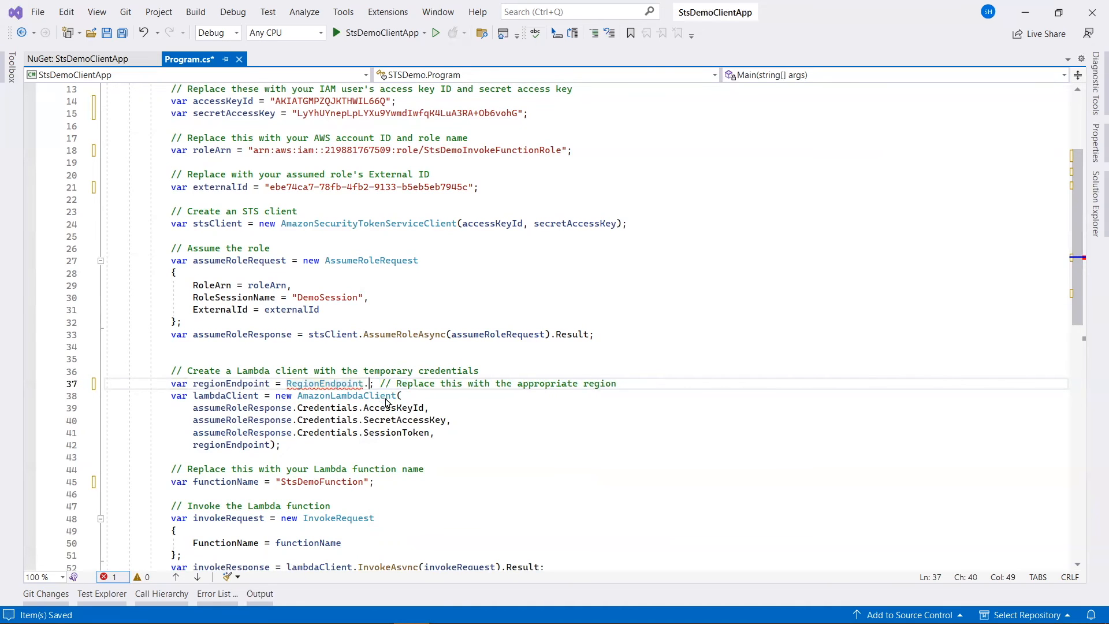
type("eas")
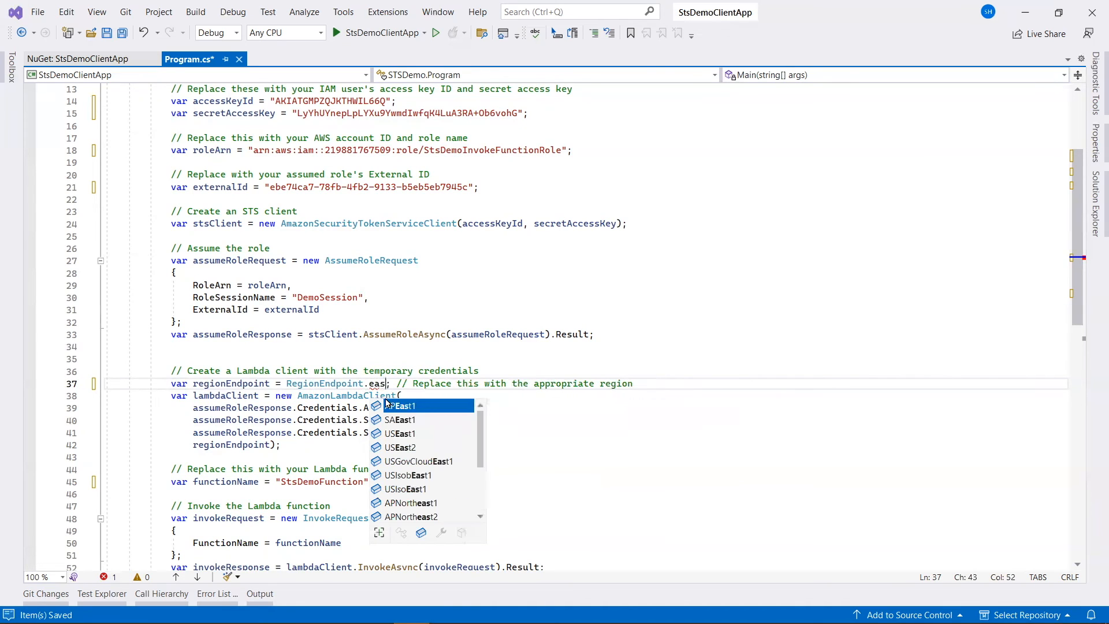
mouse_move(400, 447)
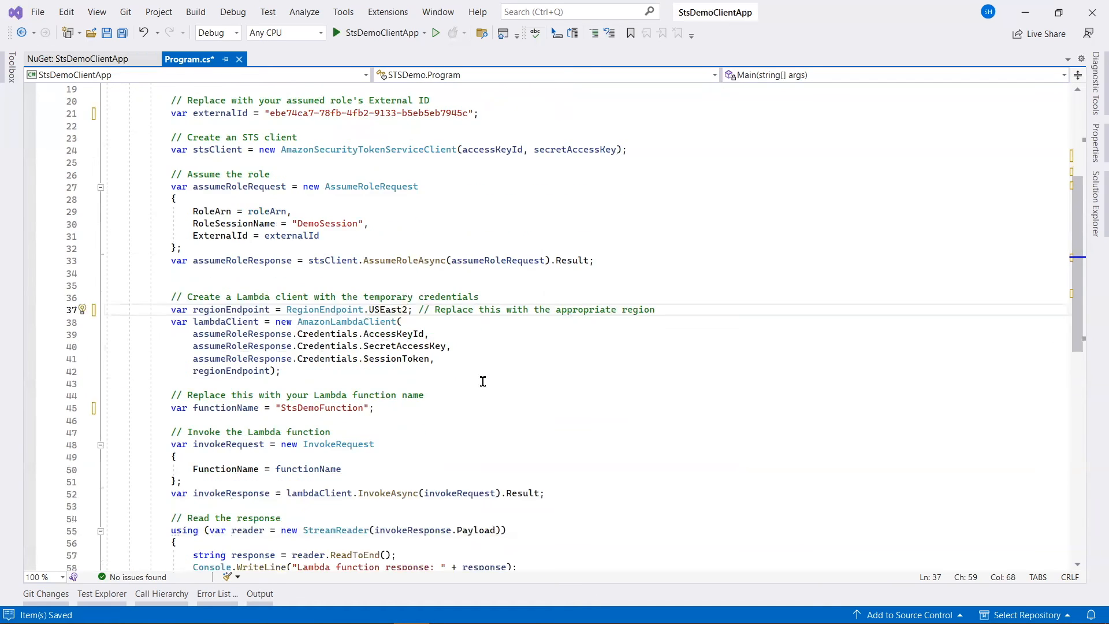
scroll("down", 3)
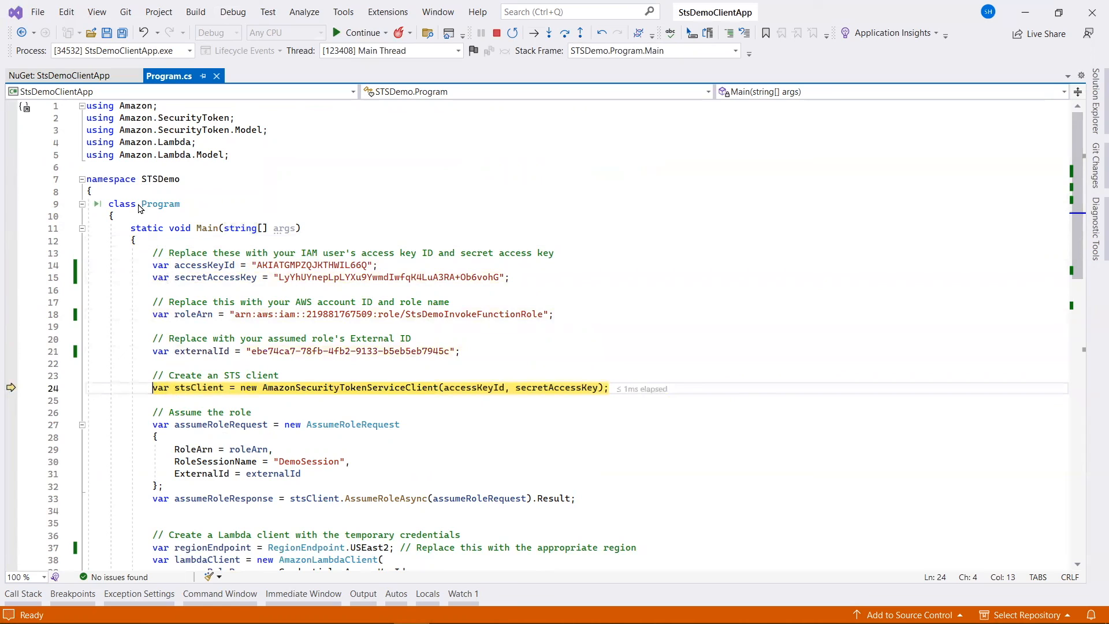
Step over STS client creation, role assumption and Lambda invocation, then continue to completion
key("F10")
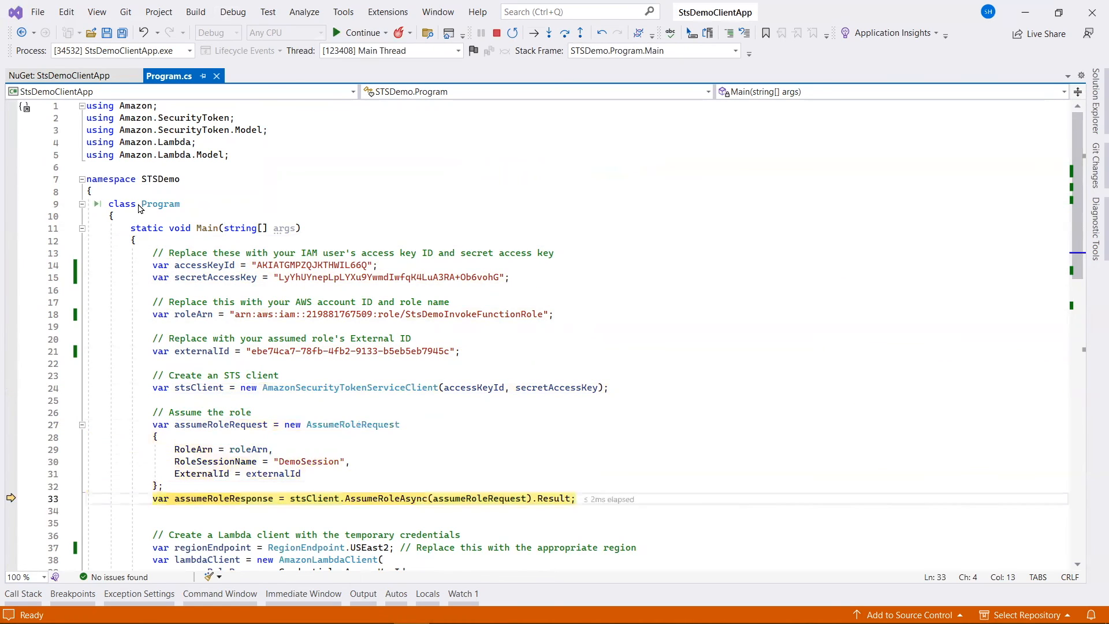
key("F10")
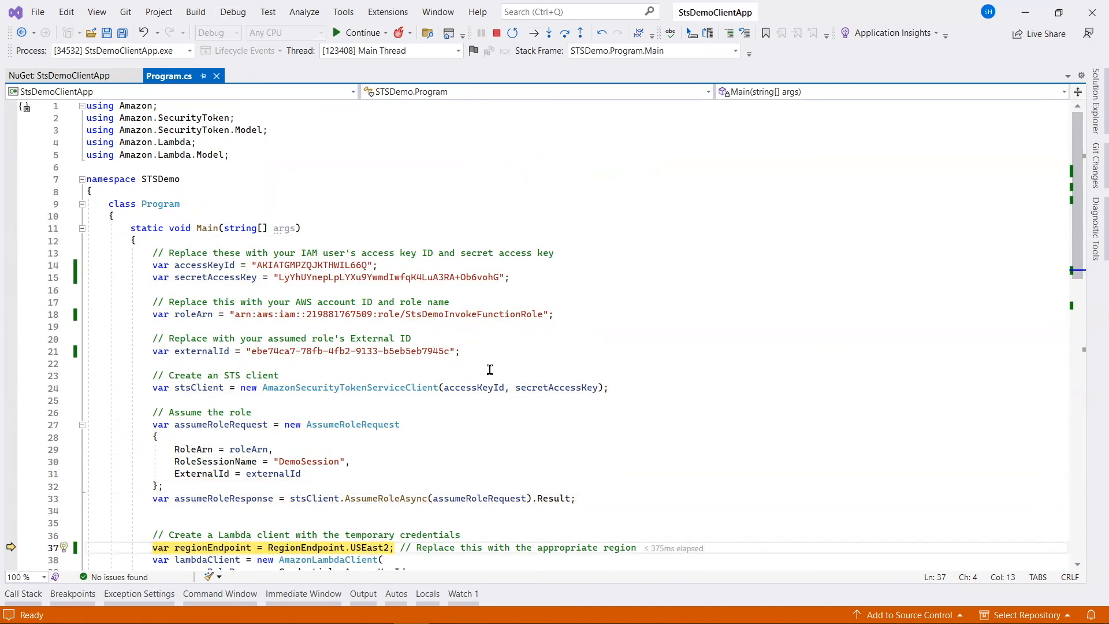
scroll("down", 3)
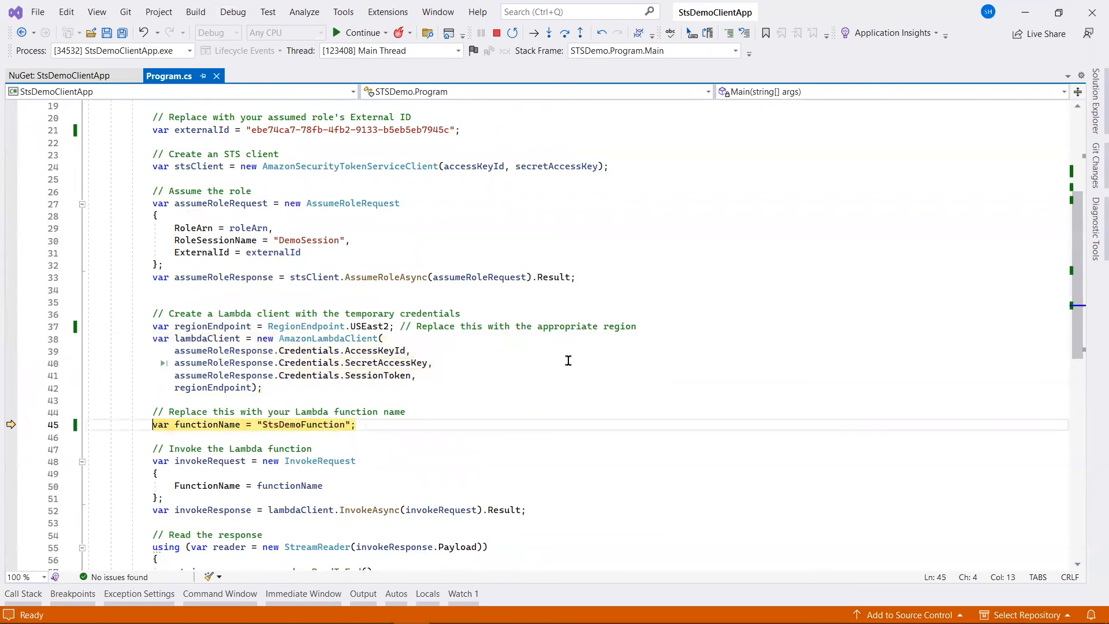
key("F10")
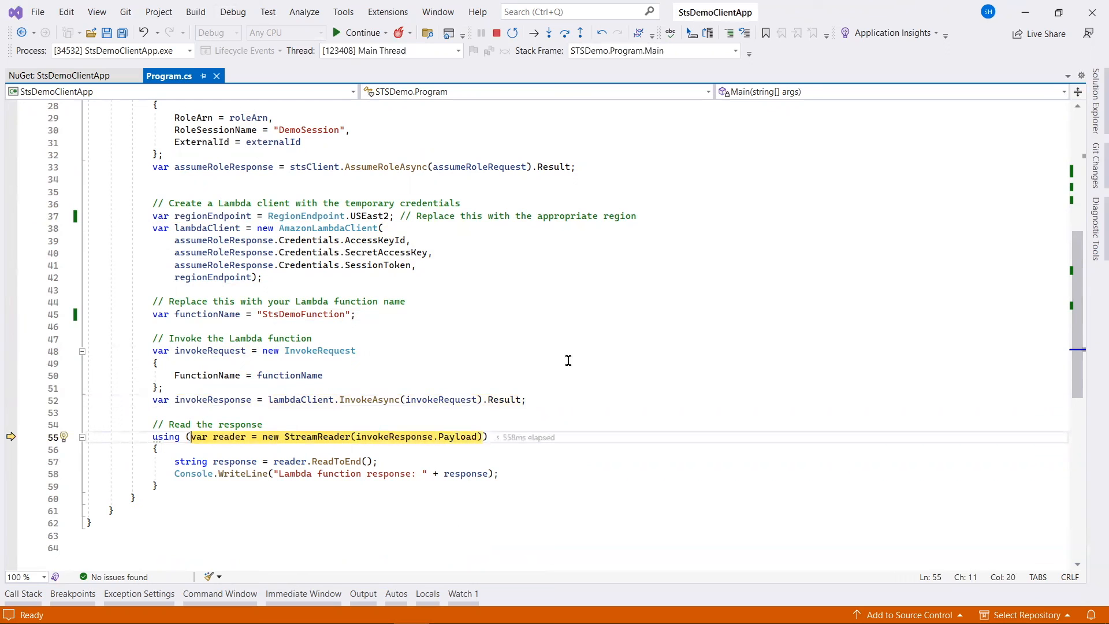
mouse_move(226, 391)
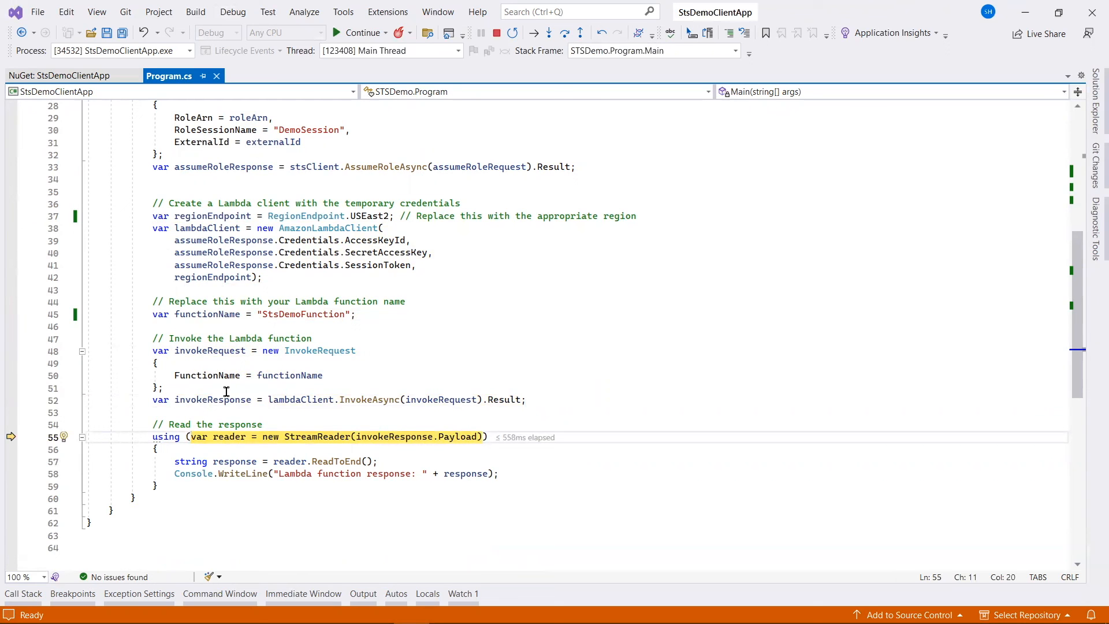
mouse_move(229, 413)
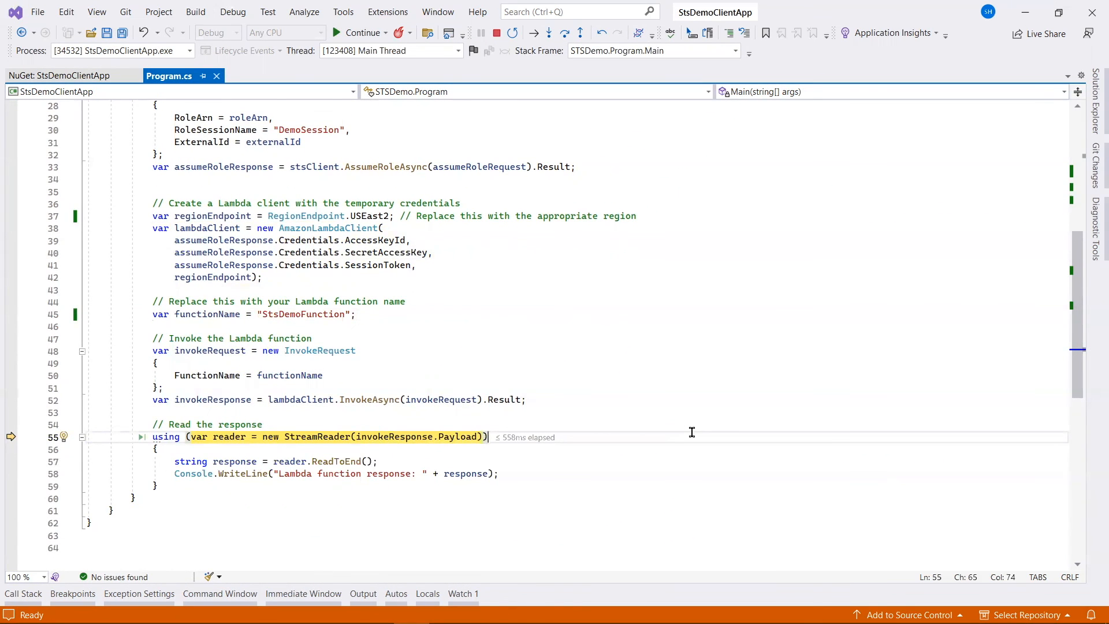
left_click(336, 33)
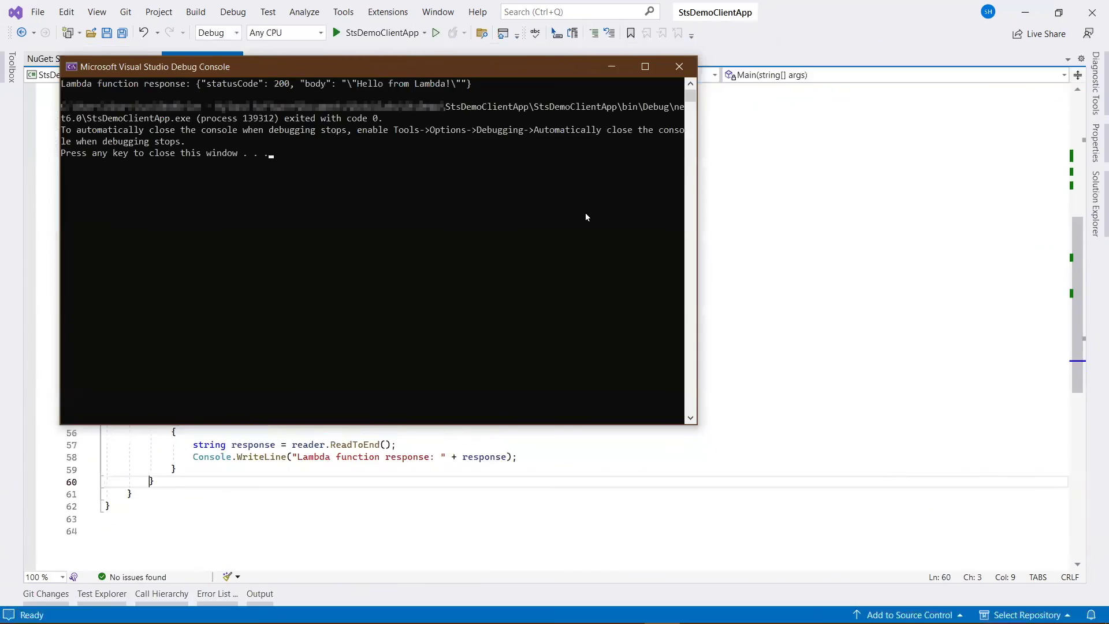